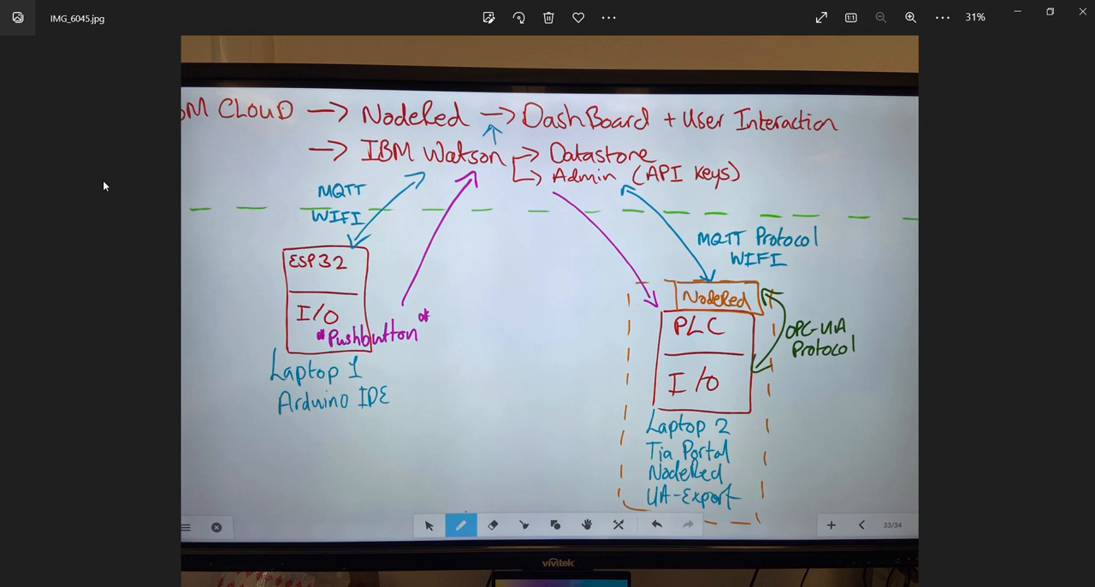
mouse_move(450, 265)
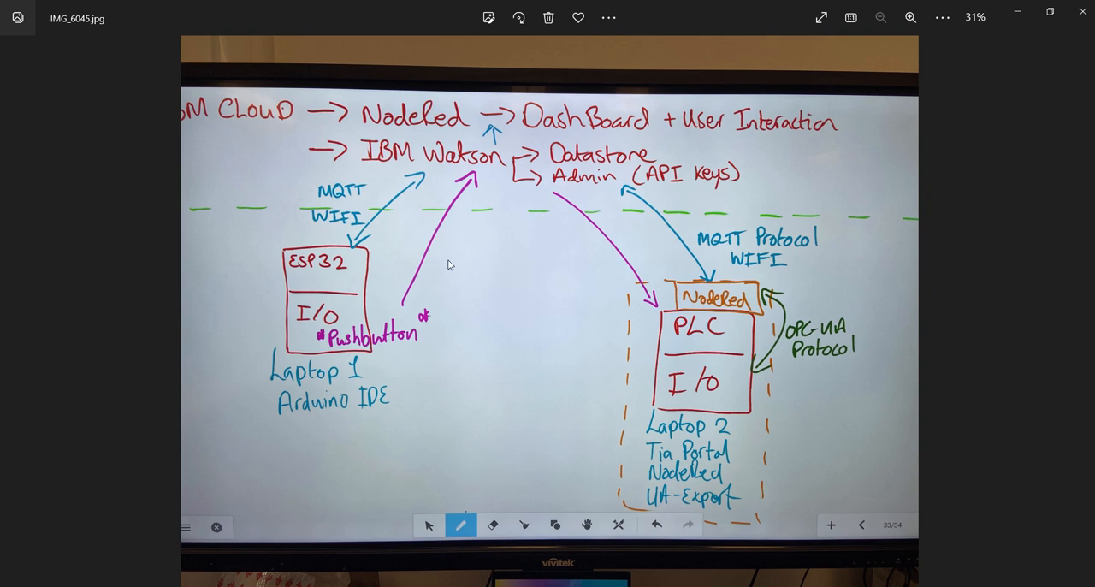
mouse_move(524, 279)
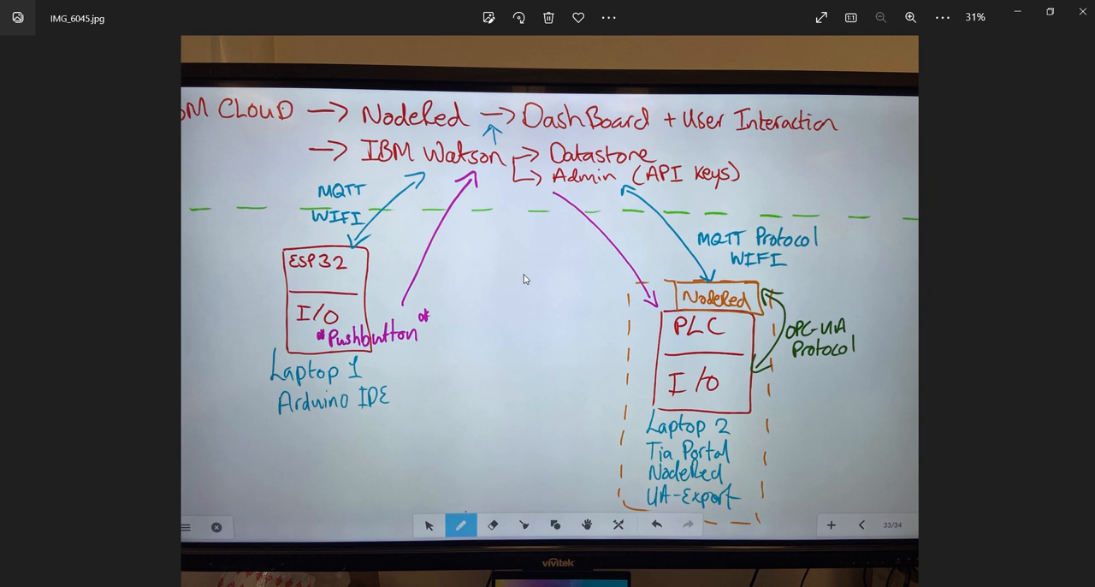
mouse_move(419, 280)
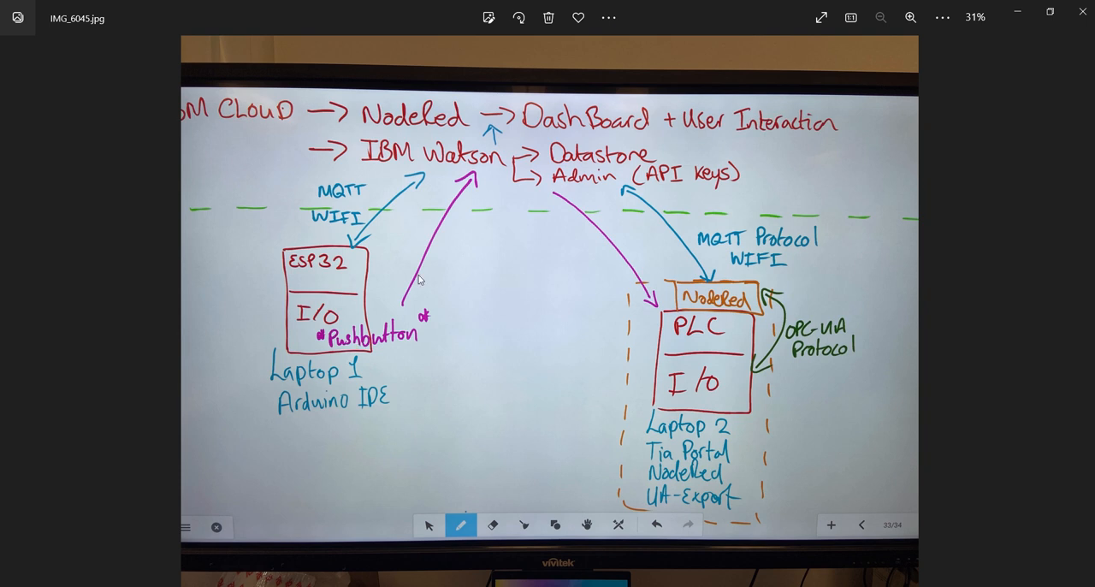
mouse_move(691, 414)
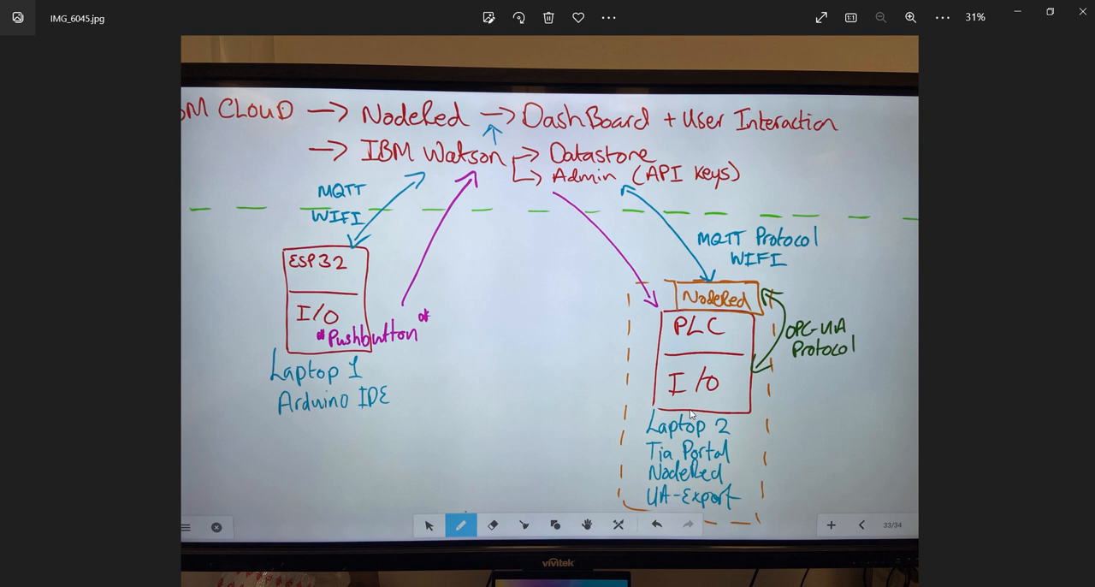
mouse_move(621, 431)
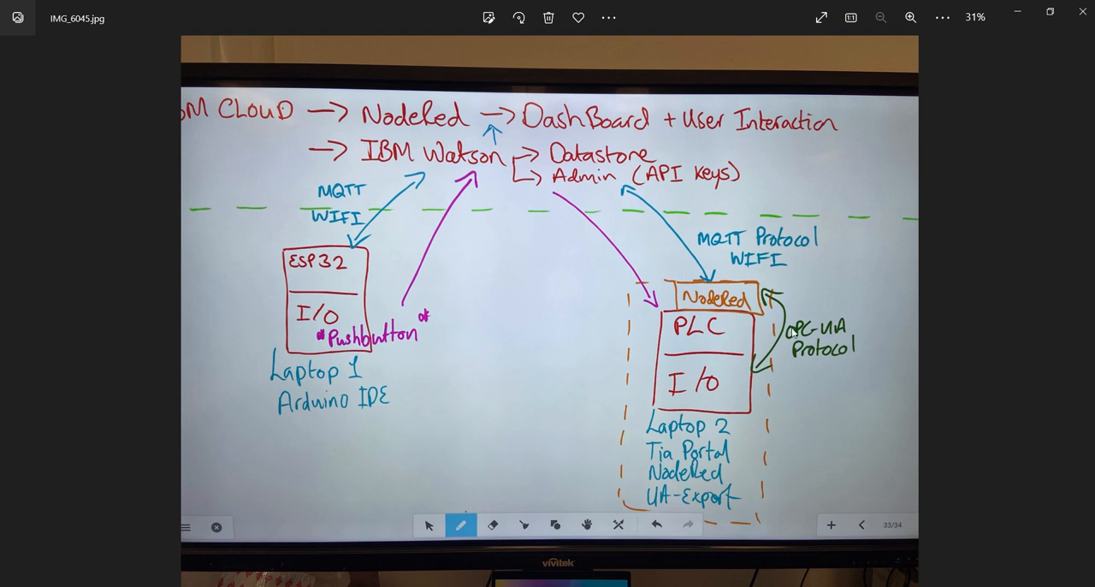
mouse_move(492, 287)
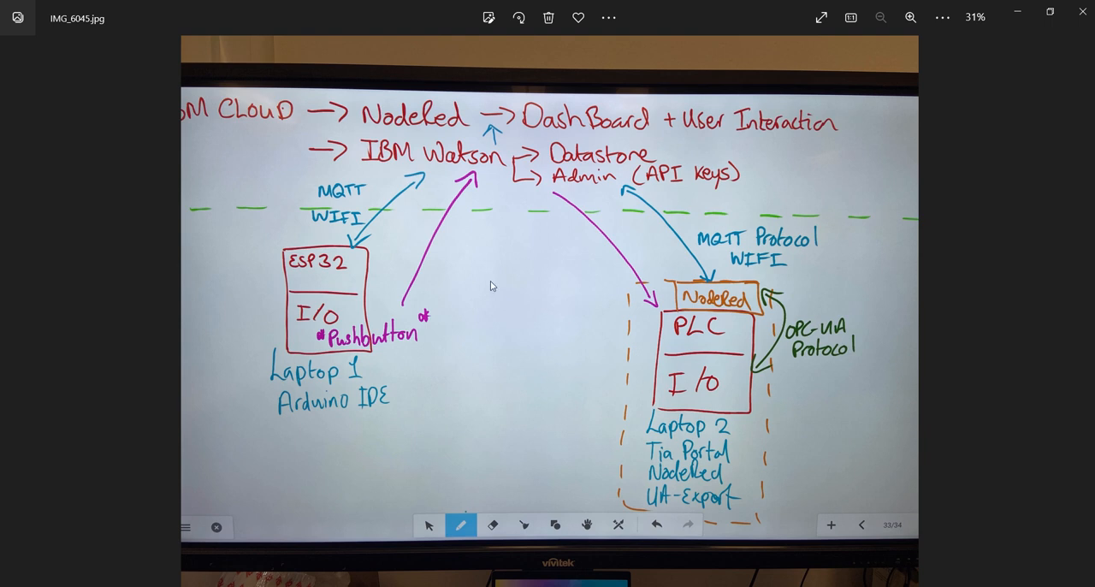
mouse_move(428, 298)
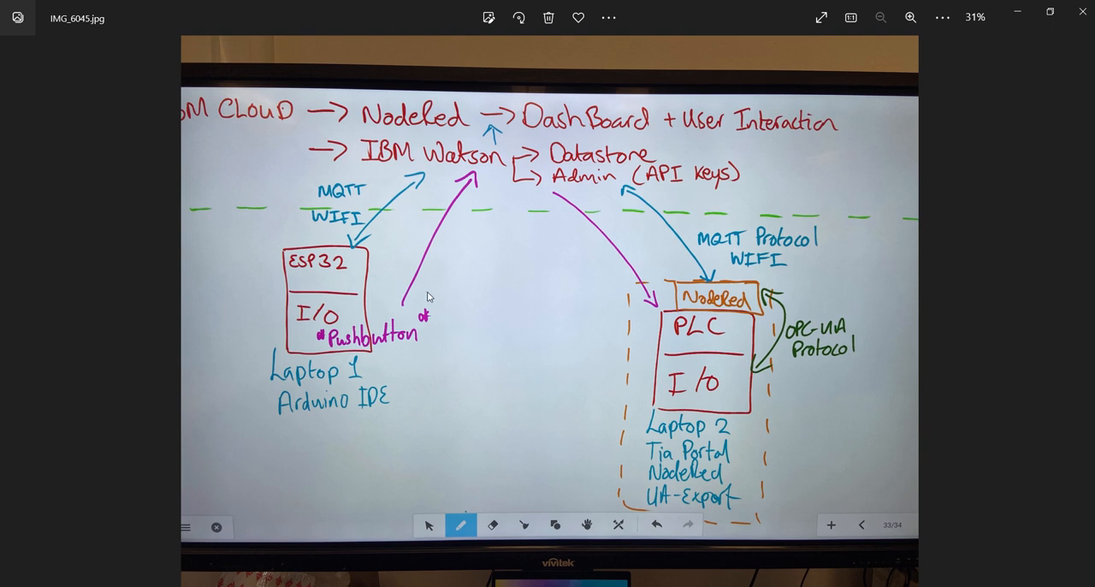
mouse_move(350, 328)
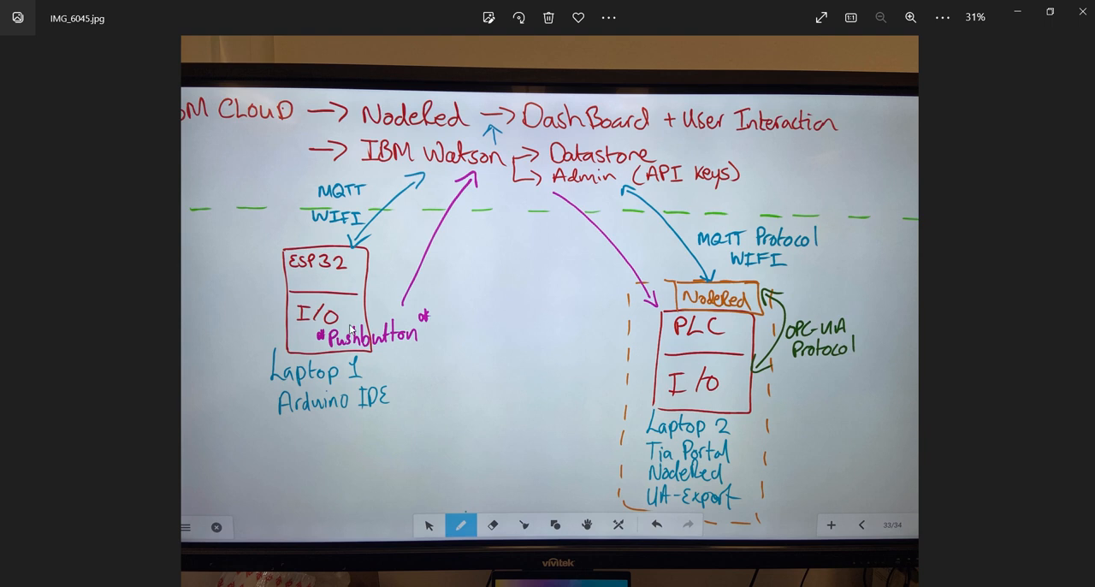
mouse_move(503, 199)
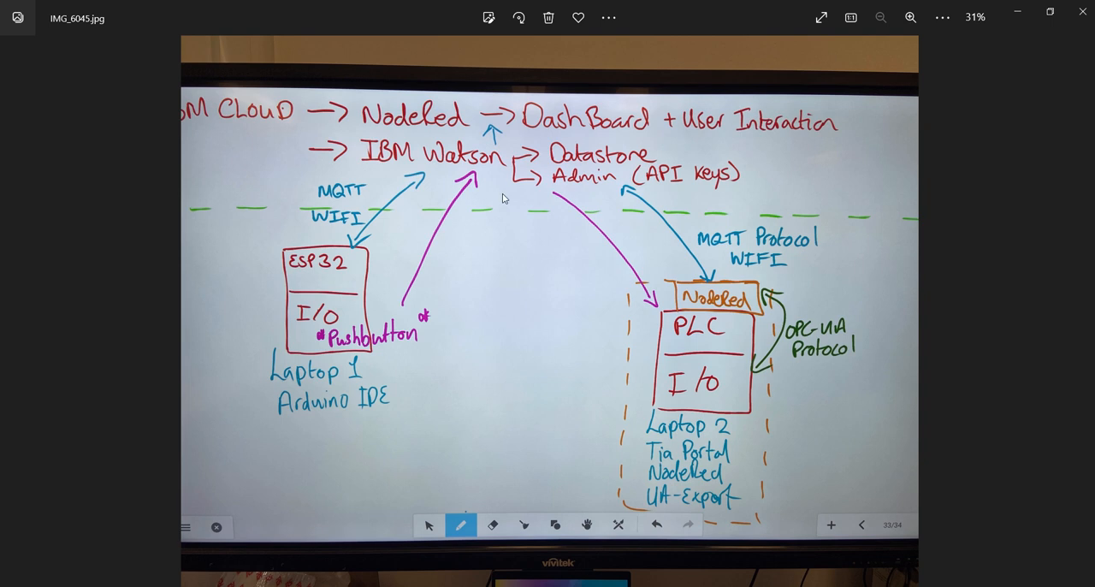
mouse_move(494, 134)
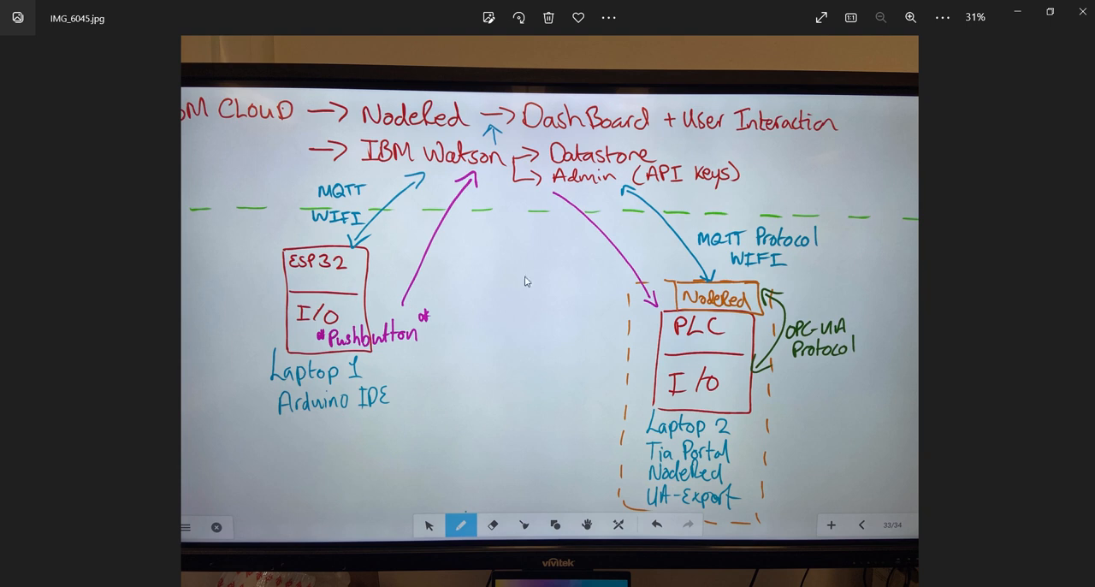
mouse_move(455, 346)
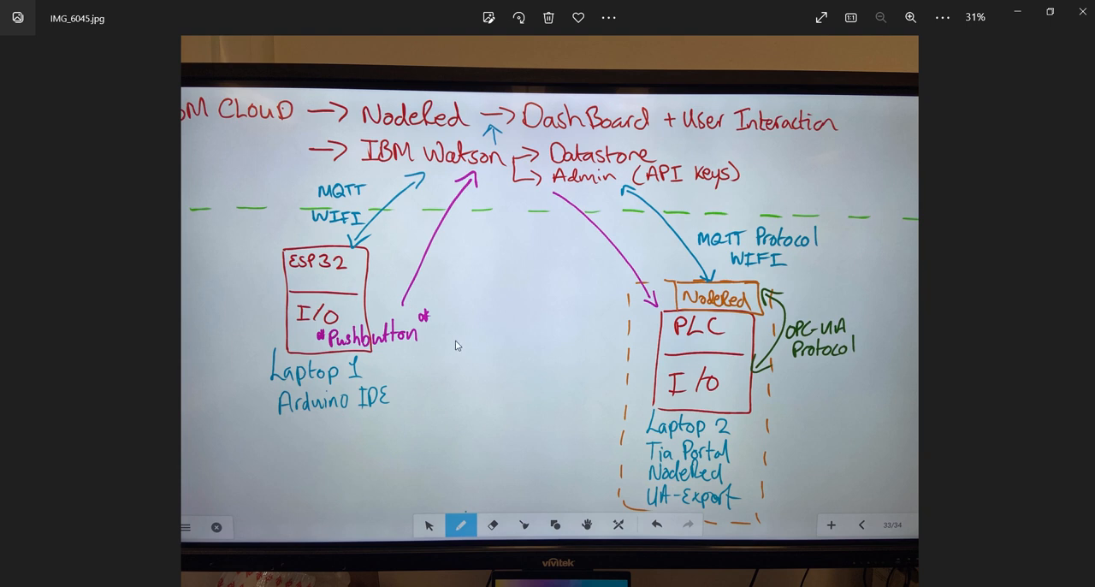
mouse_move(636, 288)
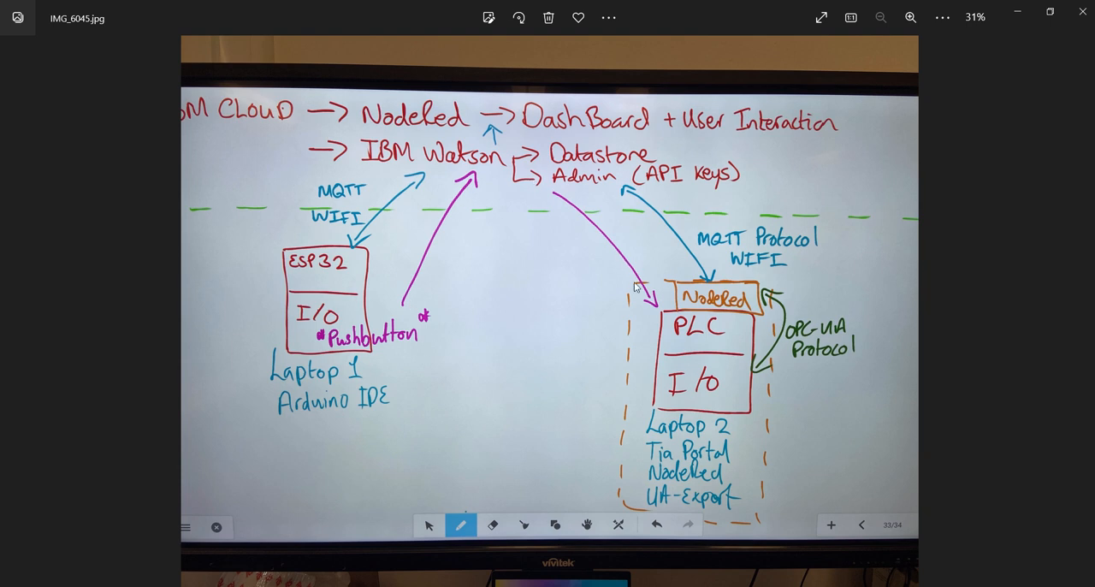
mouse_move(564, 321)
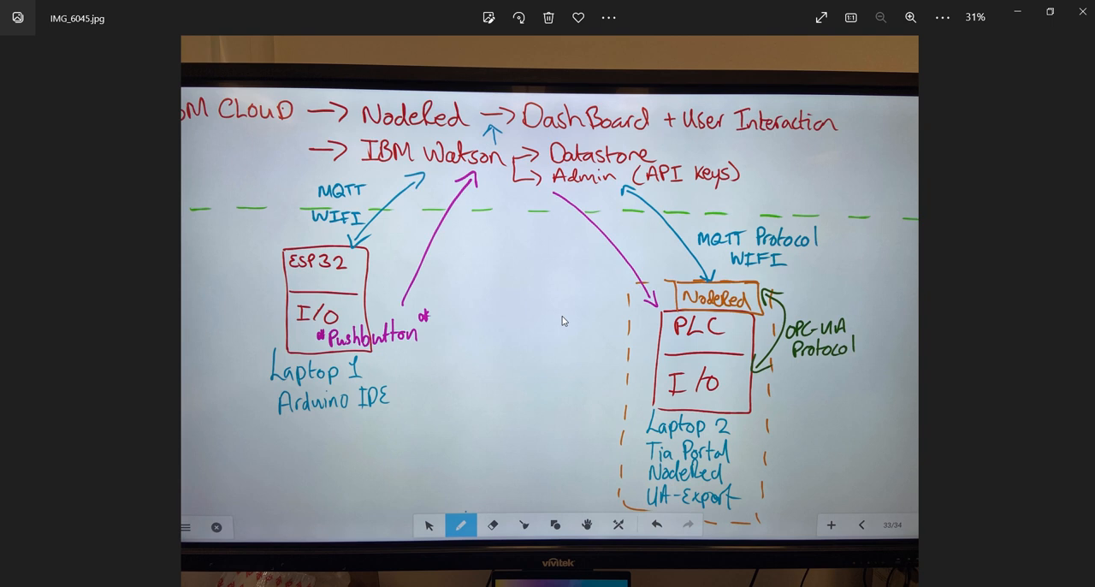
mouse_move(345, 375)
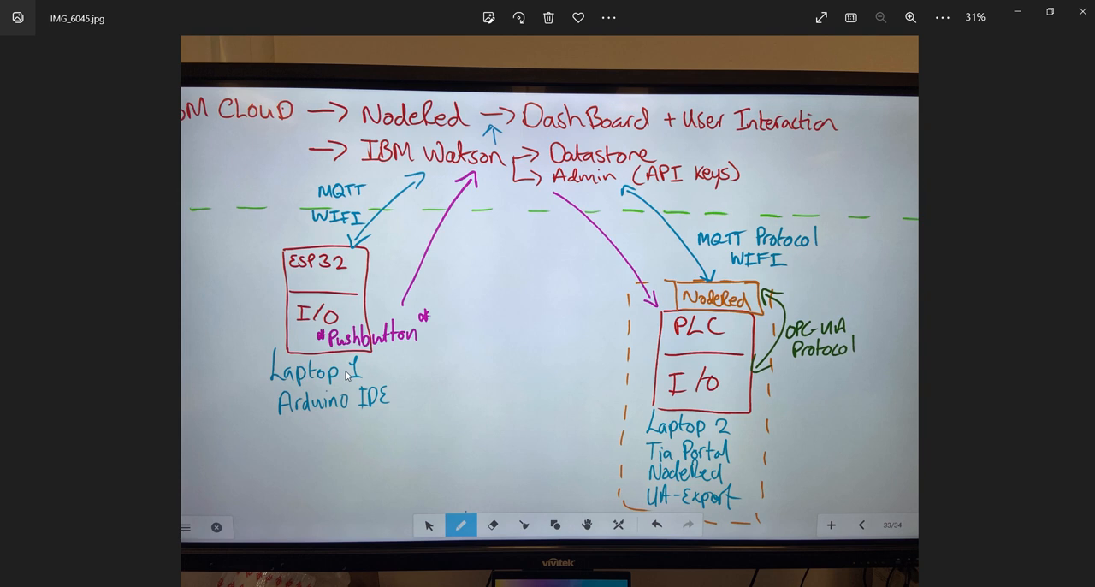
mouse_move(548, 409)
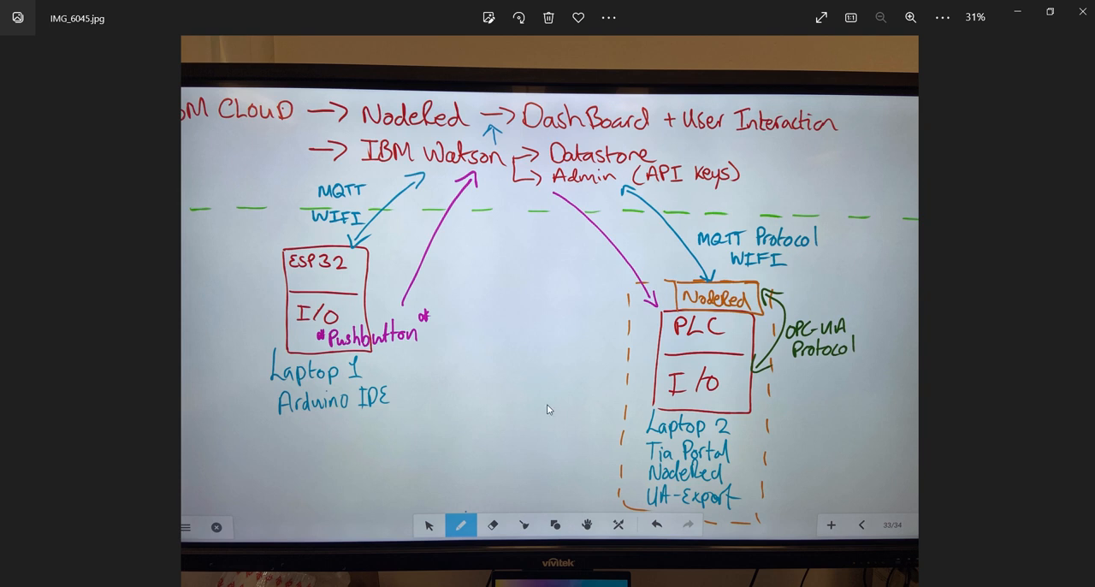
mouse_move(739, 383)
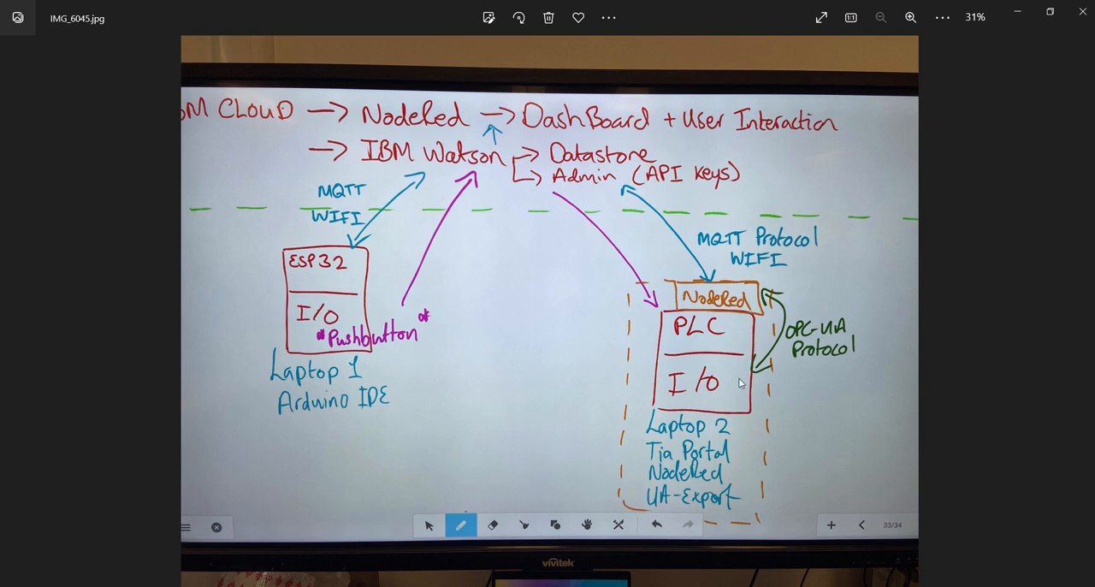
mouse_move(532, 110)
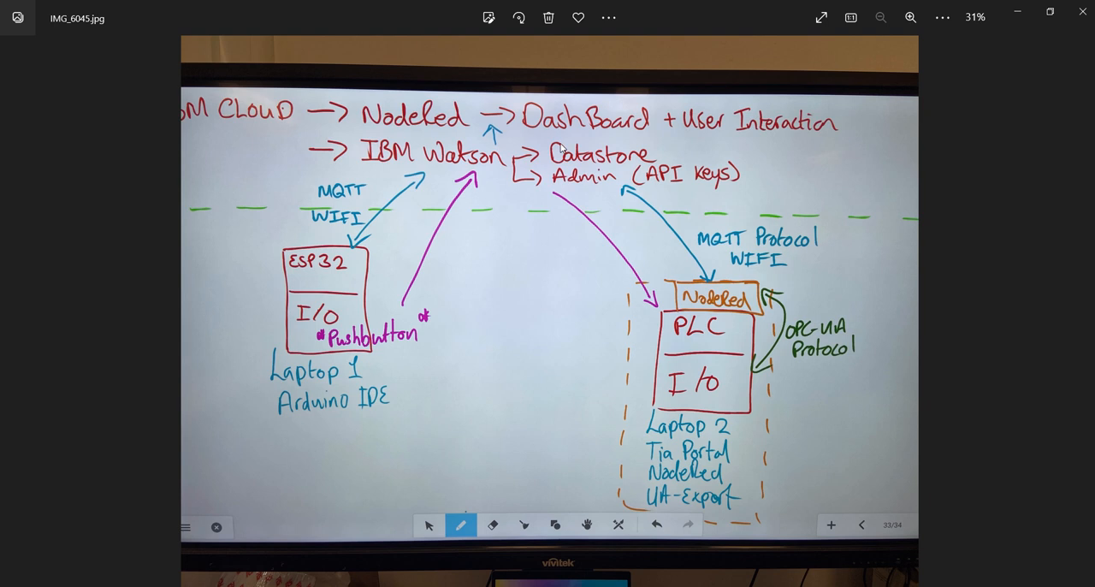
mouse_move(544, 342)
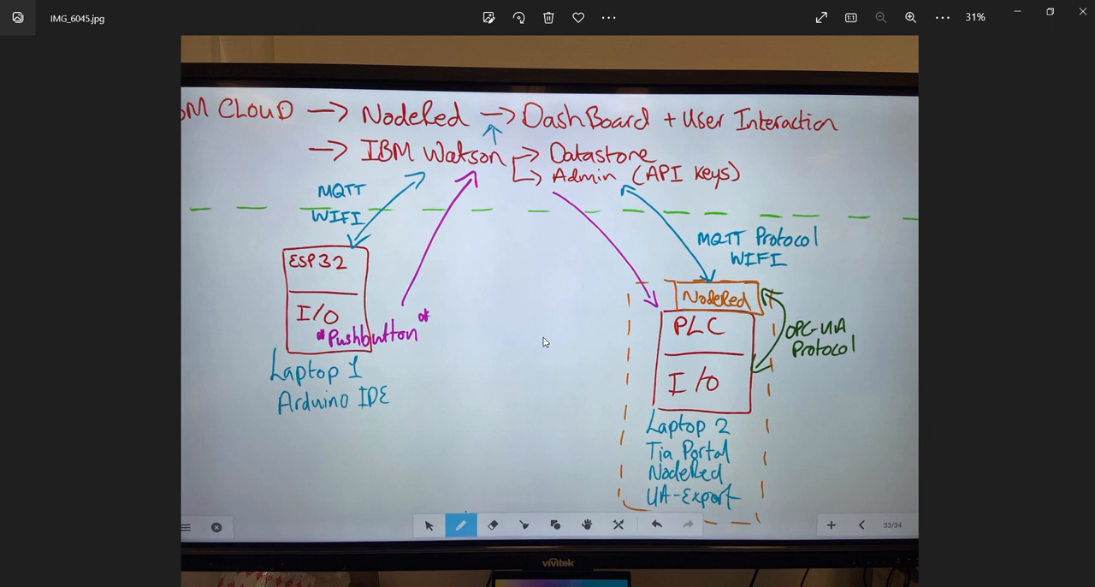
mouse_move(366, 328)
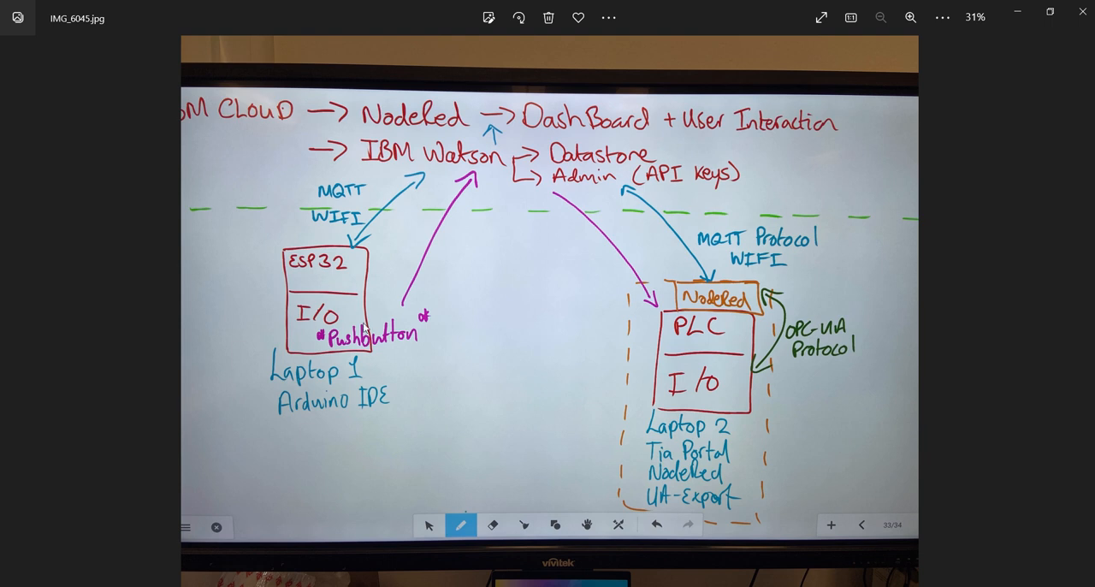
mouse_move(338, 315)
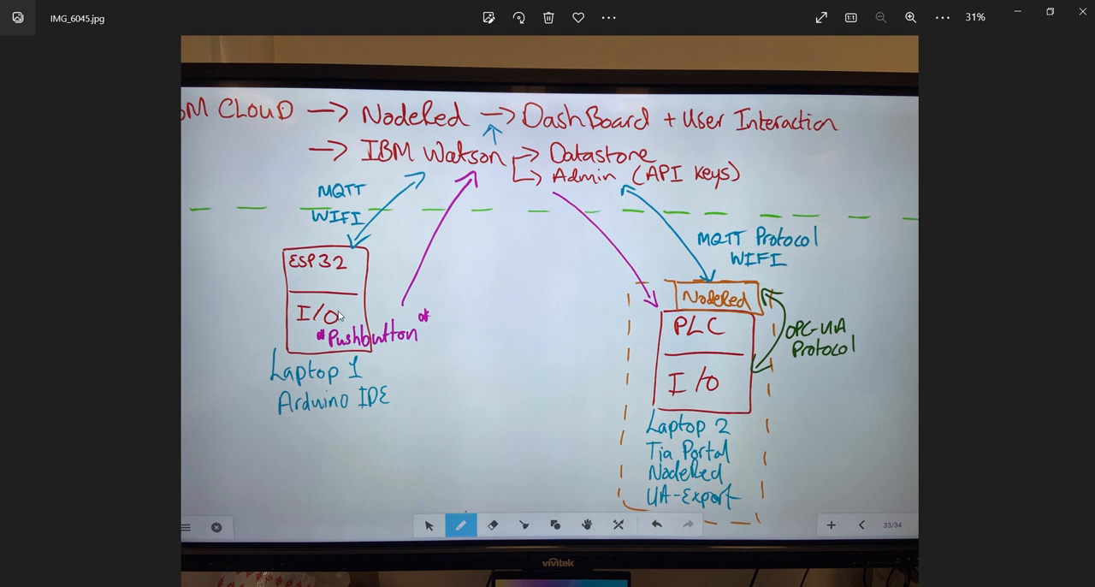
mouse_move(421, 364)
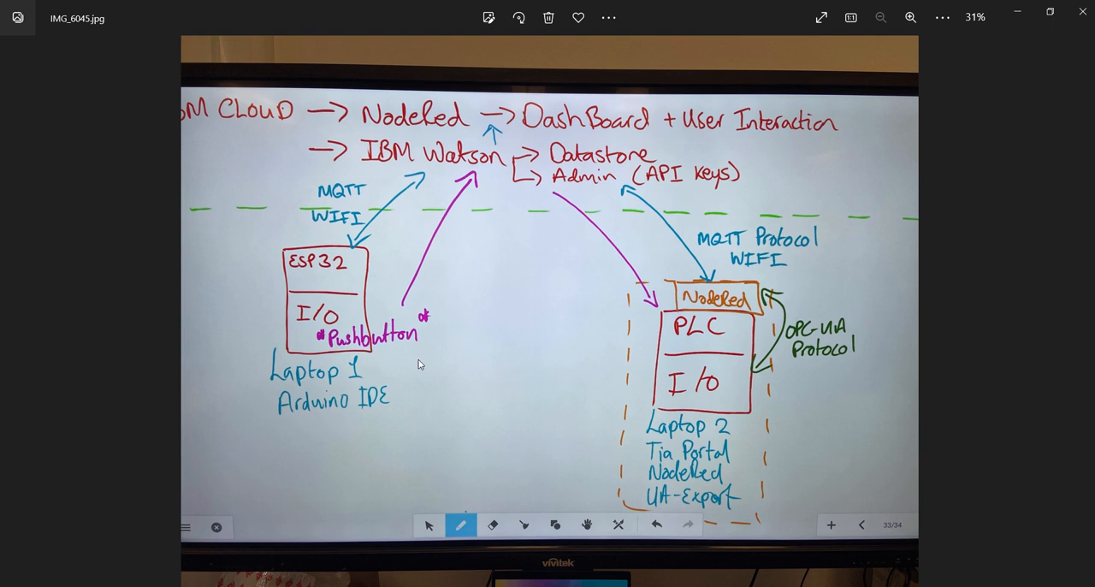
mouse_move(521, 339)
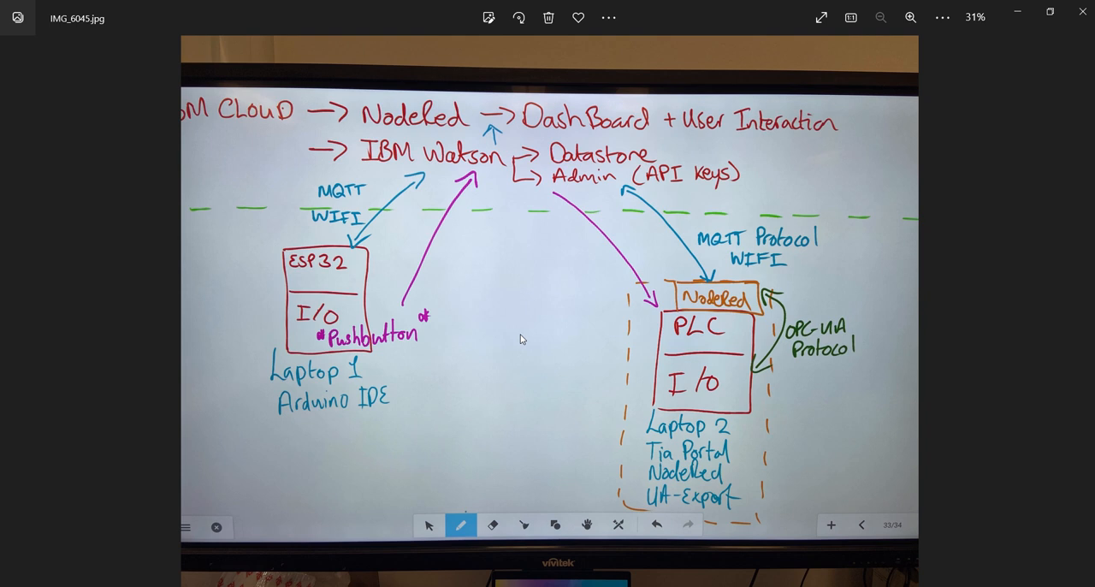
mouse_move(448, 277)
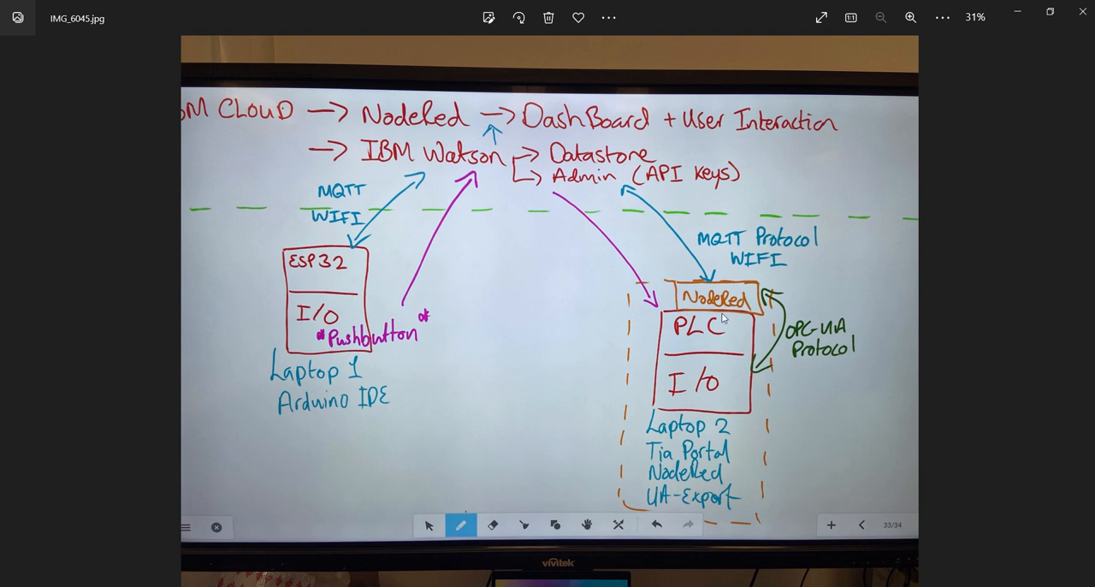
mouse_move(523, 338)
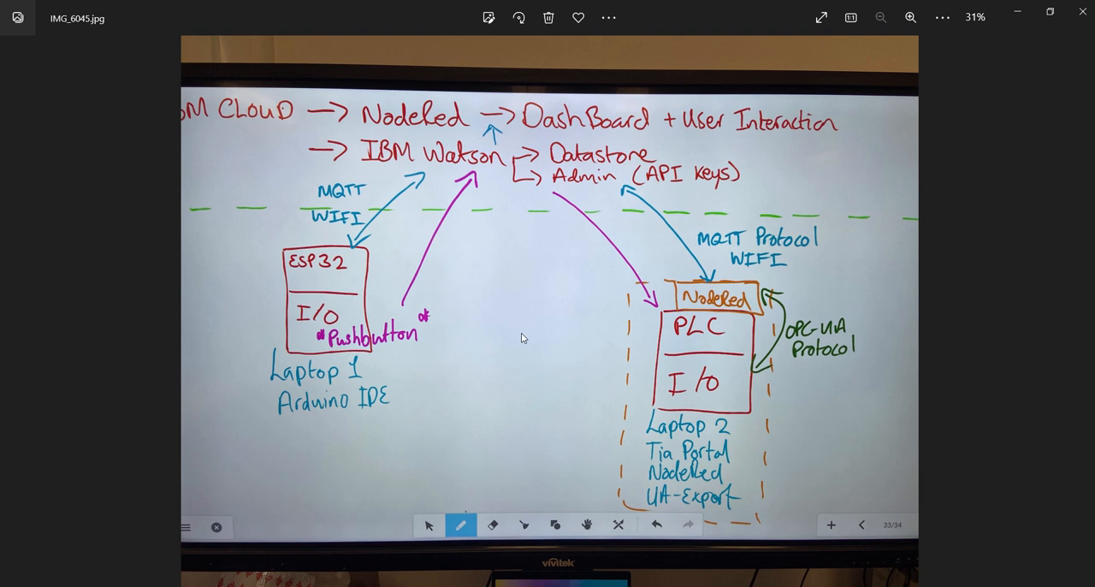
mouse_move(371, 276)
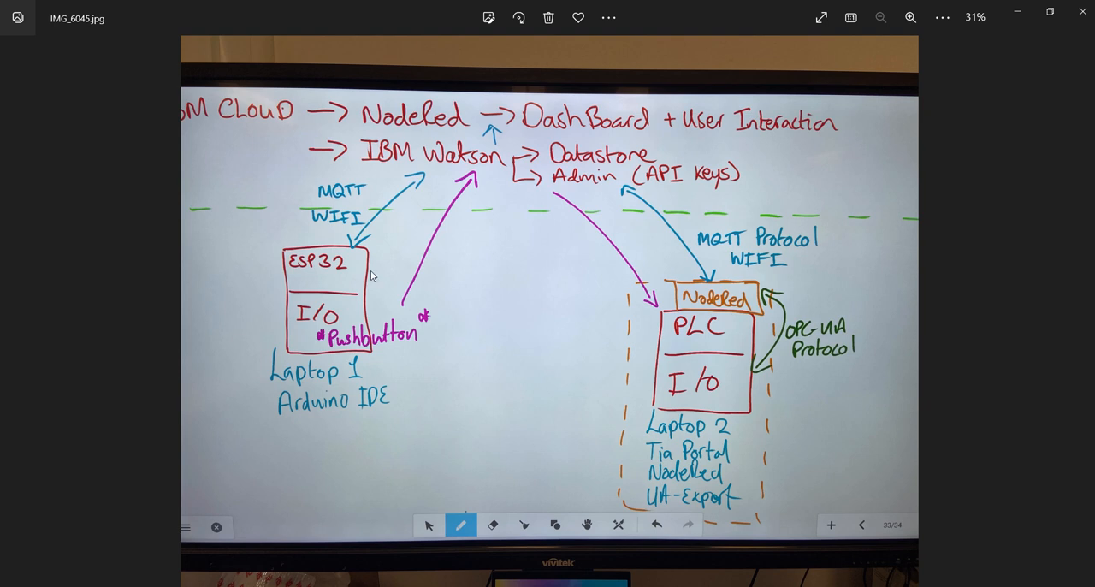
mouse_move(310, 265)
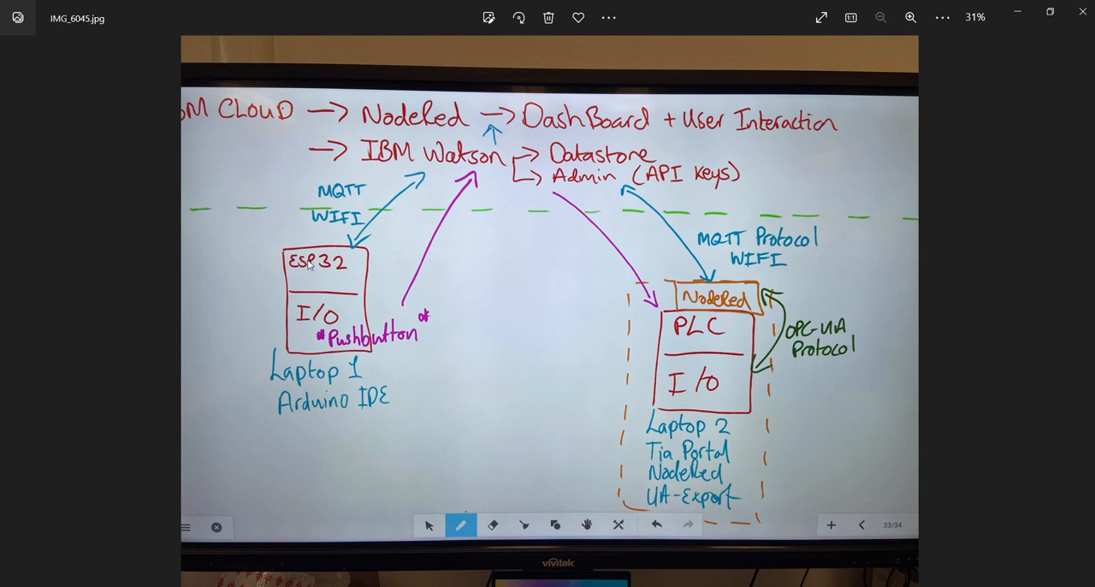
mouse_move(293, 338)
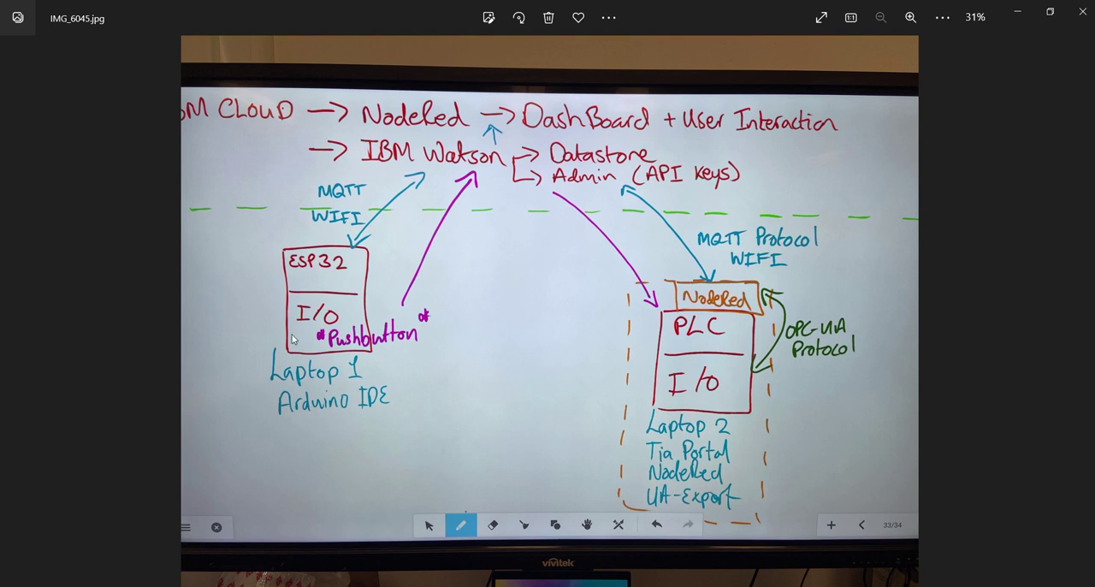
mouse_move(277, 293)
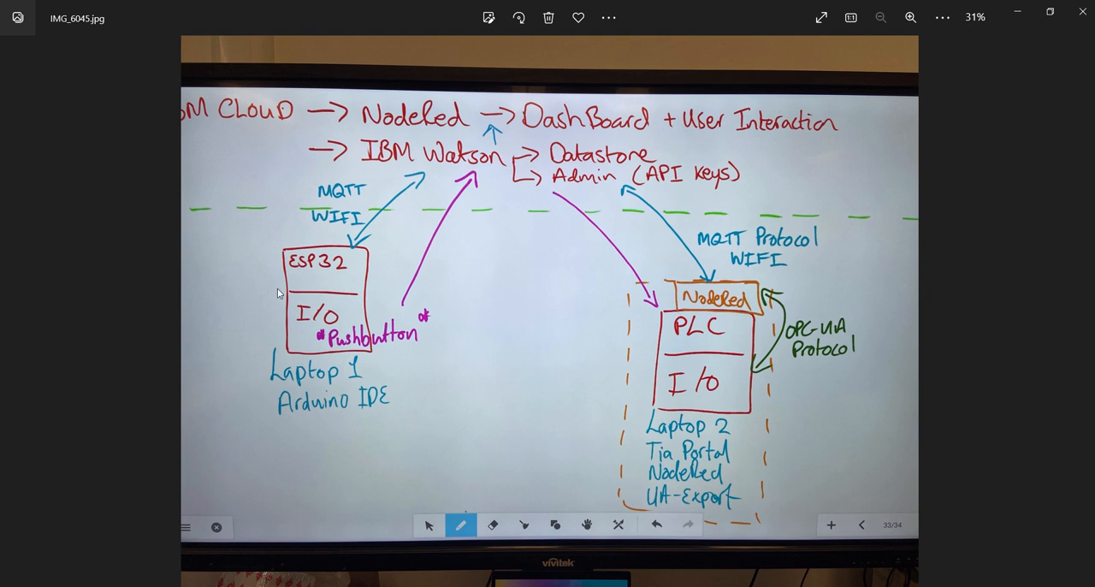
mouse_move(359, 320)
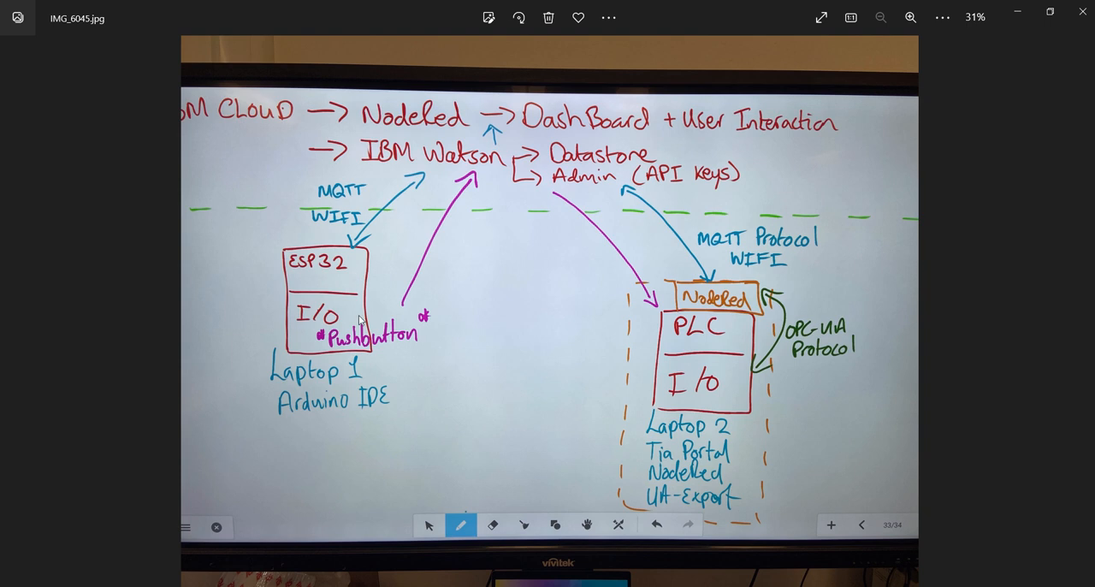
mouse_move(277, 322)
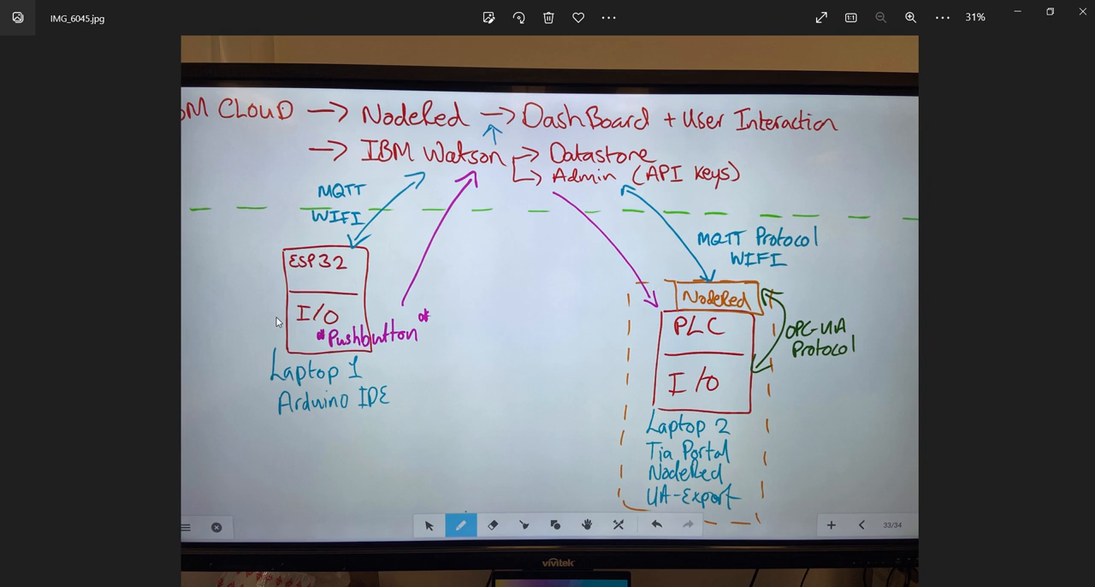
mouse_move(323, 270)
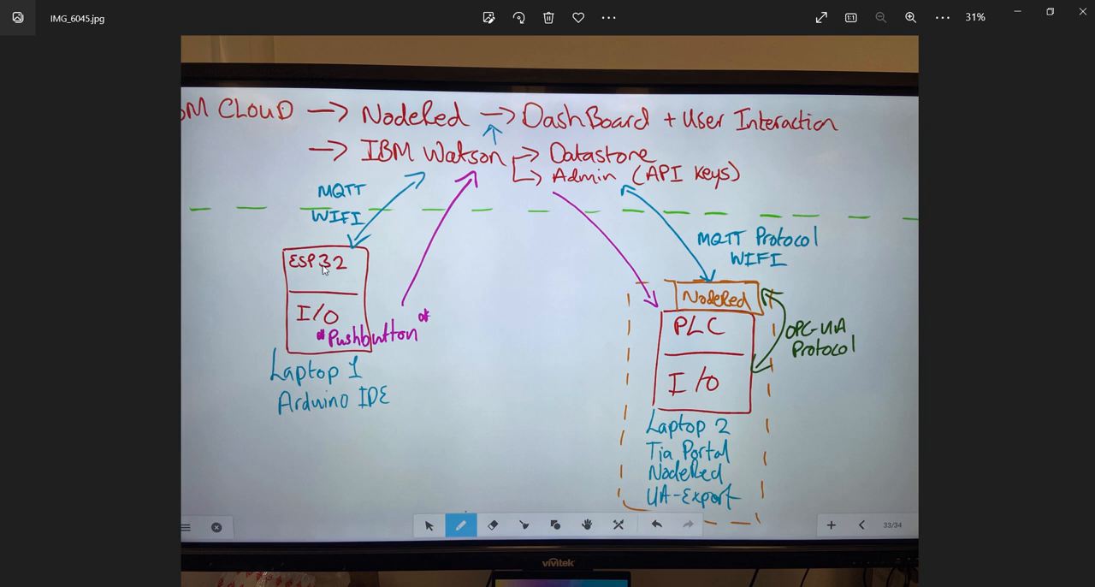
mouse_move(317, 284)
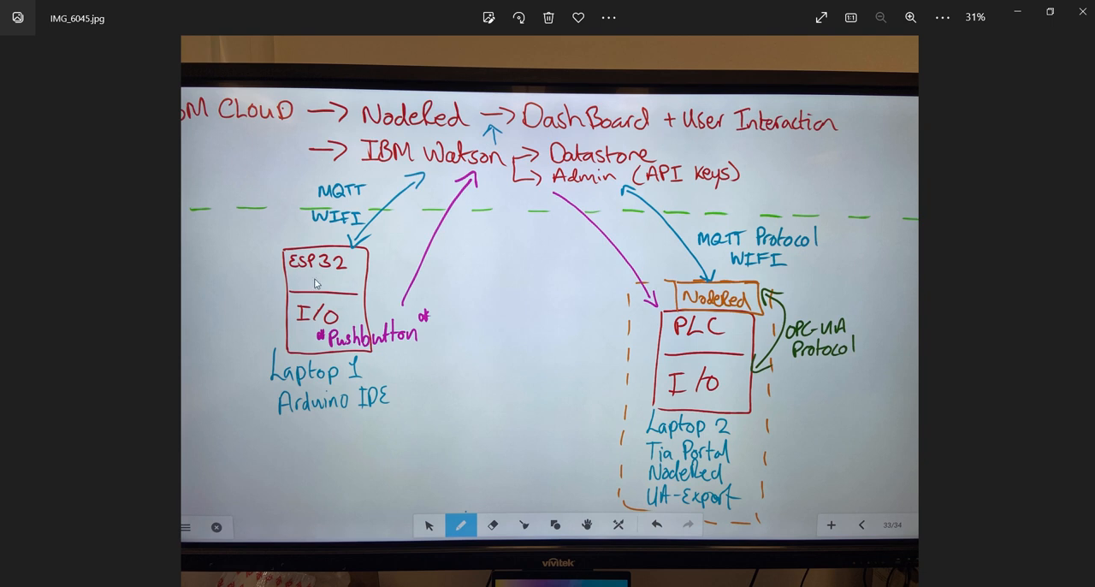
mouse_move(563, 329)
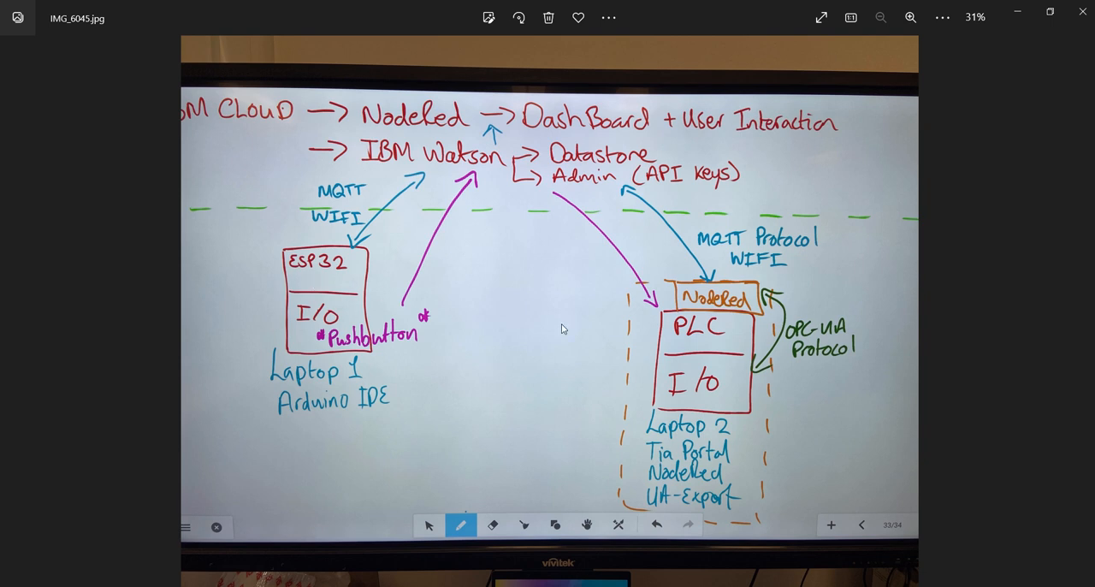
mouse_move(785, 349)
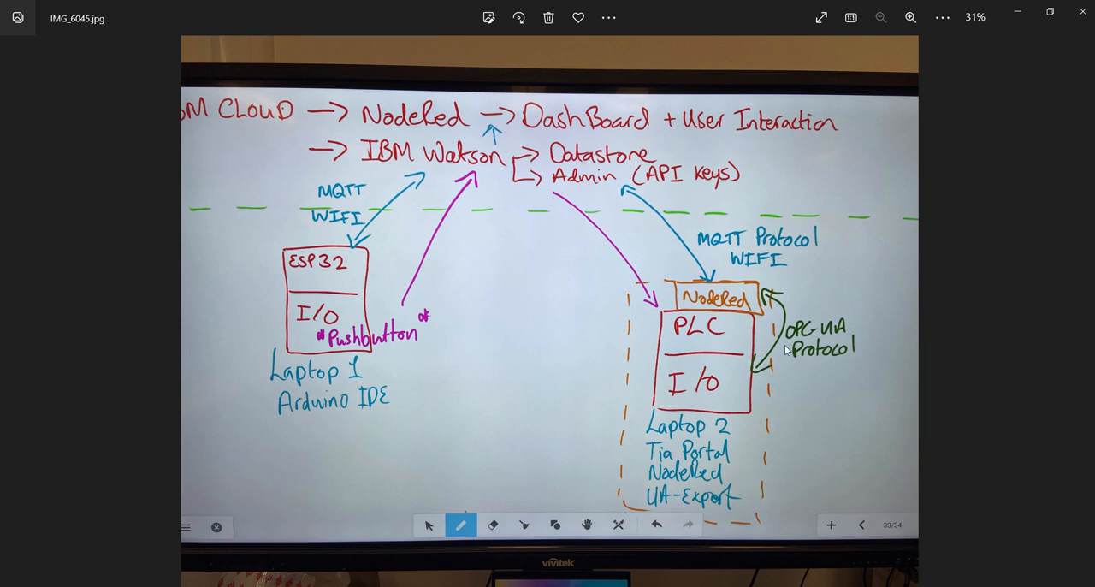
mouse_move(791, 321)
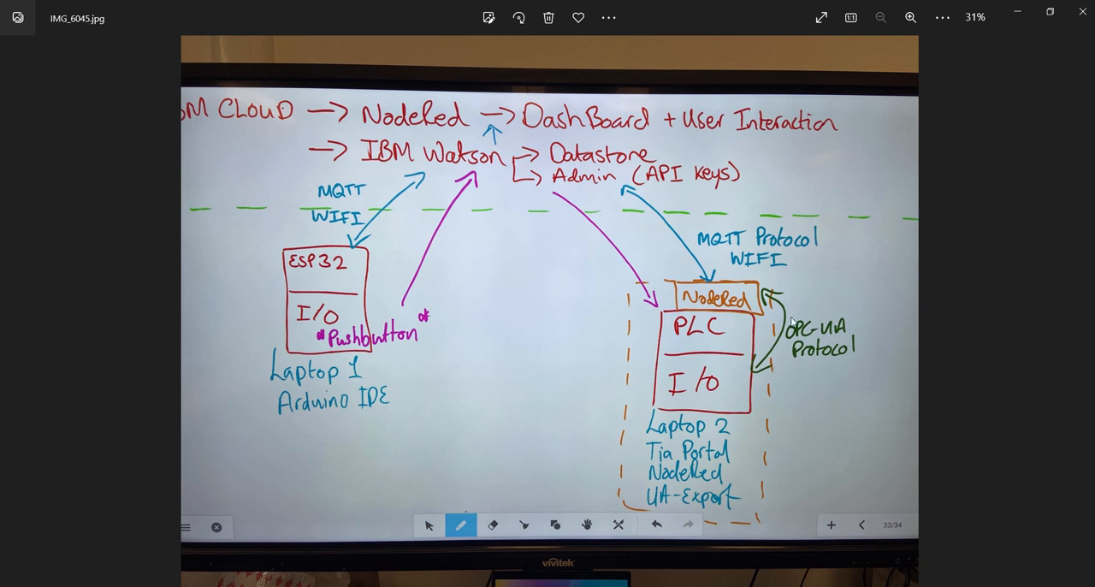
mouse_move(780, 349)
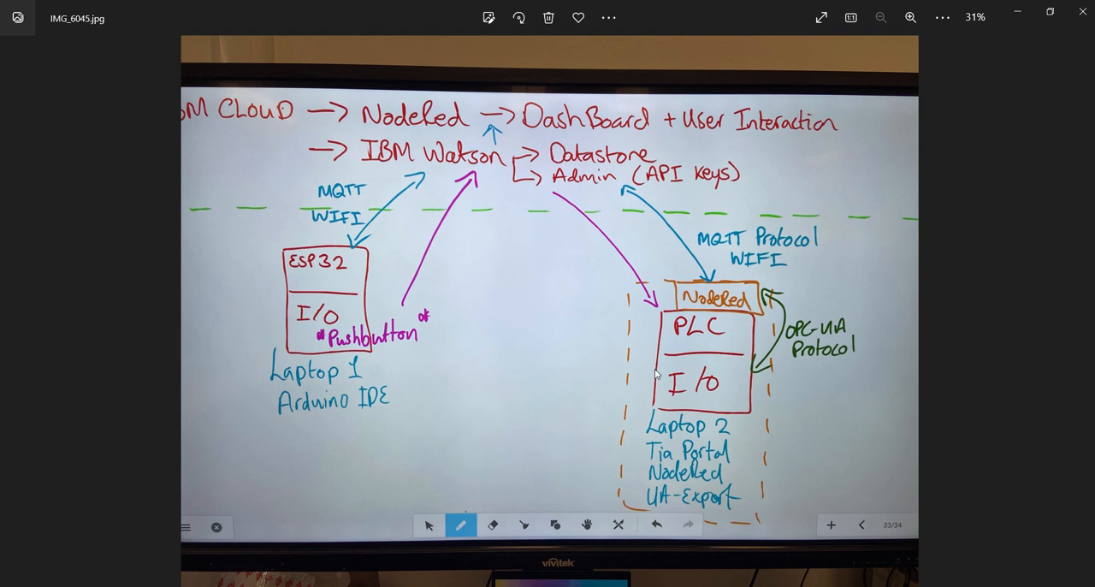
mouse_move(763, 339)
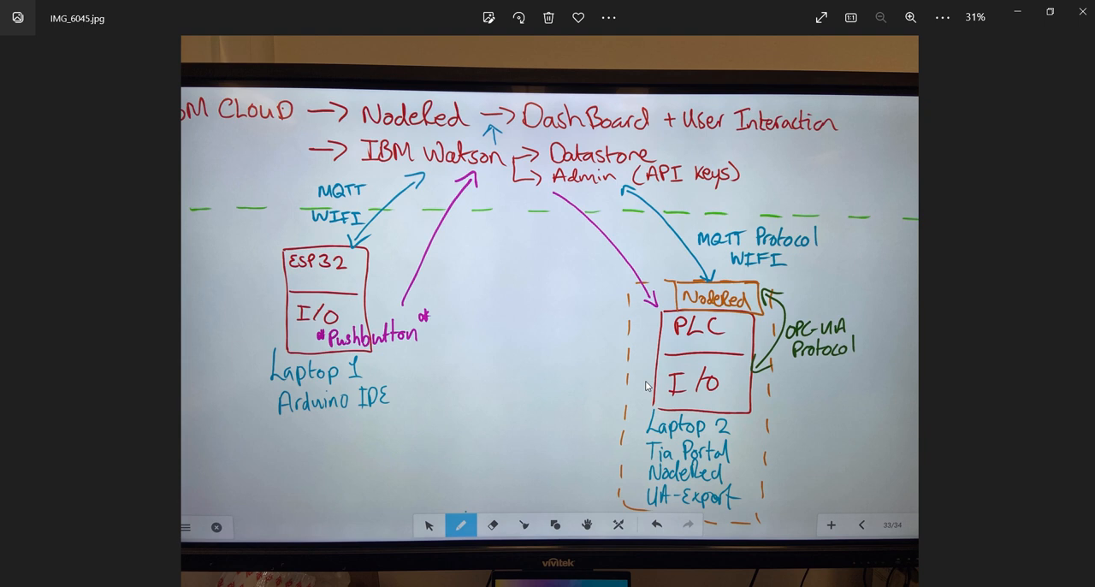
mouse_move(431, 377)
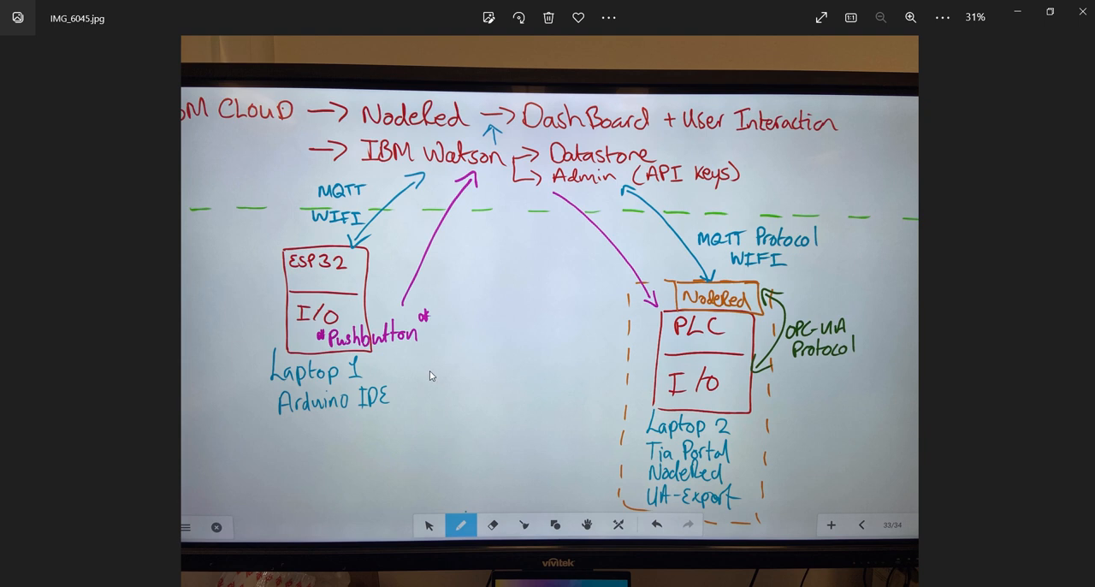
mouse_move(332, 303)
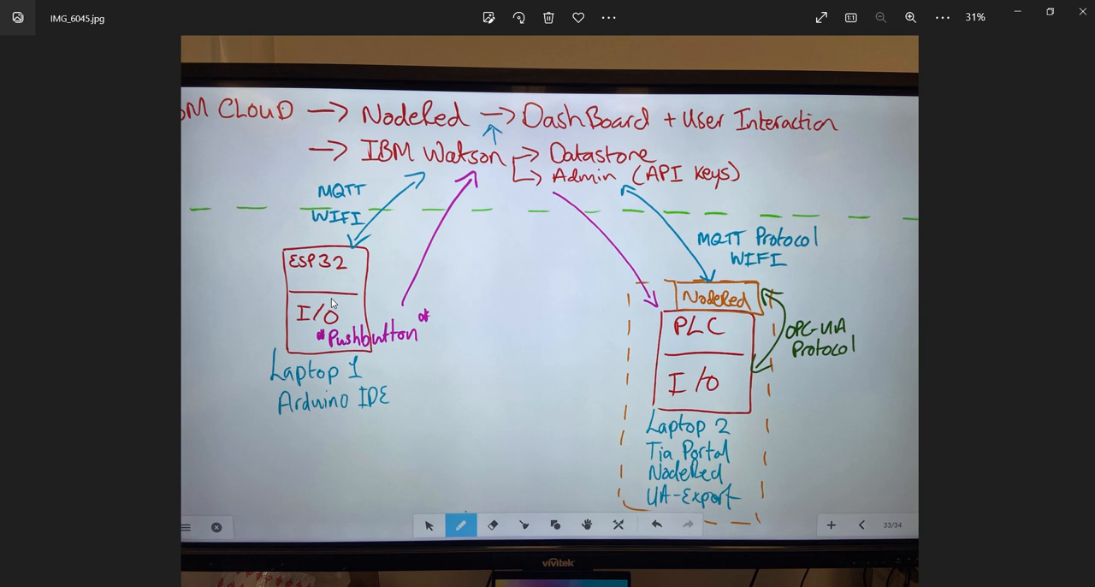
mouse_move(322, 277)
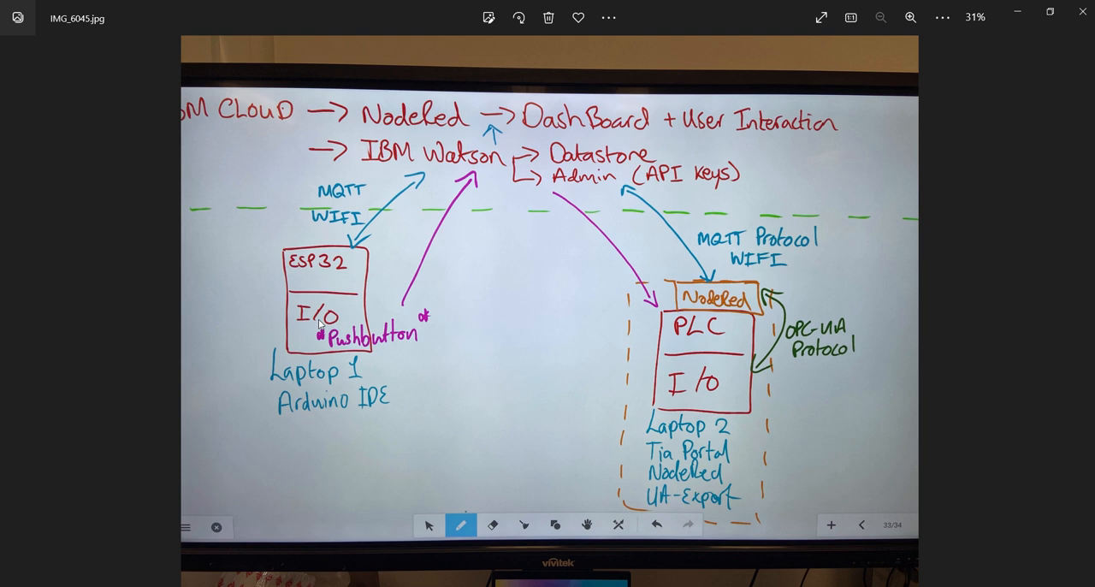
mouse_move(334, 332)
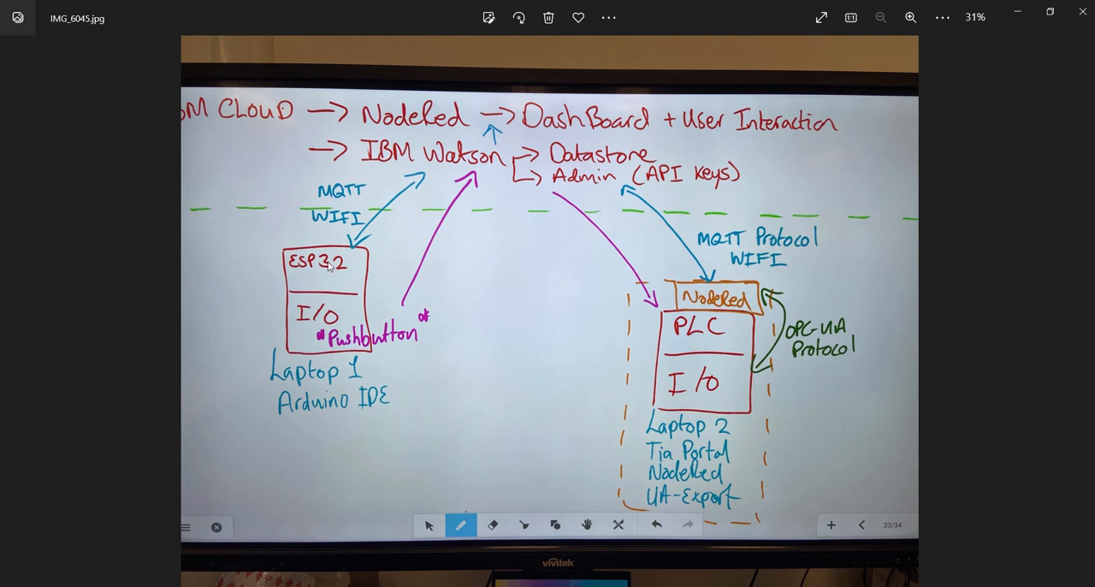
mouse_move(344, 275)
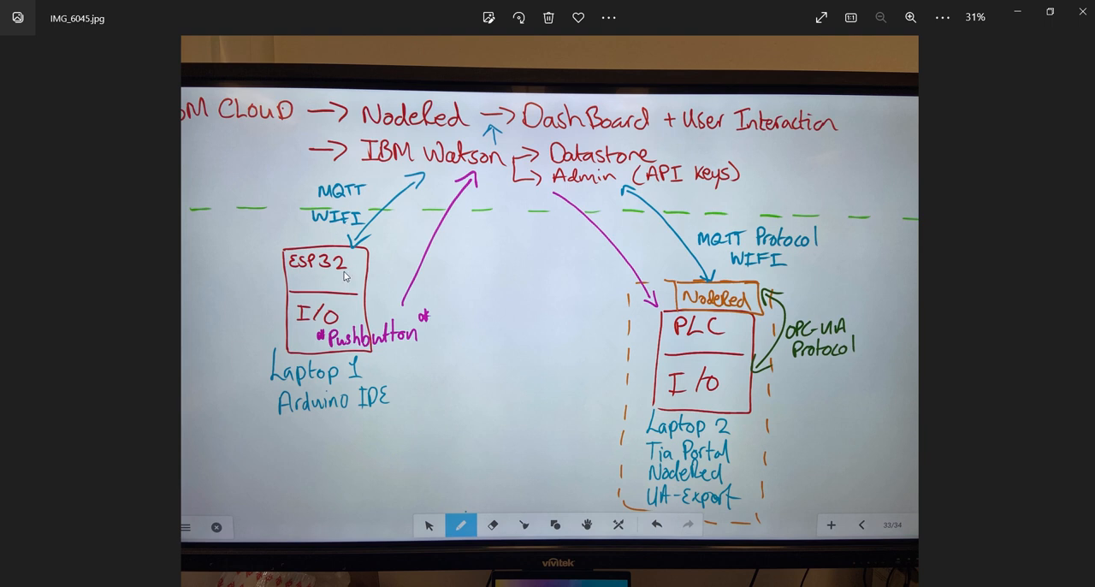
mouse_move(342, 276)
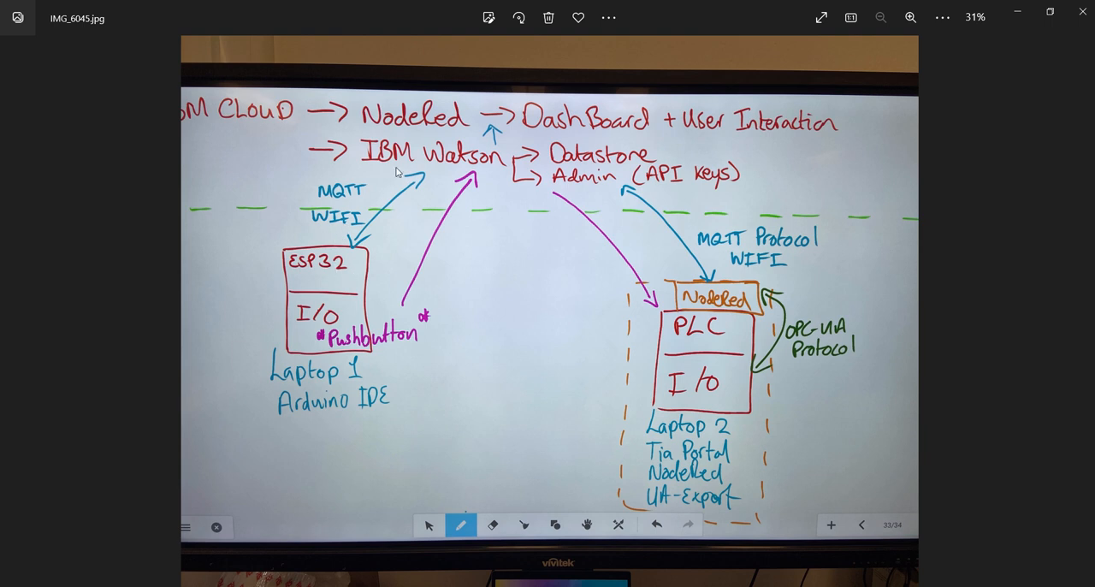
mouse_move(338, 263)
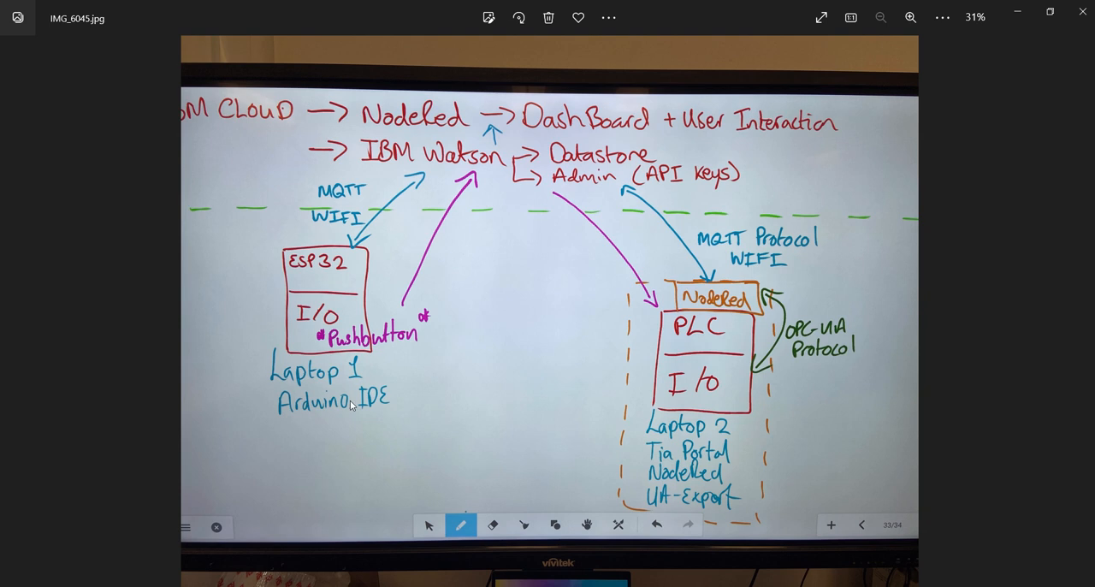
mouse_move(346, 306)
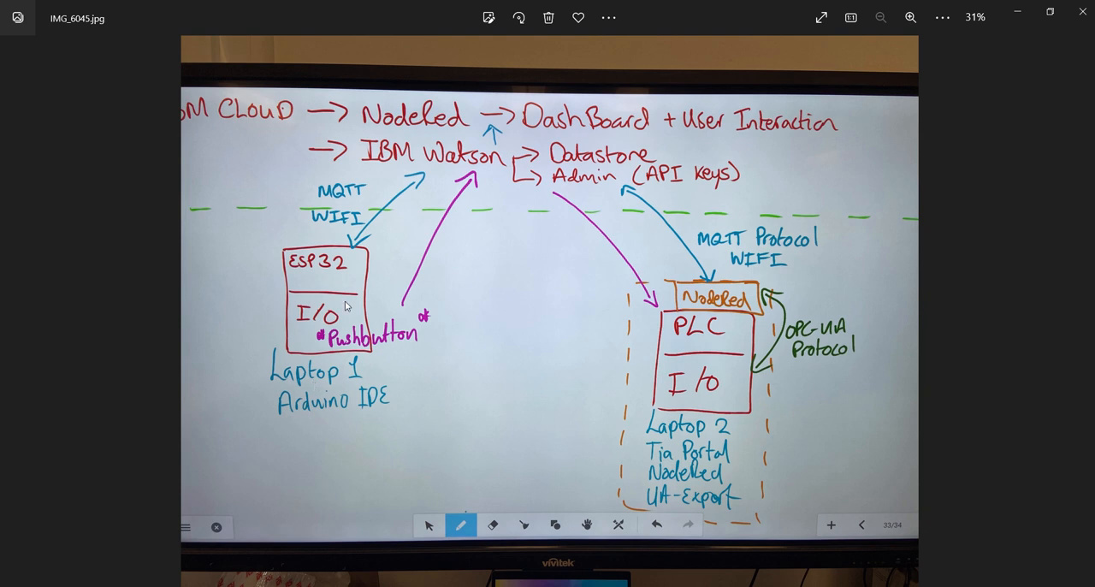
mouse_move(332, 306)
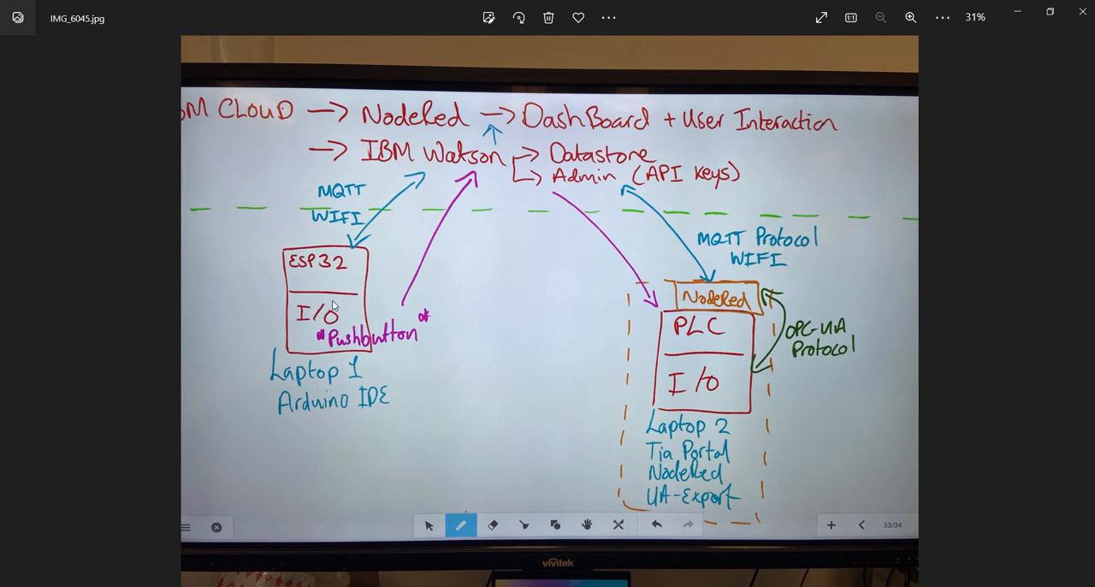
mouse_move(345, 311)
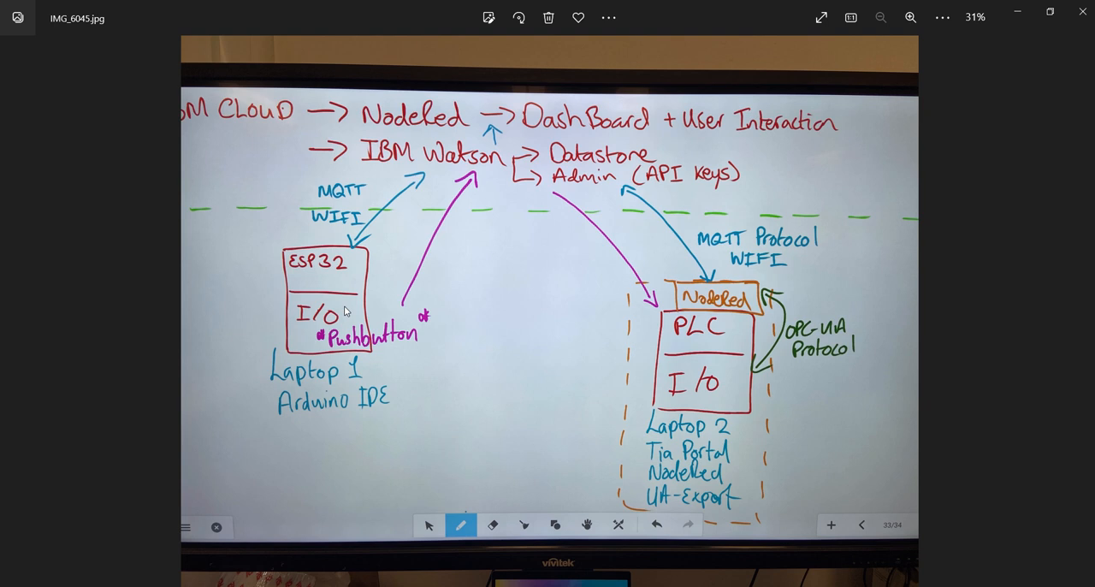
mouse_move(277, 294)
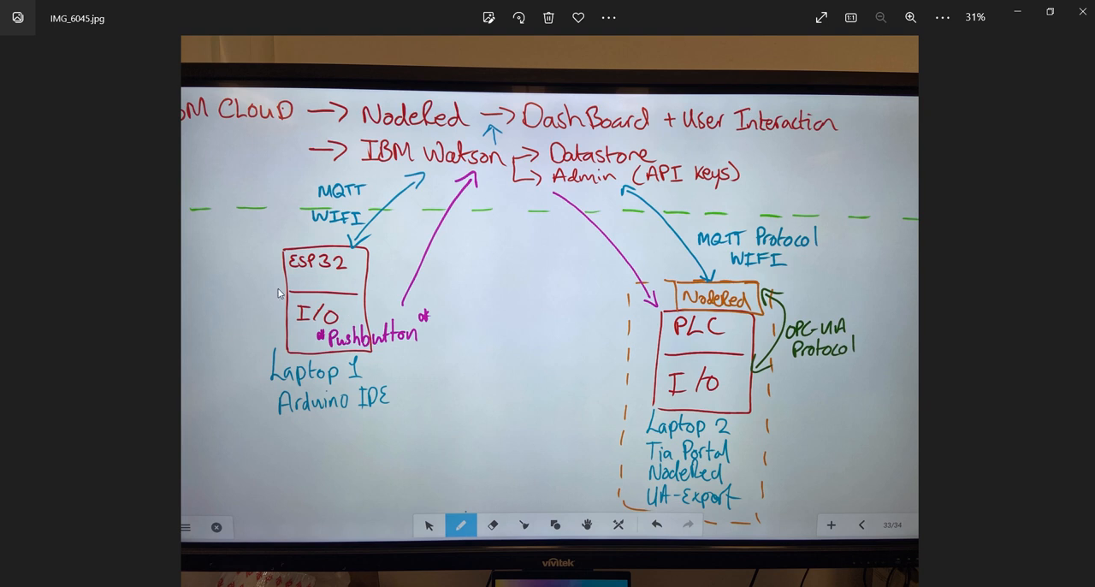
mouse_move(323, 289)
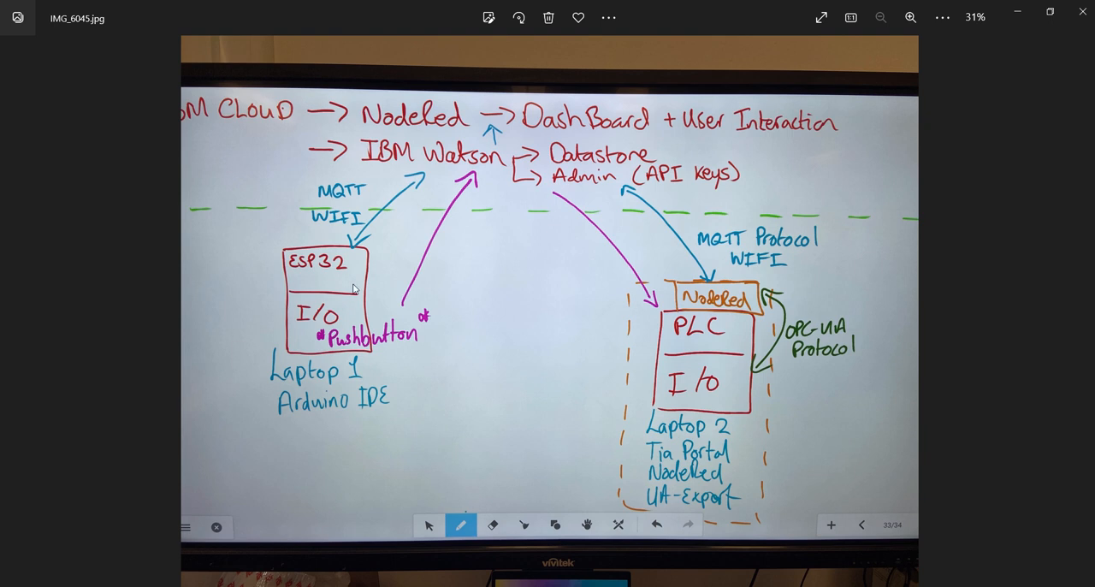
mouse_move(354, 294)
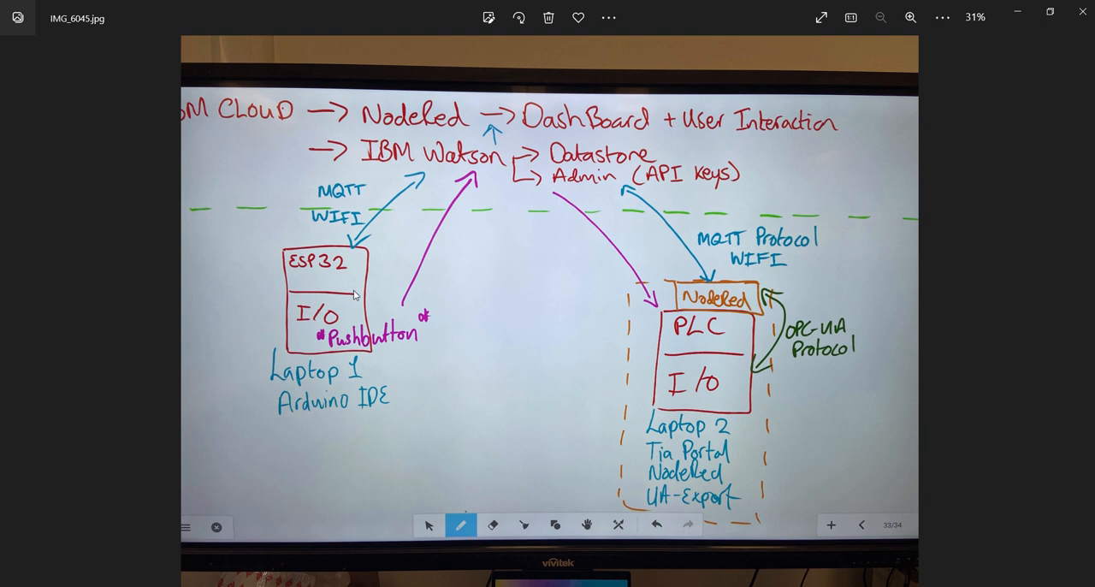
mouse_move(322, 291)
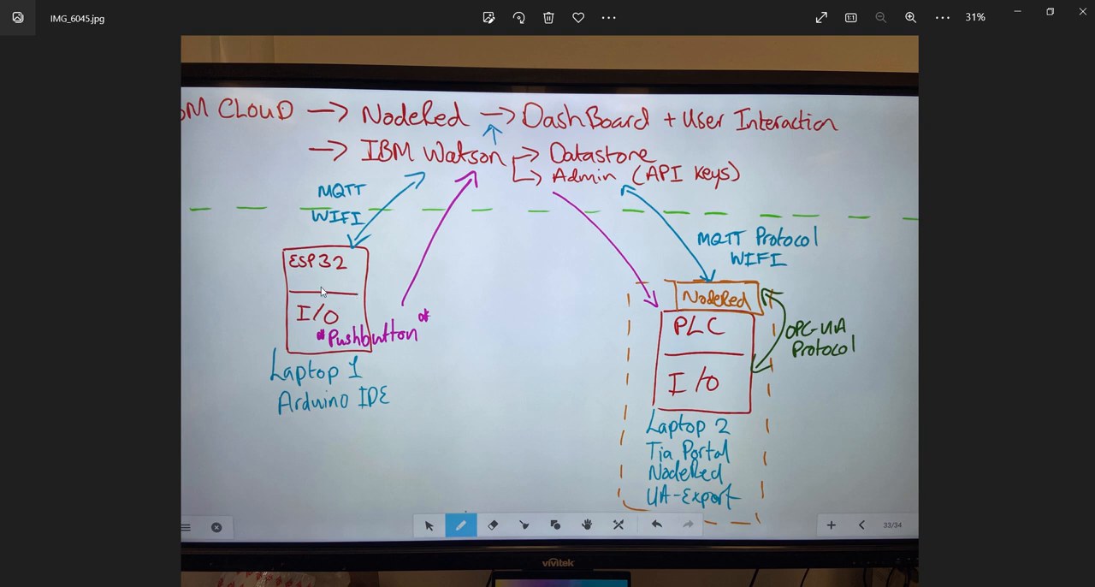
mouse_move(328, 233)
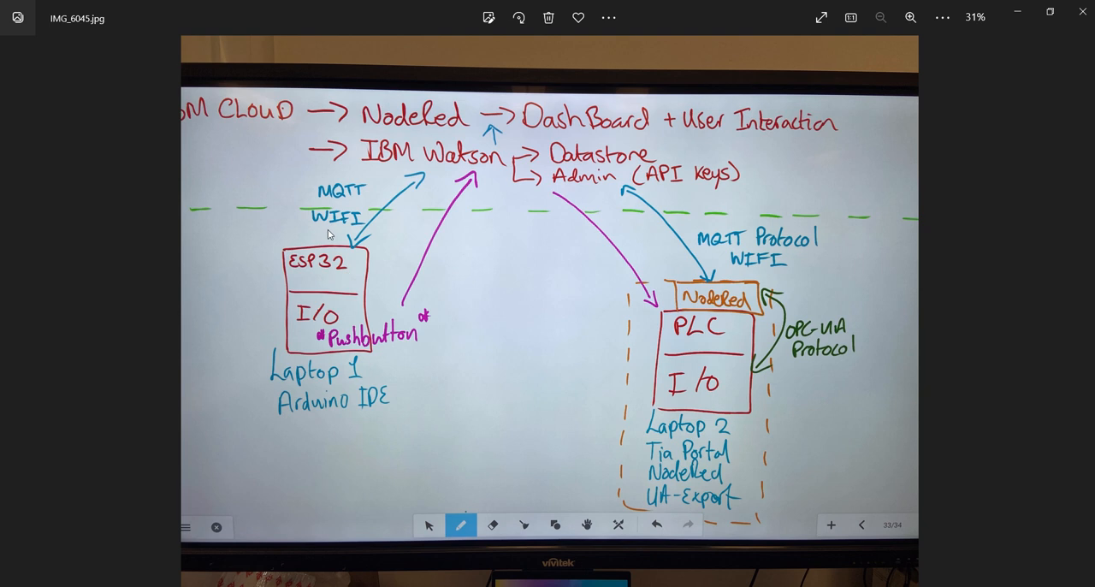
mouse_move(344, 274)
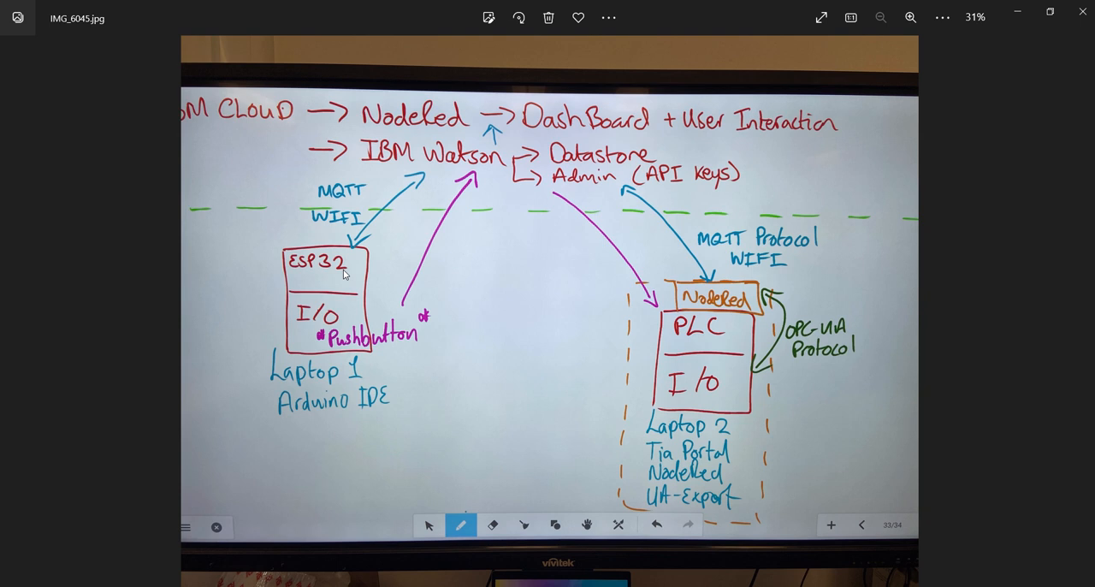
mouse_move(400, 212)
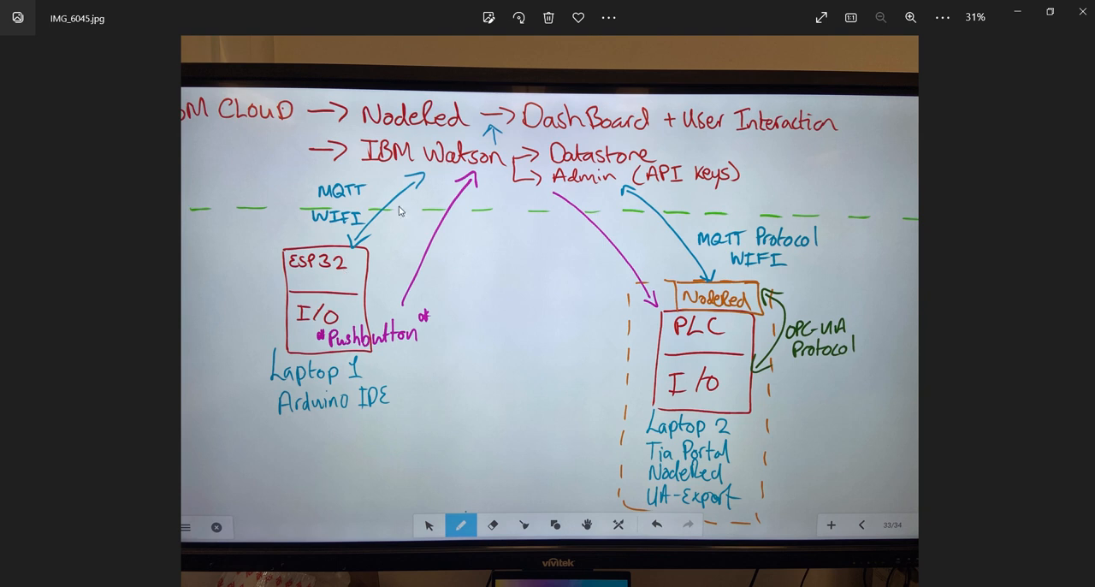
mouse_move(441, 134)
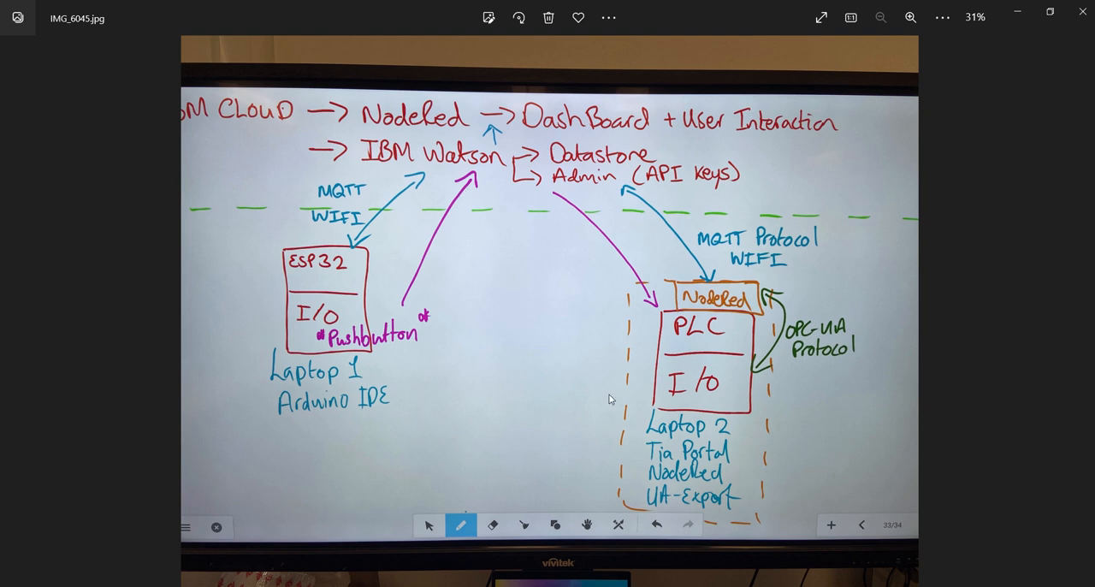
mouse_move(722, 383)
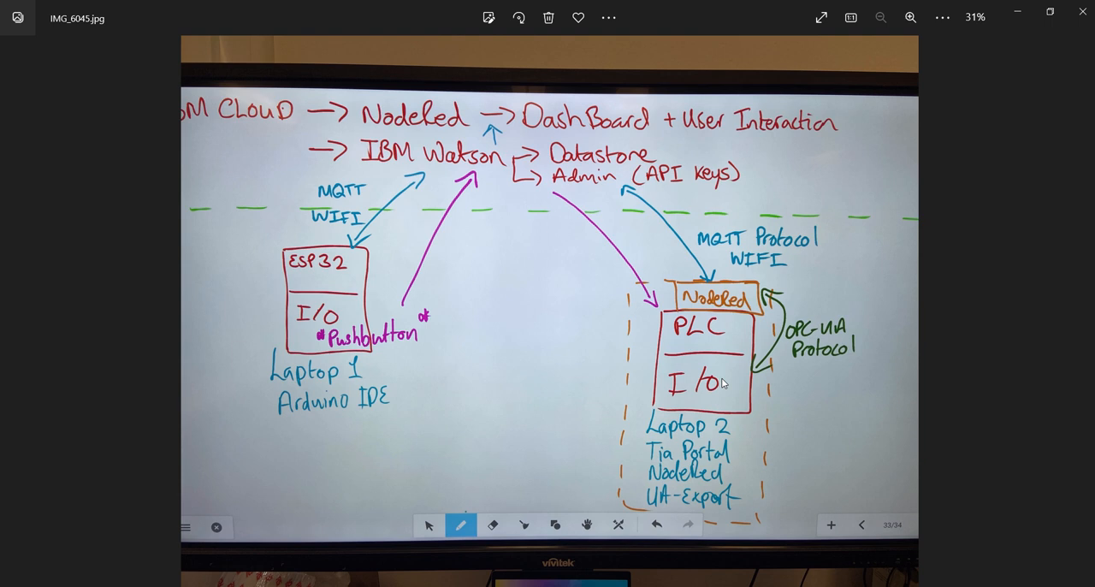
mouse_move(749, 332)
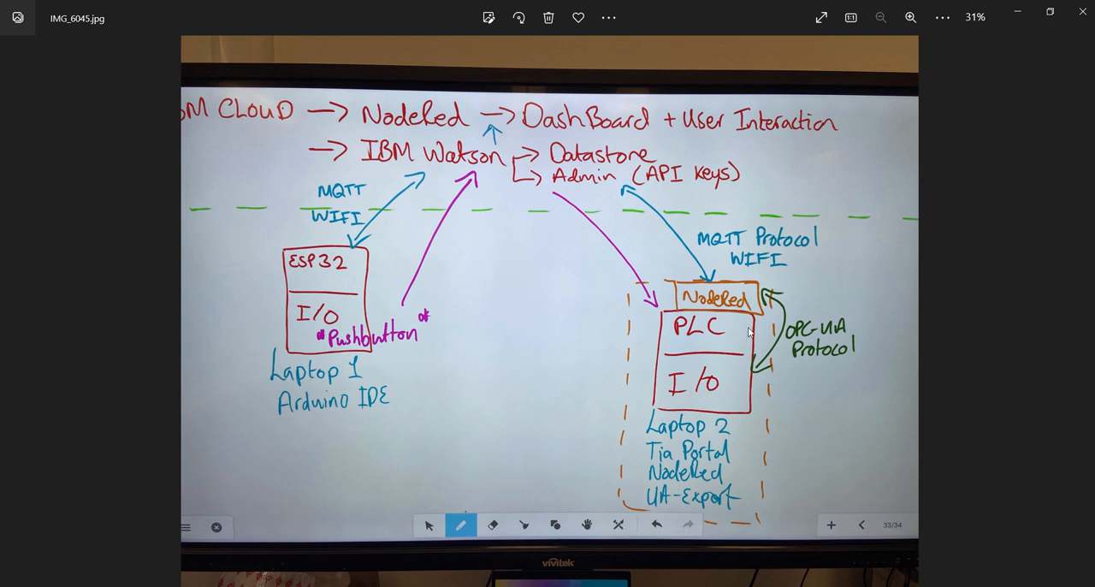
mouse_move(547, 154)
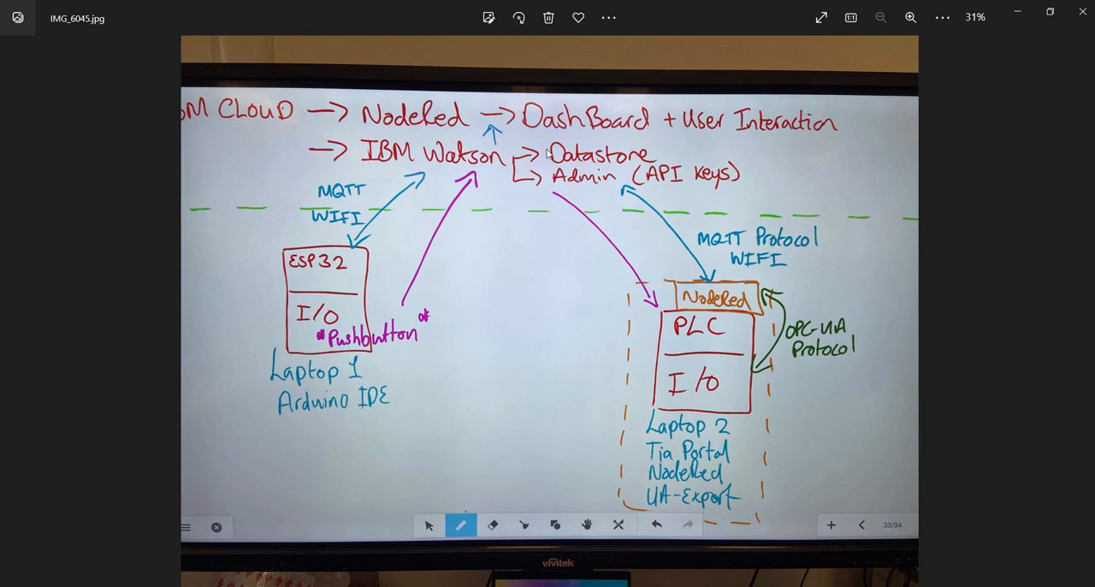
mouse_move(702, 313)
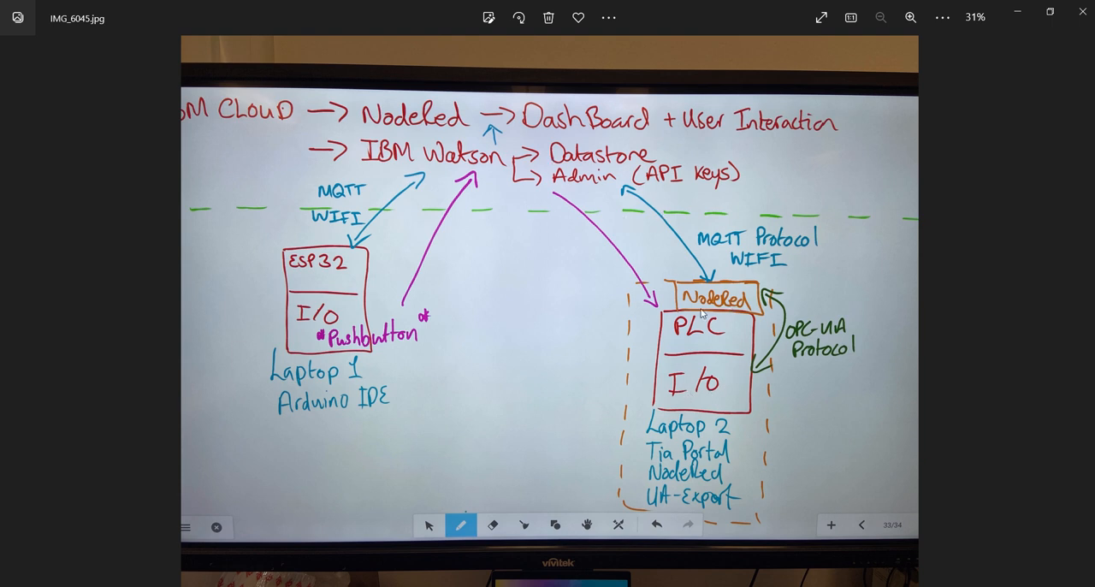
mouse_move(729, 352)
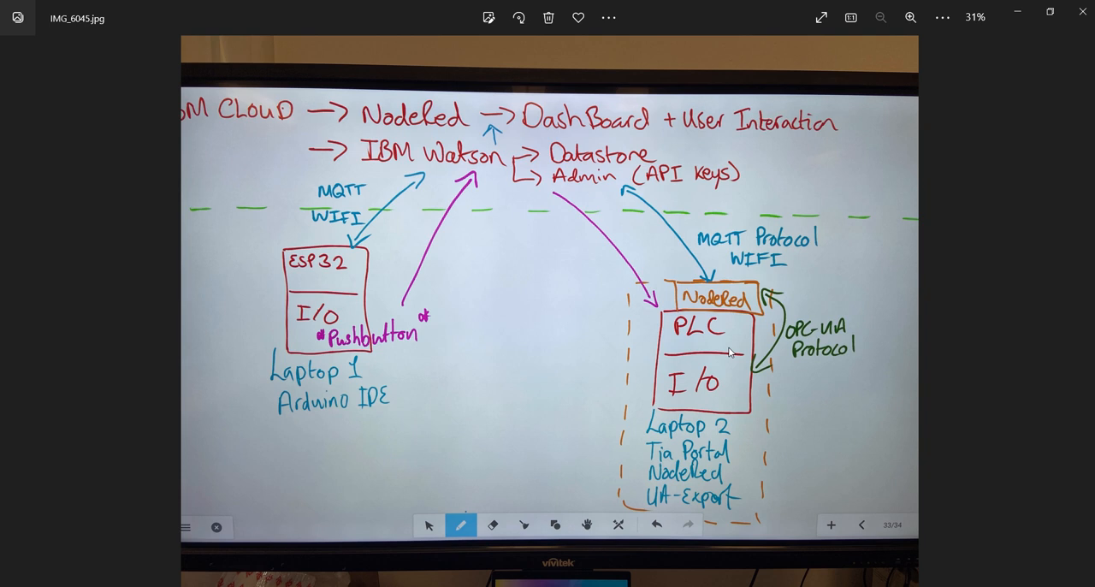
mouse_move(710, 349)
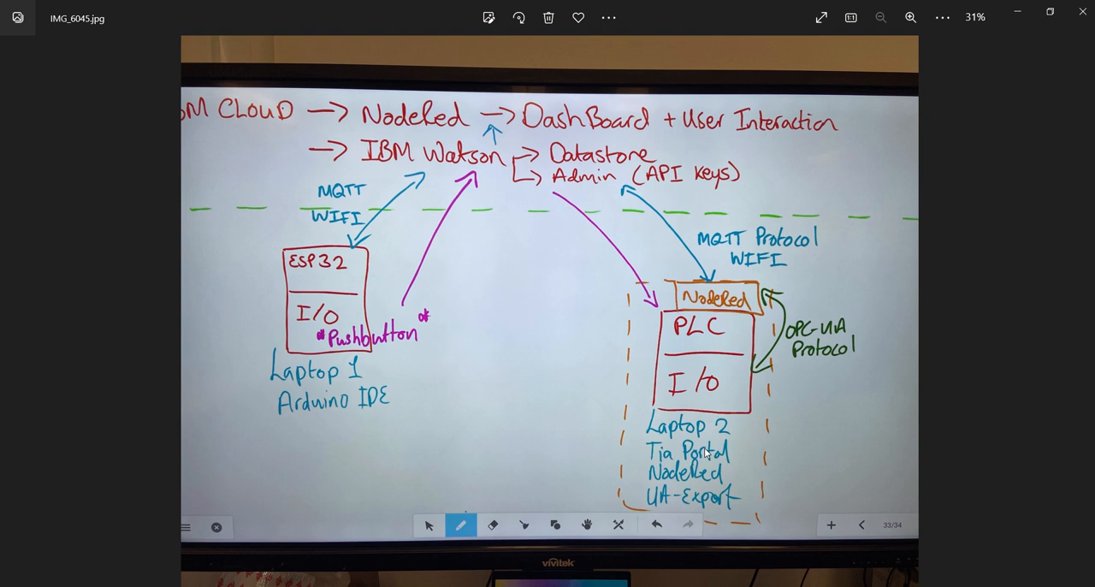
mouse_move(671, 370)
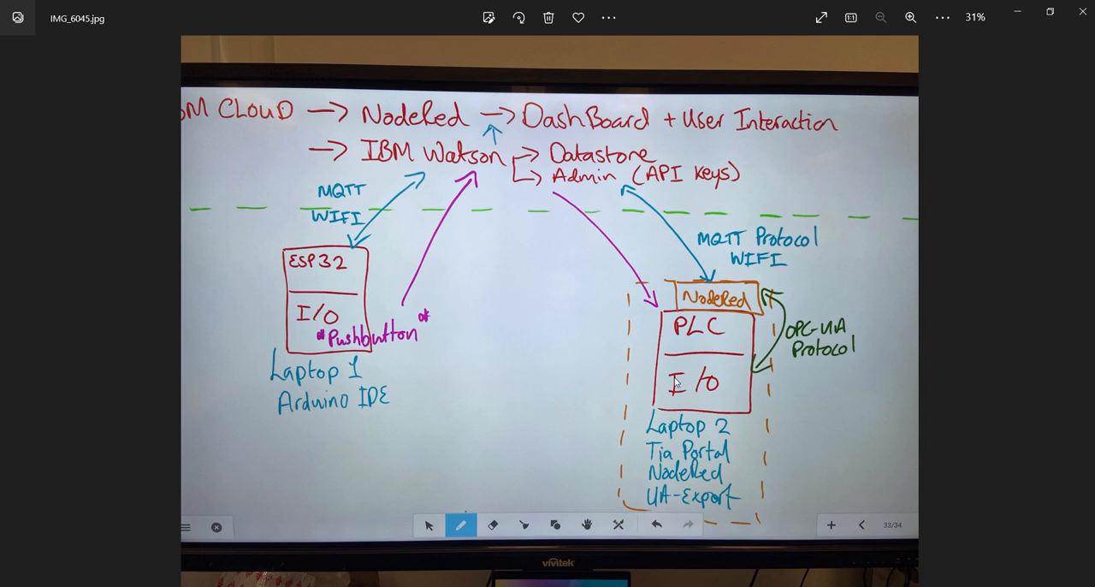
mouse_move(740, 368)
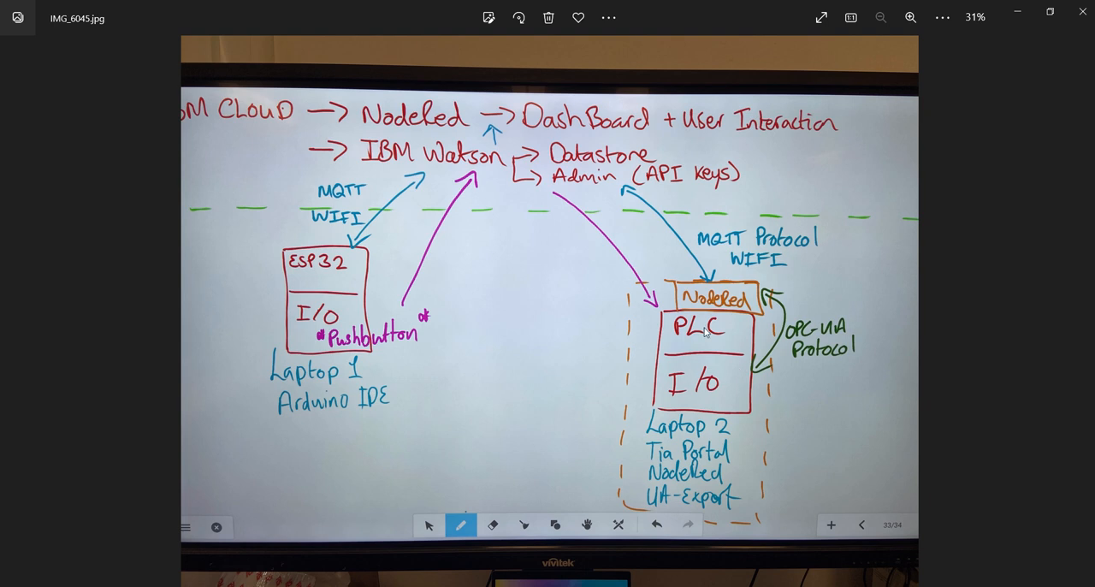
mouse_move(704, 368)
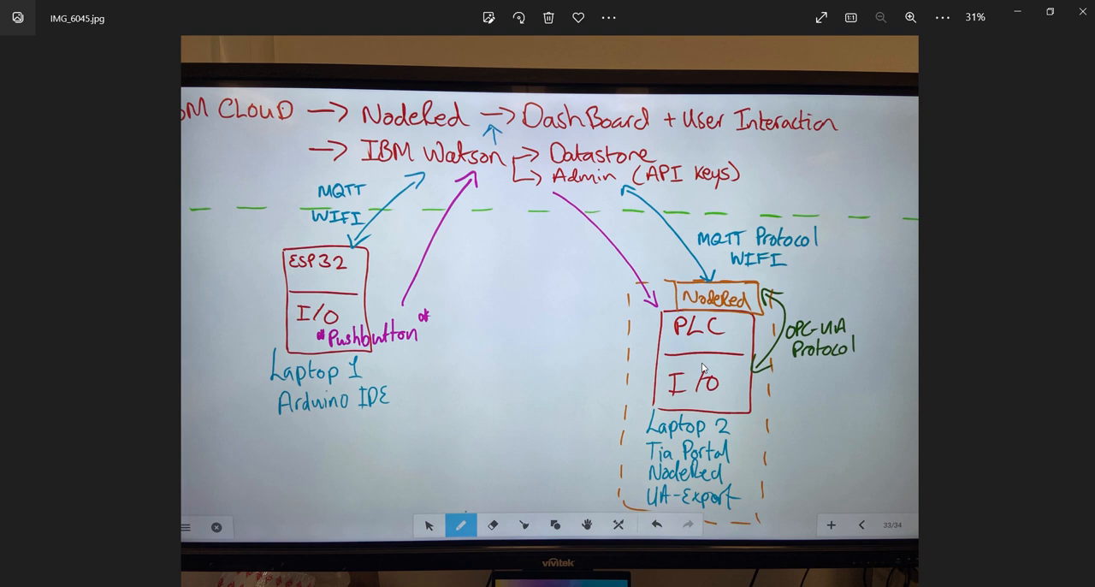
mouse_move(691, 334)
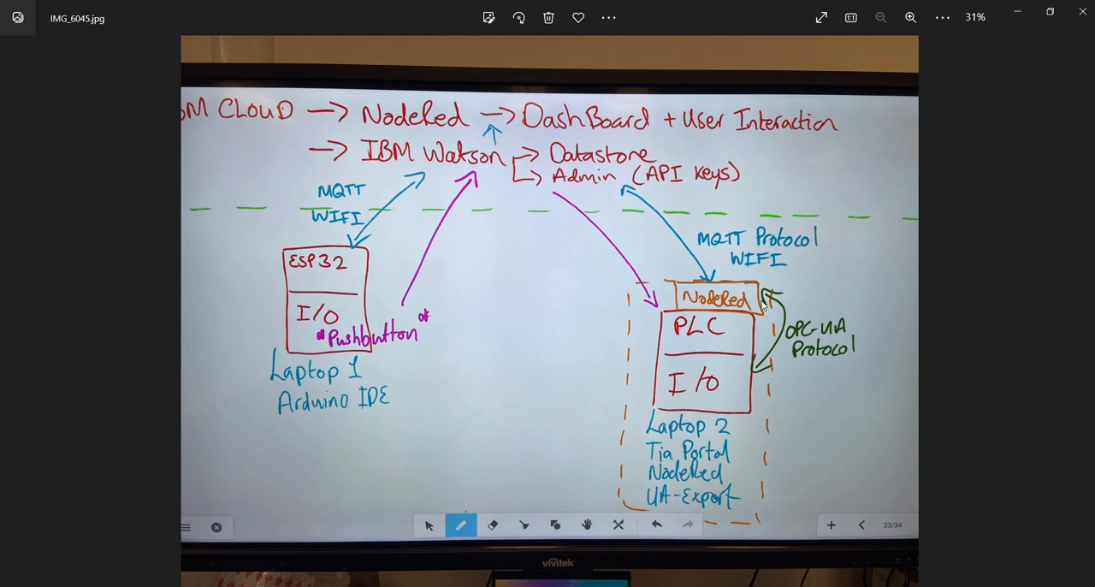
mouse_move(732, 336)
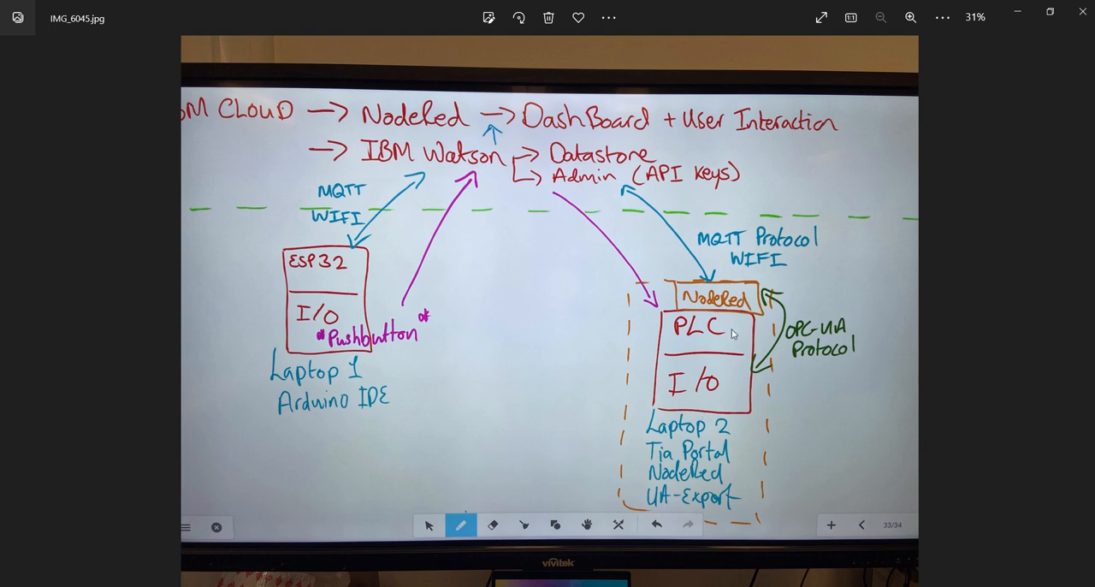
mouse_move(750, 363)
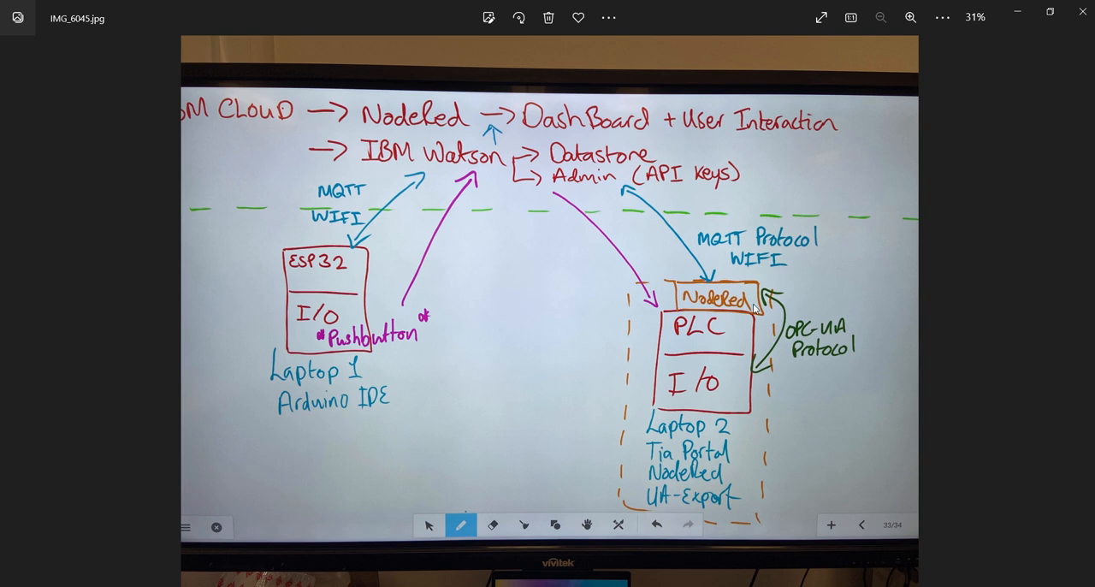
mouse_move(813, 352)
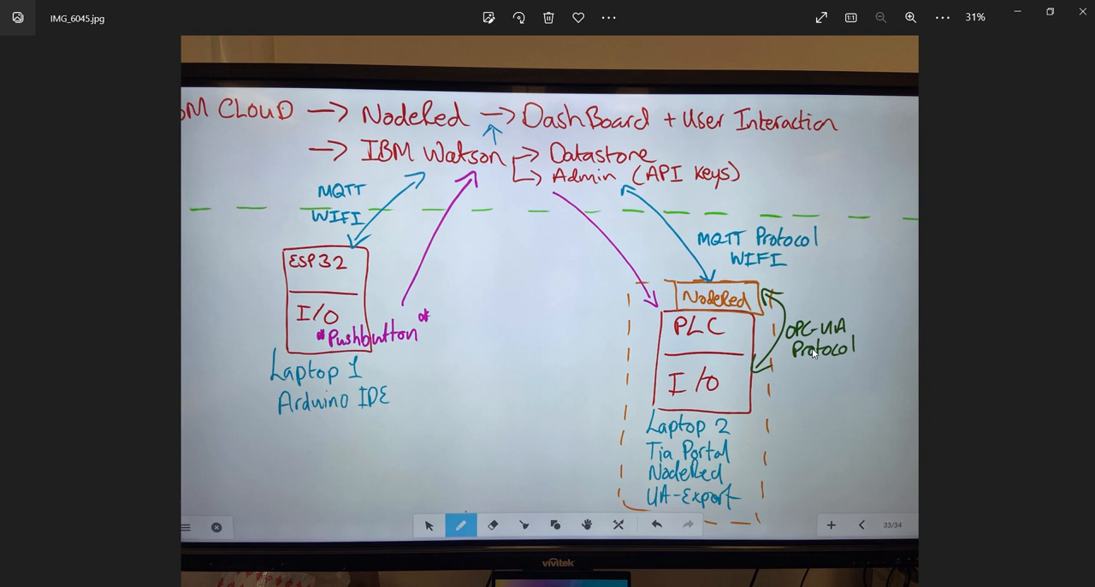
mouse_move(756, 359)
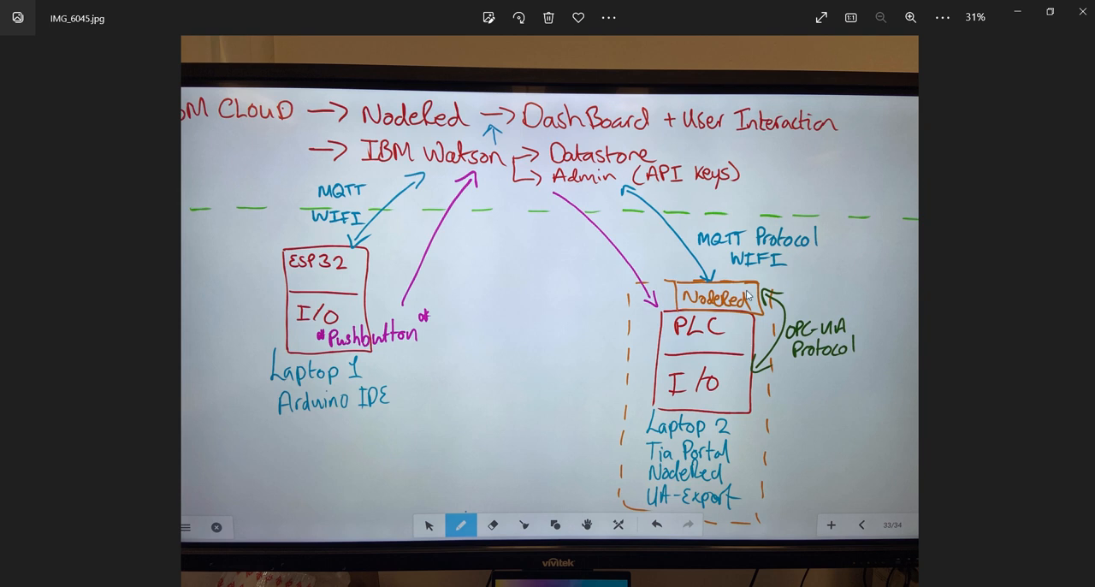
mouse_move(693, 486)
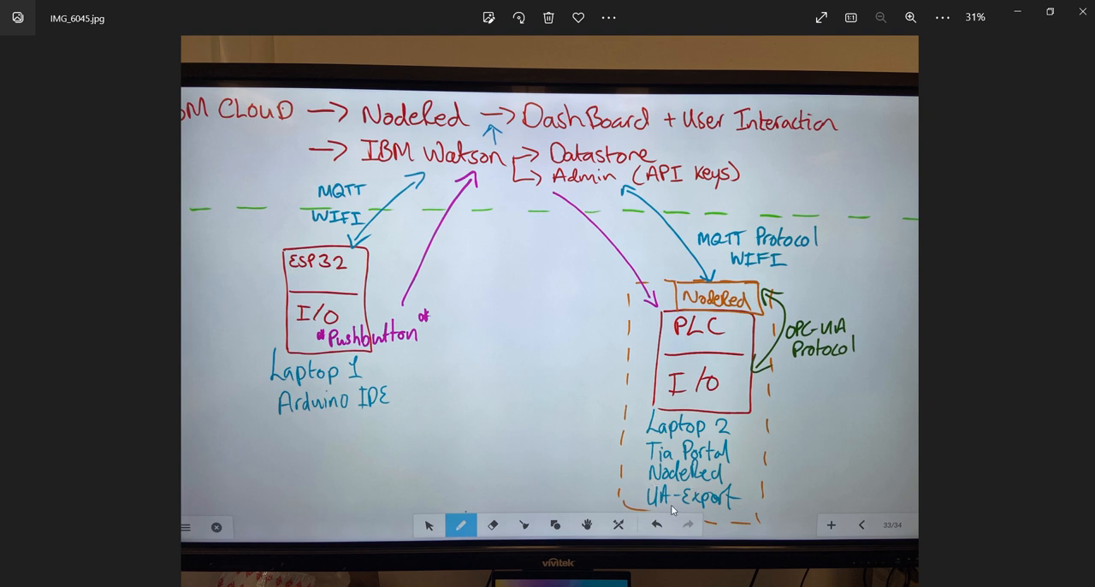
mouse_move(691, 503)
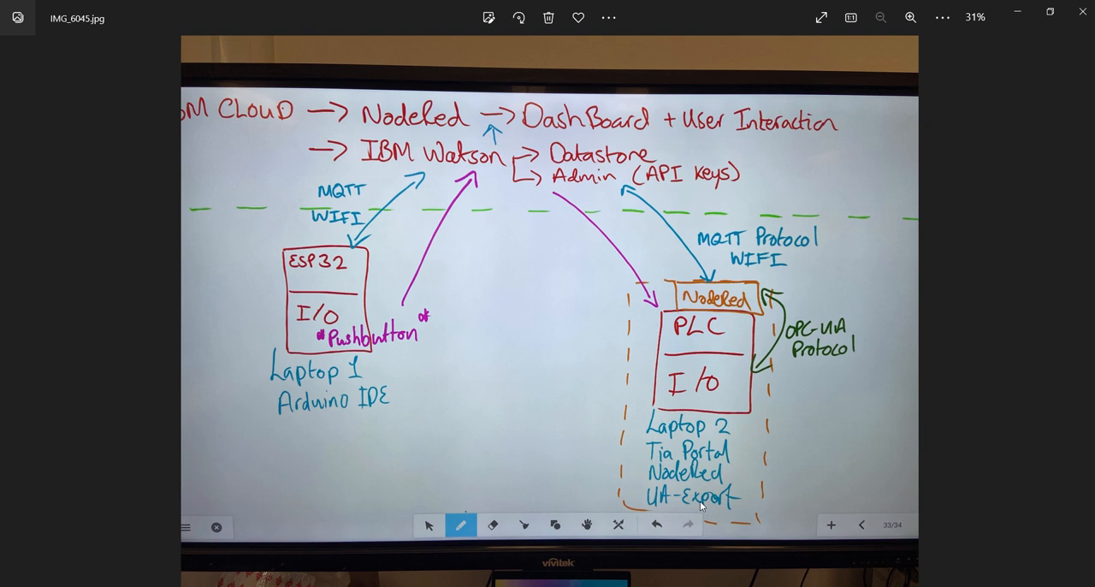
mouse_move(767, 349)
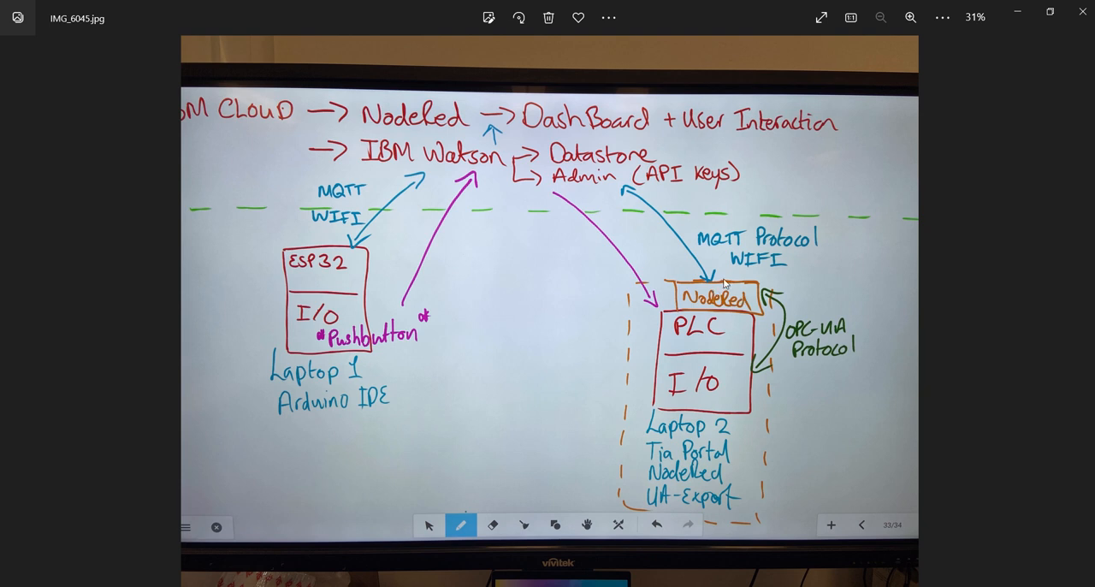
mouse_move(725, 284)
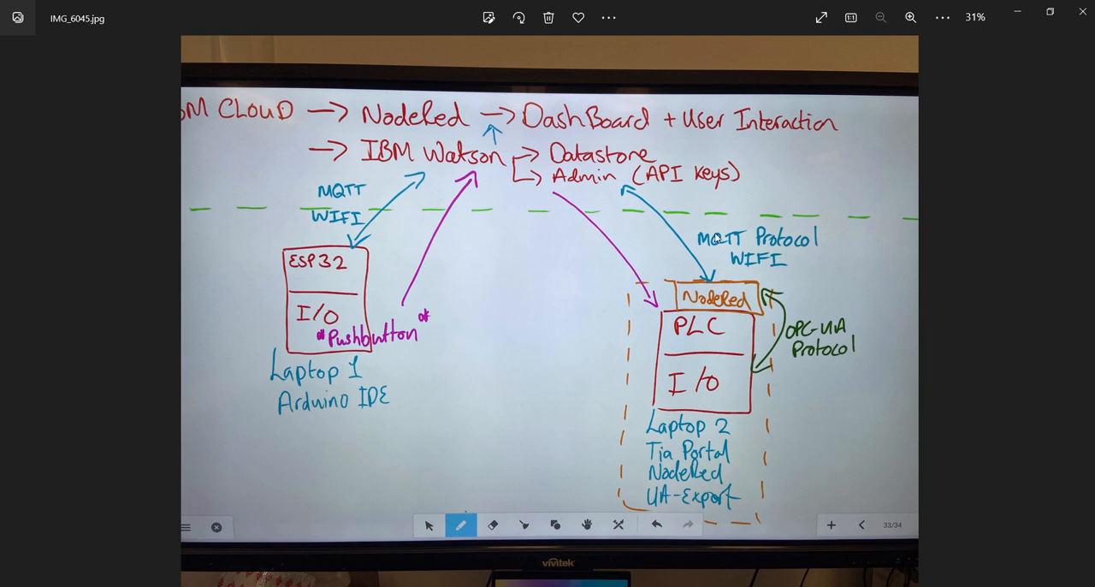
mouse_move(718, 285)
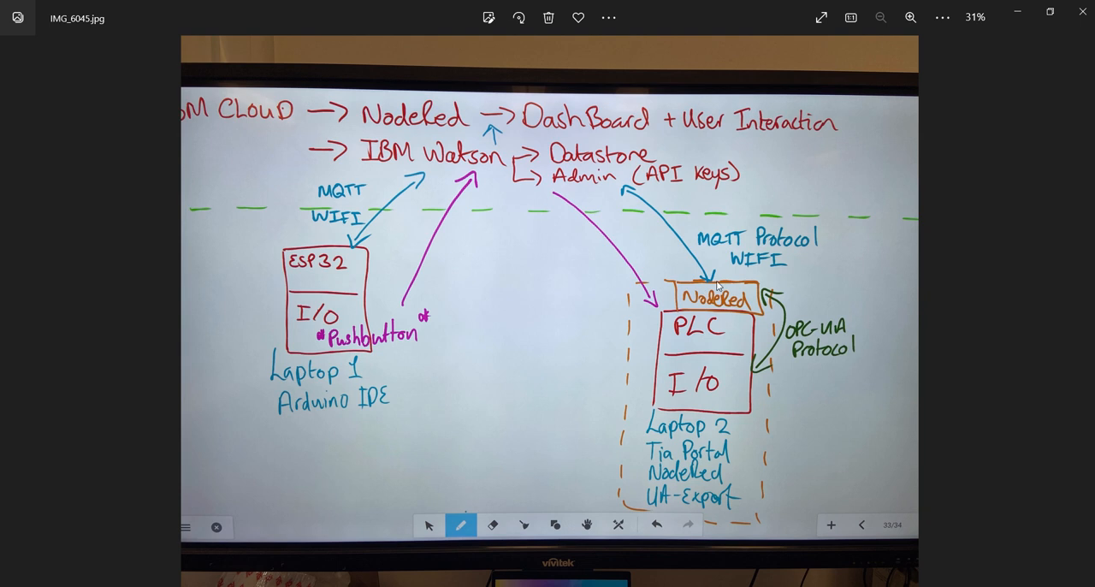
mouse_move(718, 285)
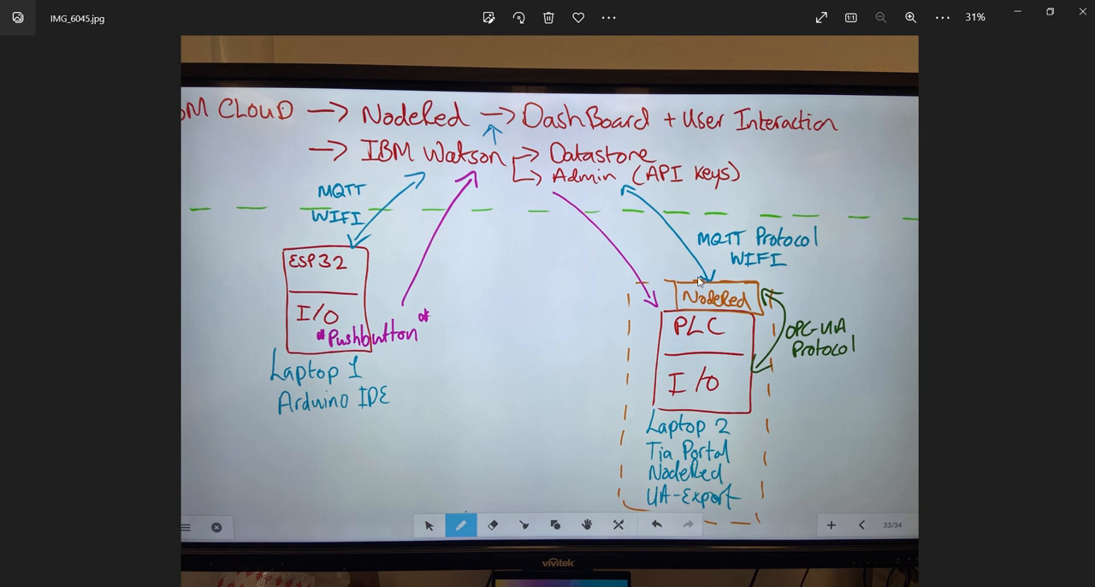
mouse_move(677, 224)
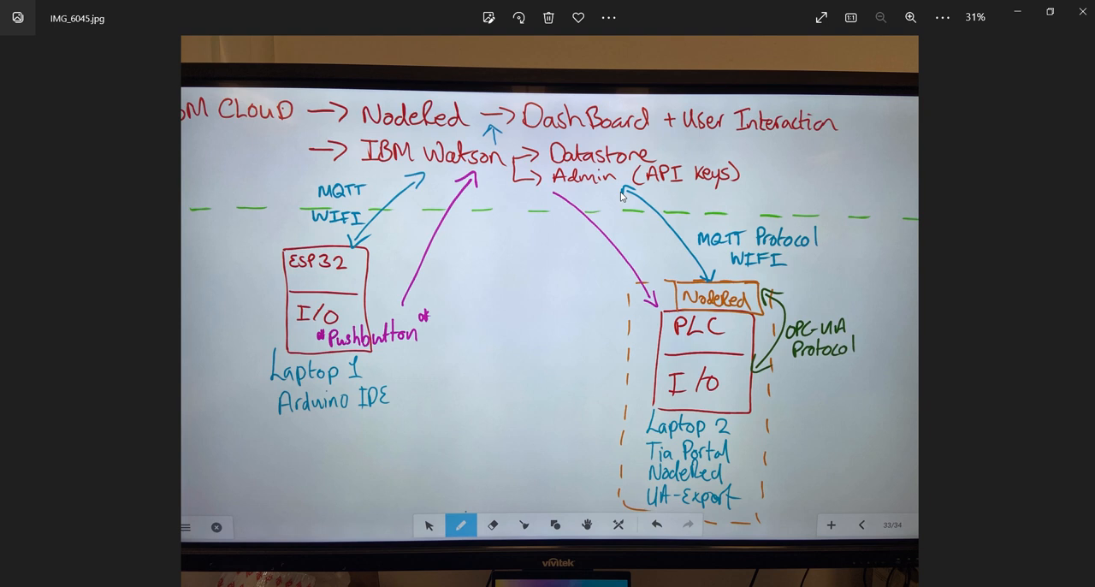
mouse_move(462, 203)
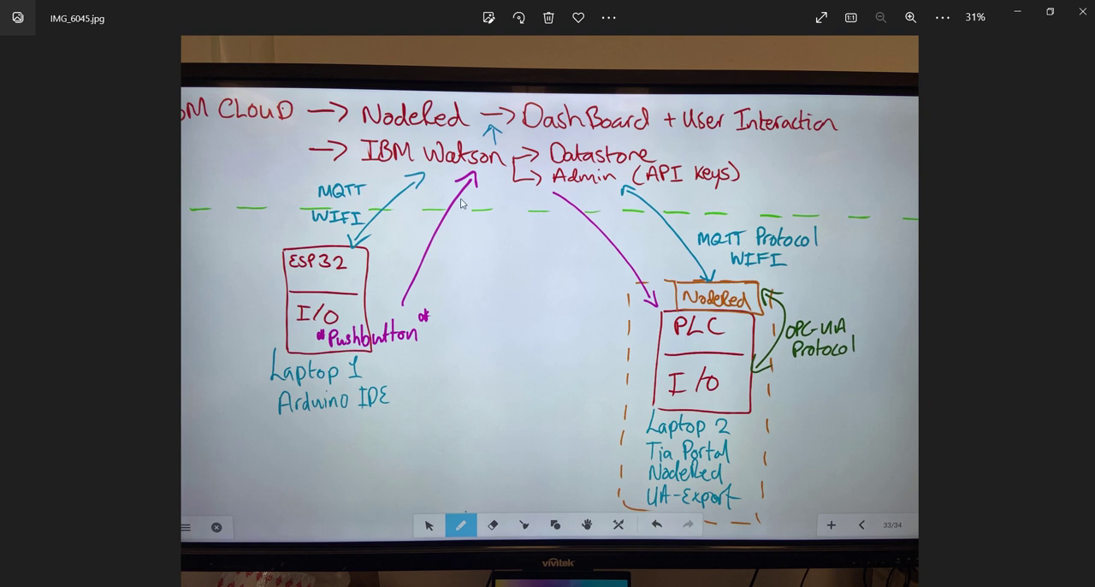
mouse_move(825, 353)
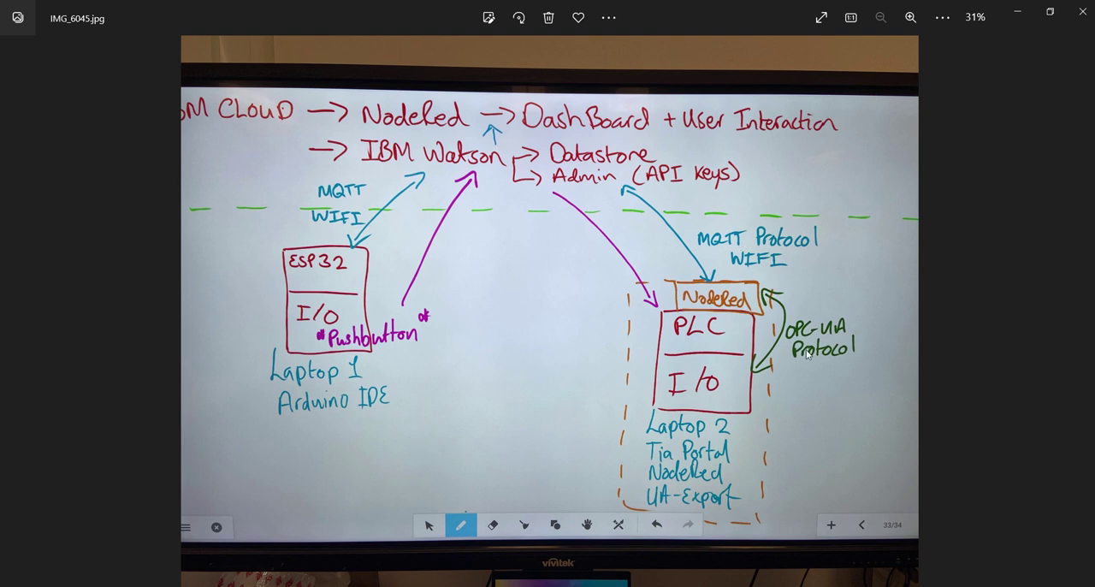
mouse_move(767, 319)
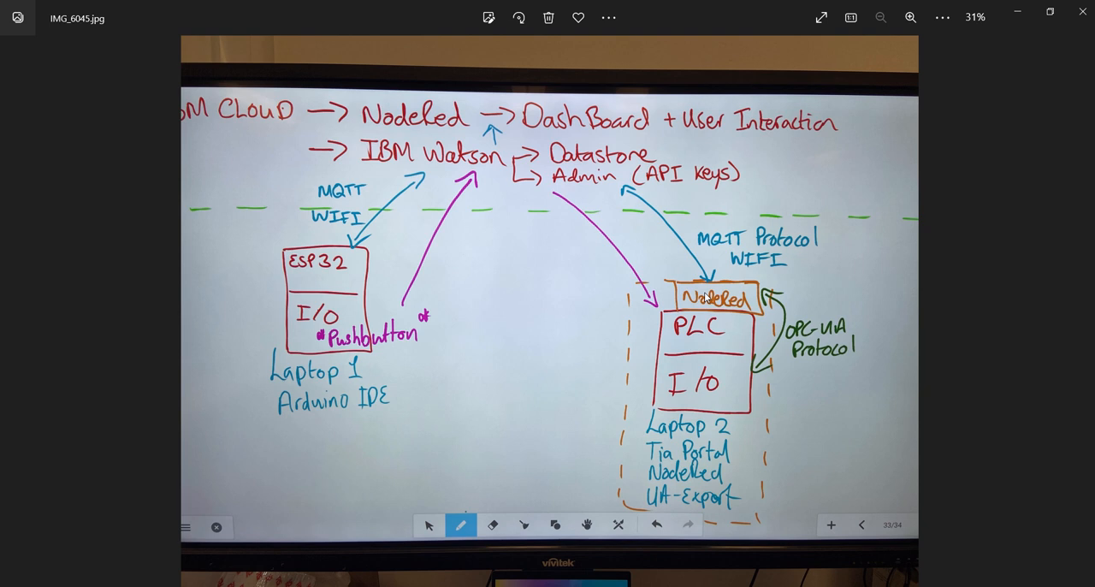
mouse_move(698, 366)
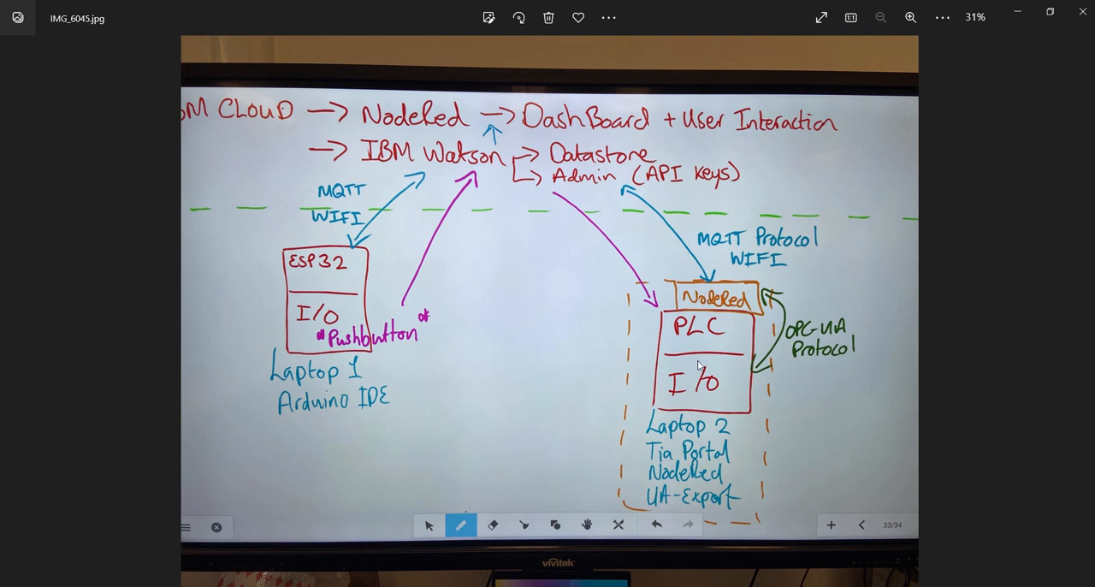
mouse_move(768, 353)
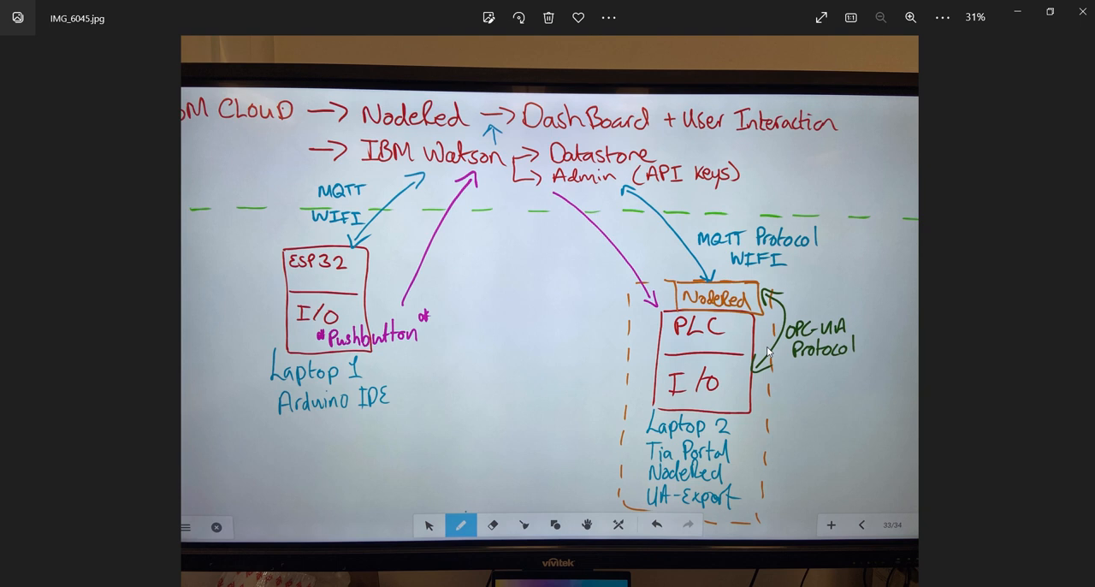
mouse_move(626, 324)
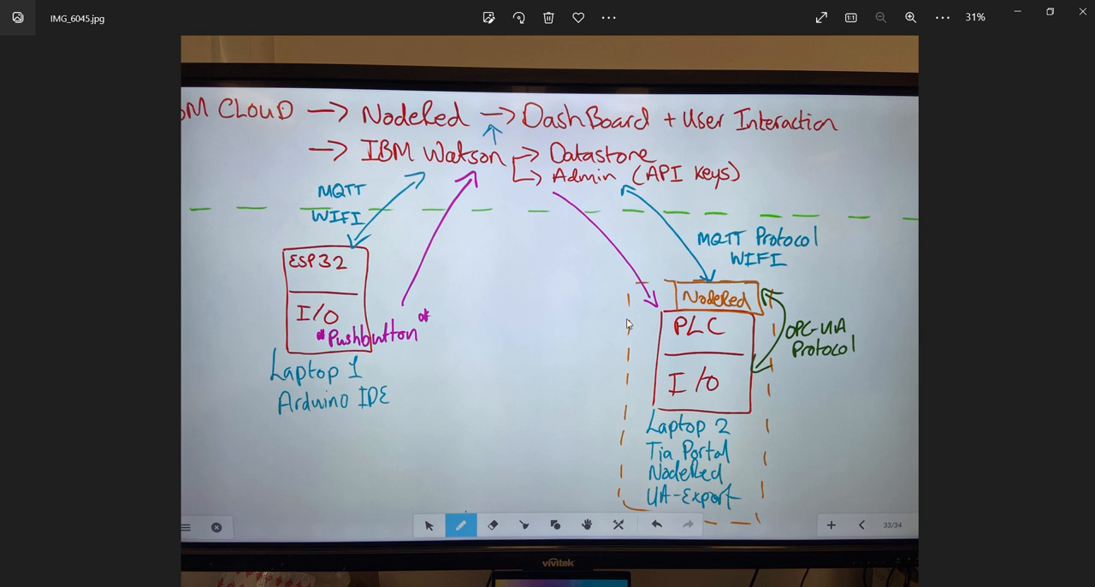
mouse_move(267, 162)
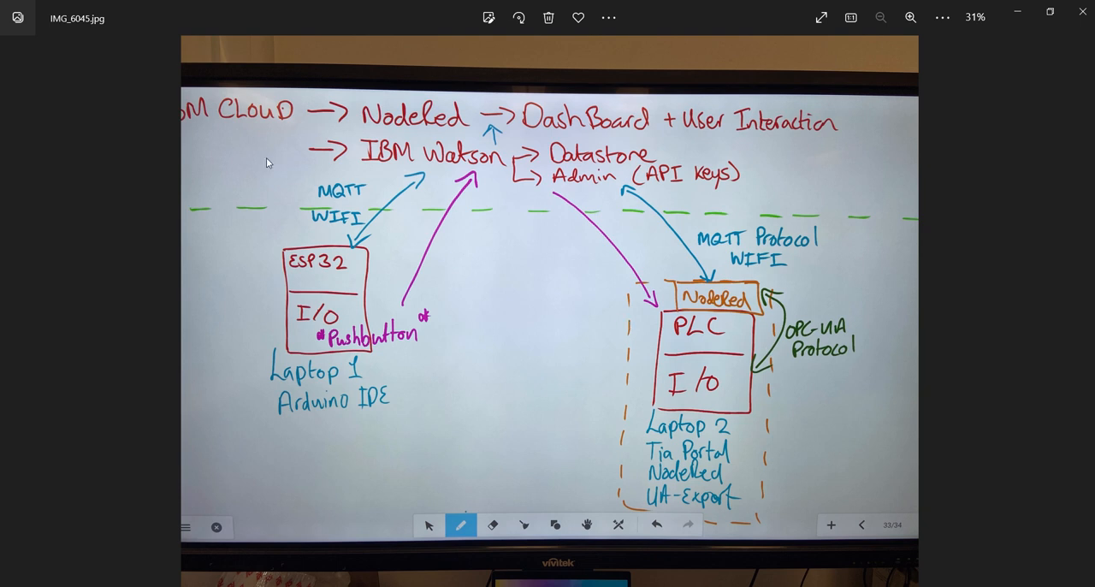
mouse_move(424, 113)
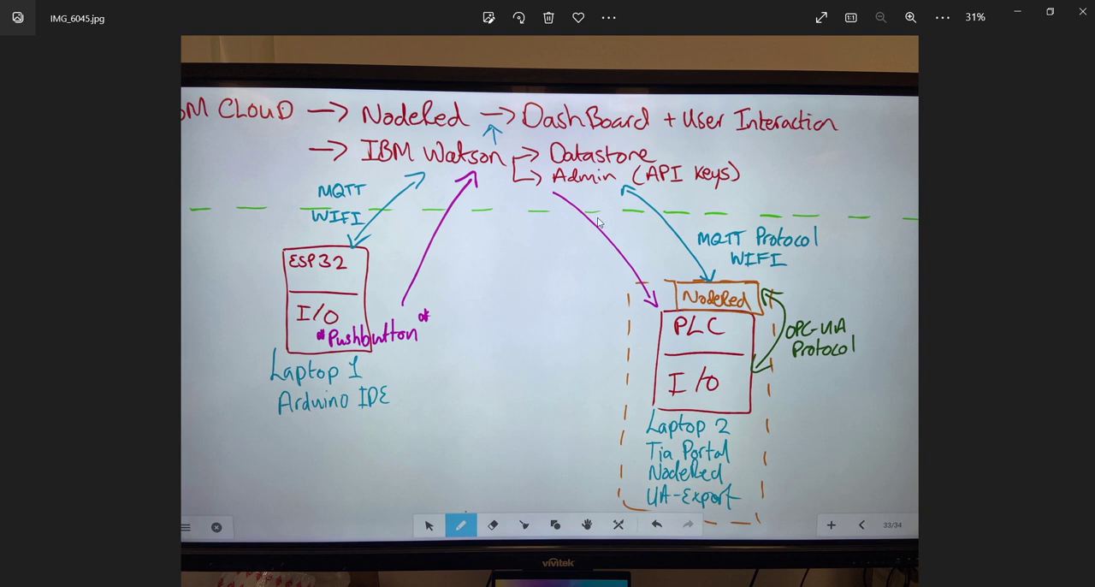
mouse_move(706, 342)
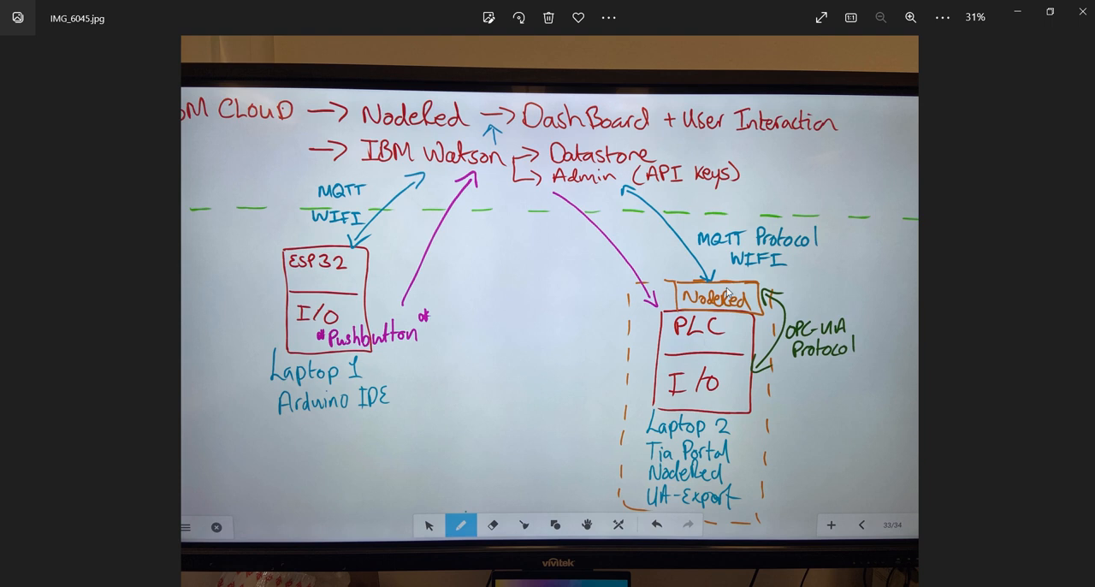
mouse_move(752, 359)
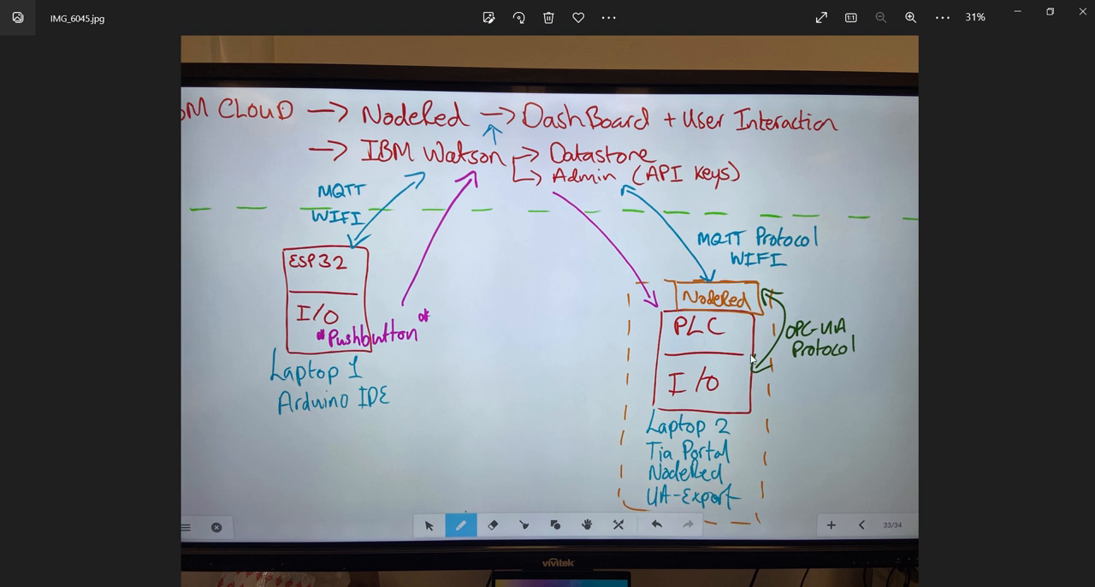
mouse_move(708, 308)
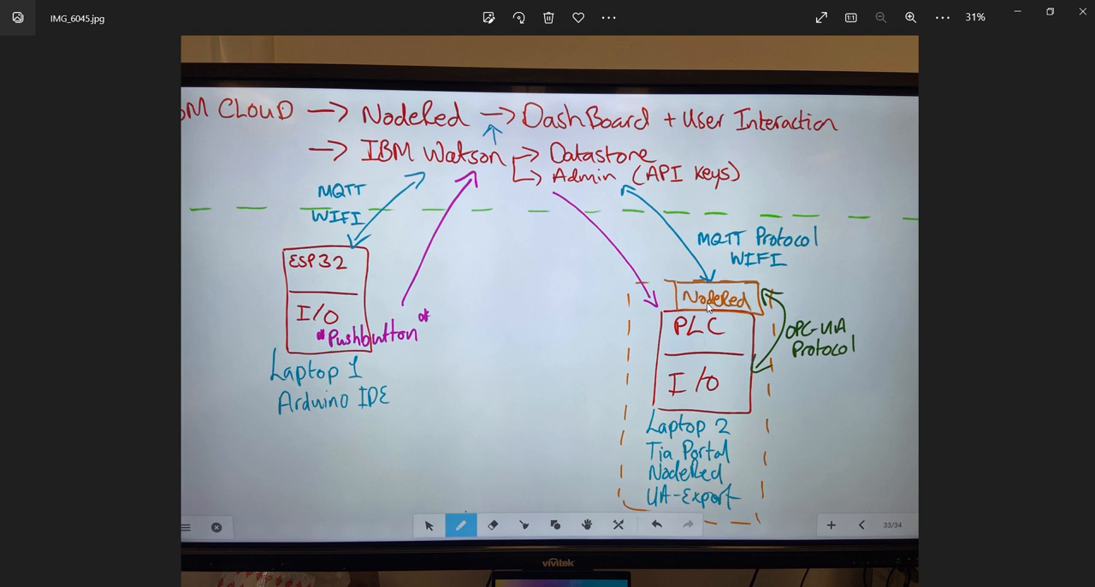
mouse_move(750, 294)
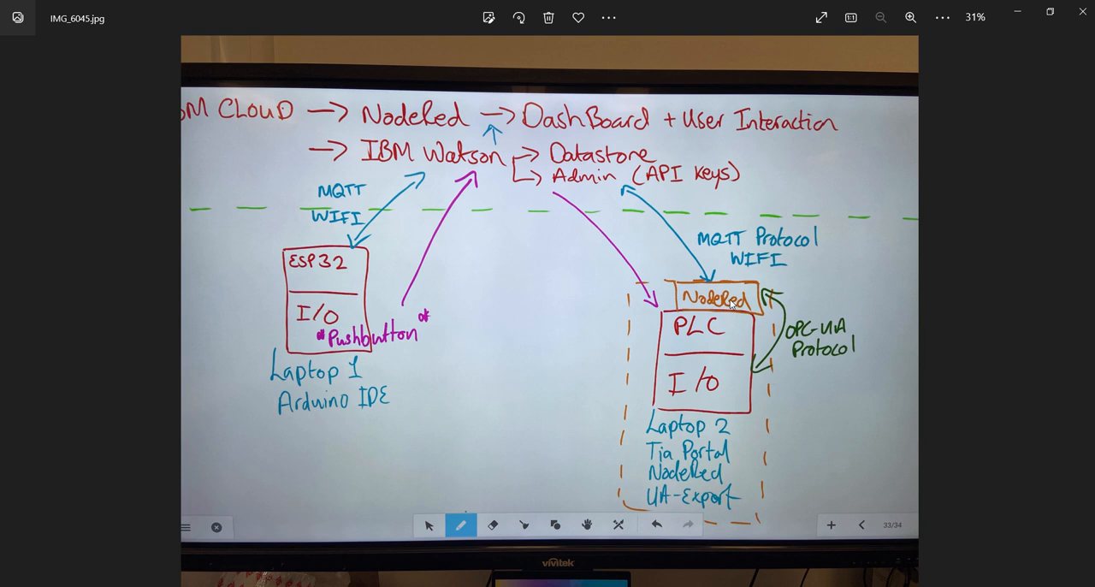
mouse_move(431, 139)
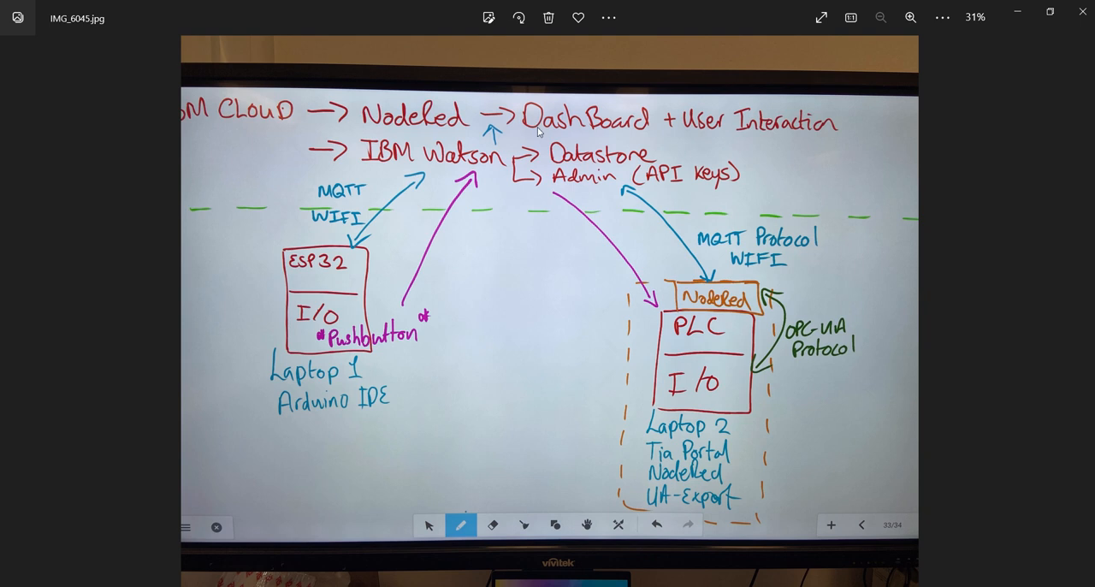
mouse_move(468, 145)
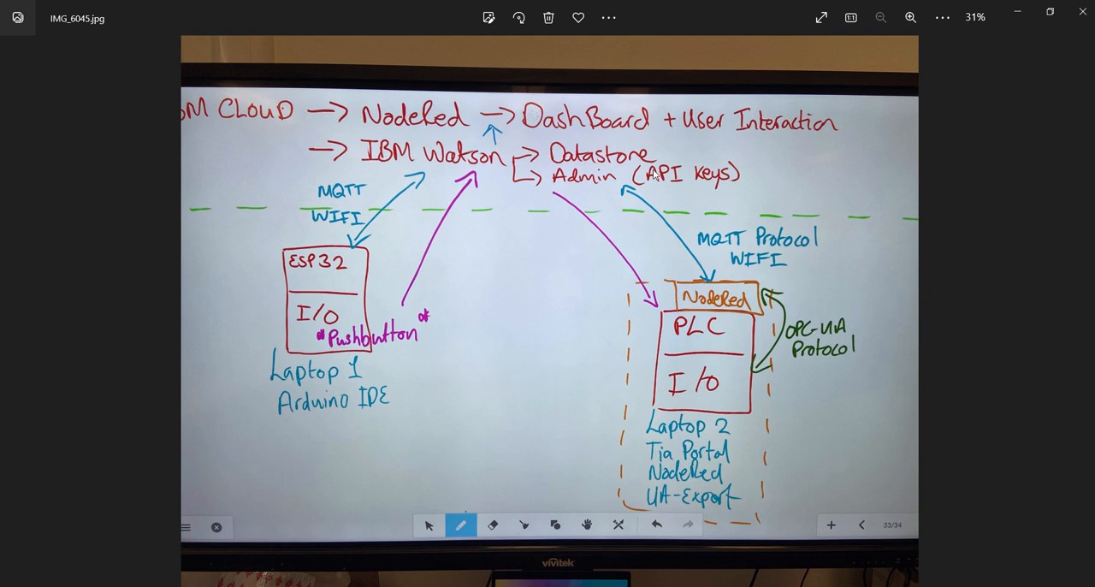
mouse_move(590, 197)
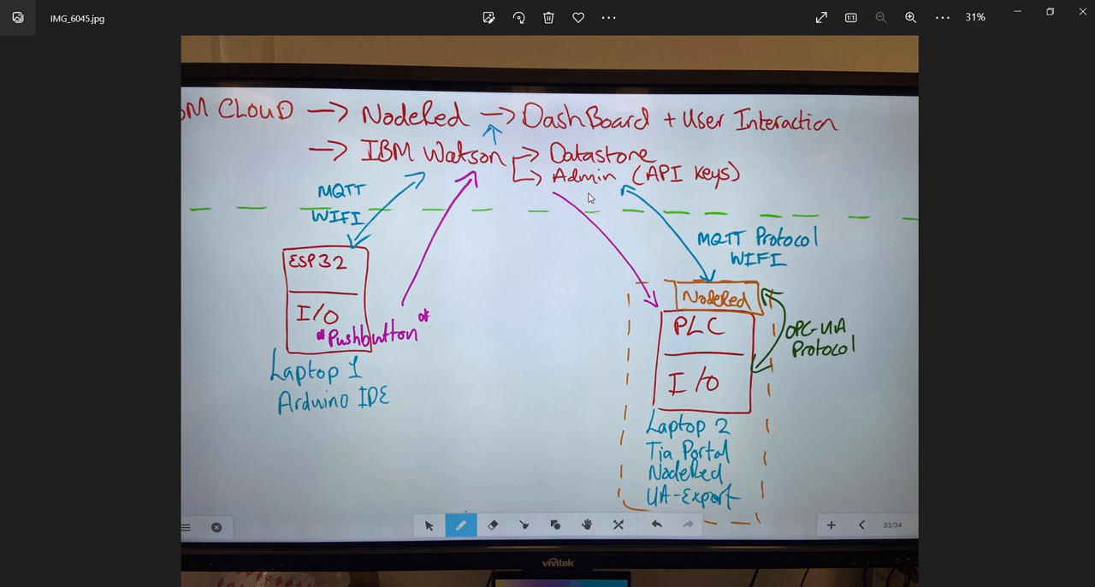
mouse_move(500, 130)
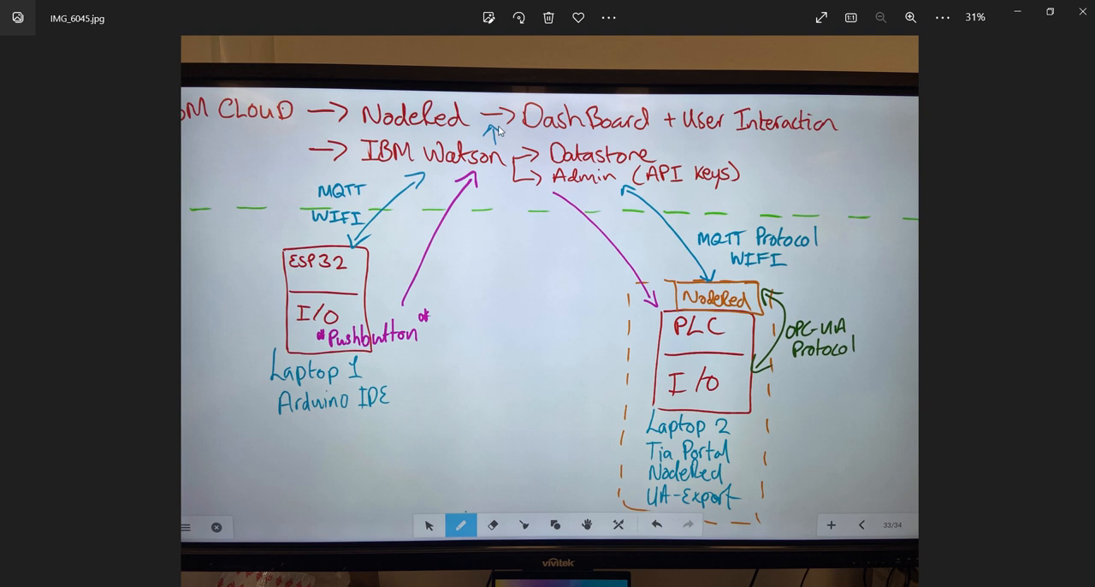
mouse_move(472, 133)
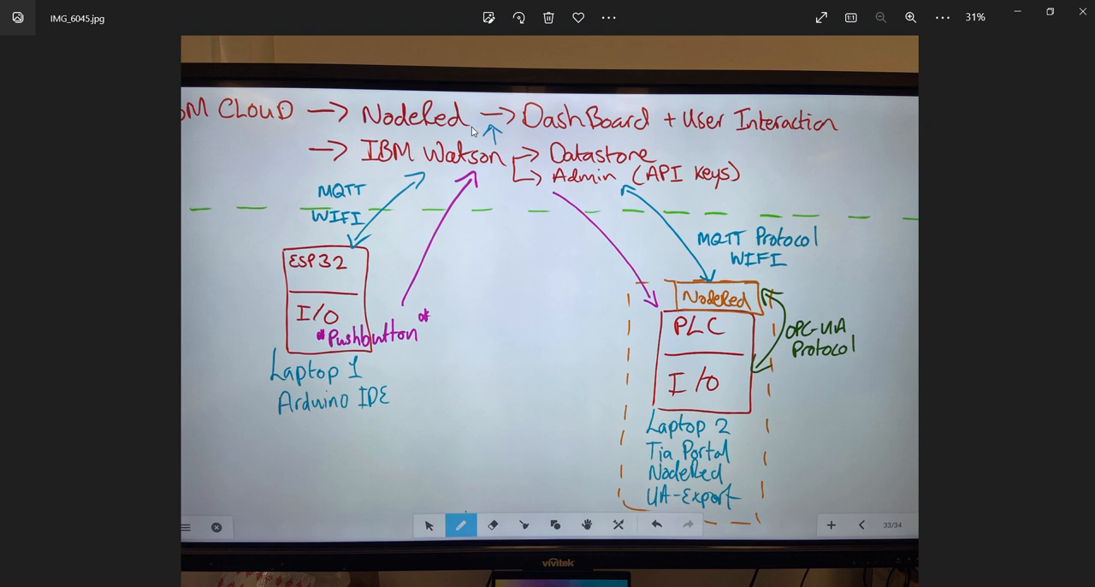
mouse_move(621, 134)
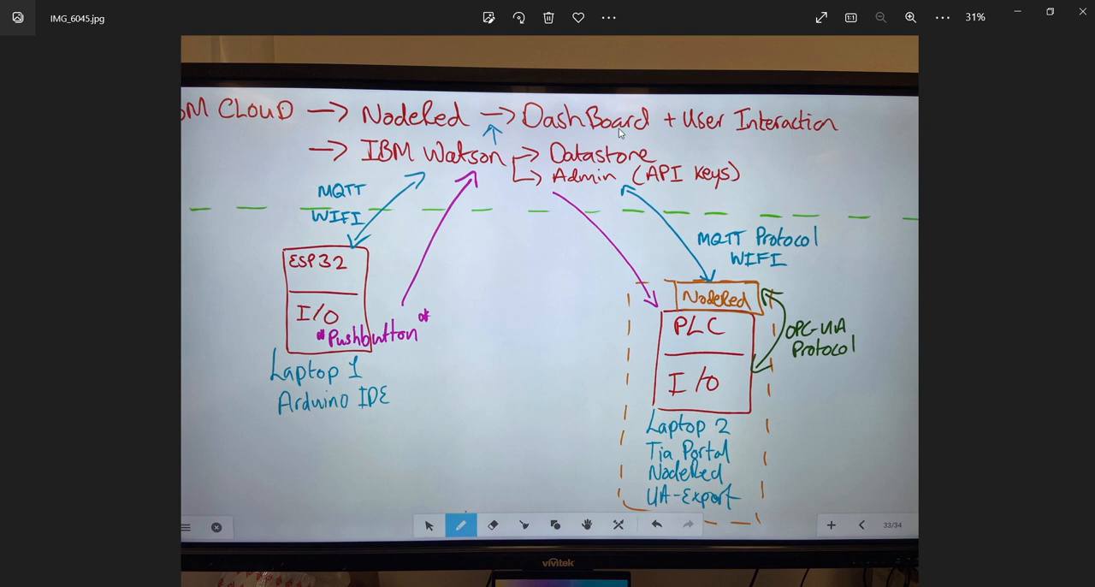
mouse_move(703, 150)
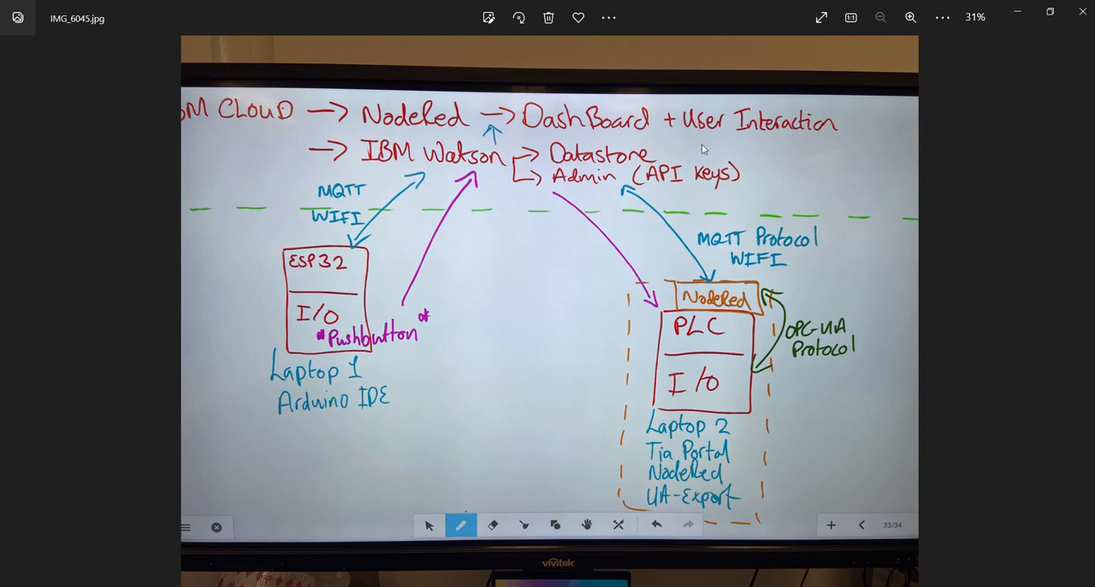
mouse_move(692, 156)
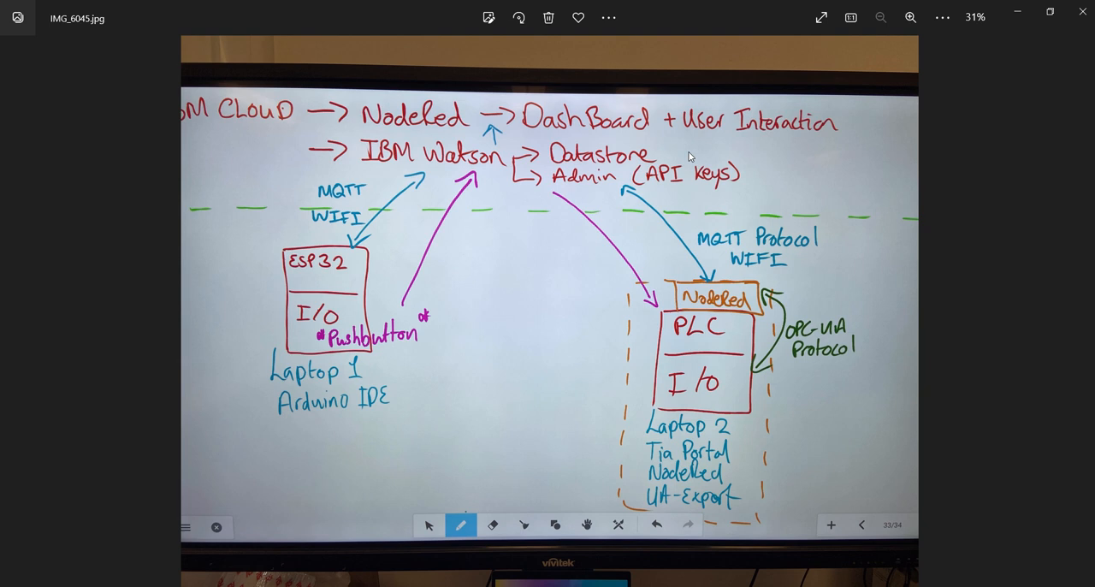
mouse_move(623, 137)
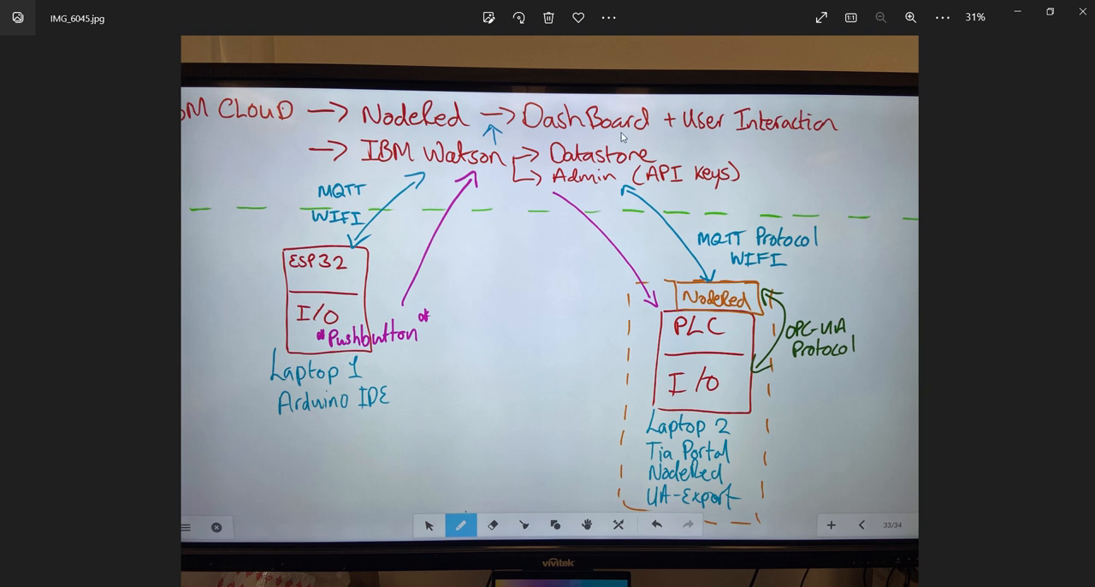
mouse_move(683, 214)
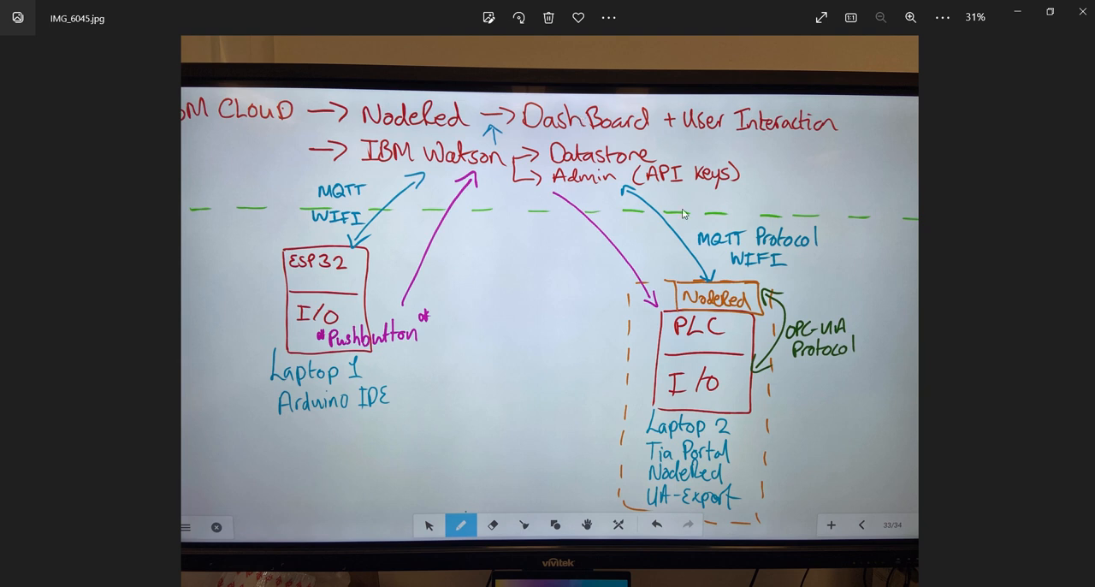
mouse_move(297, 275)
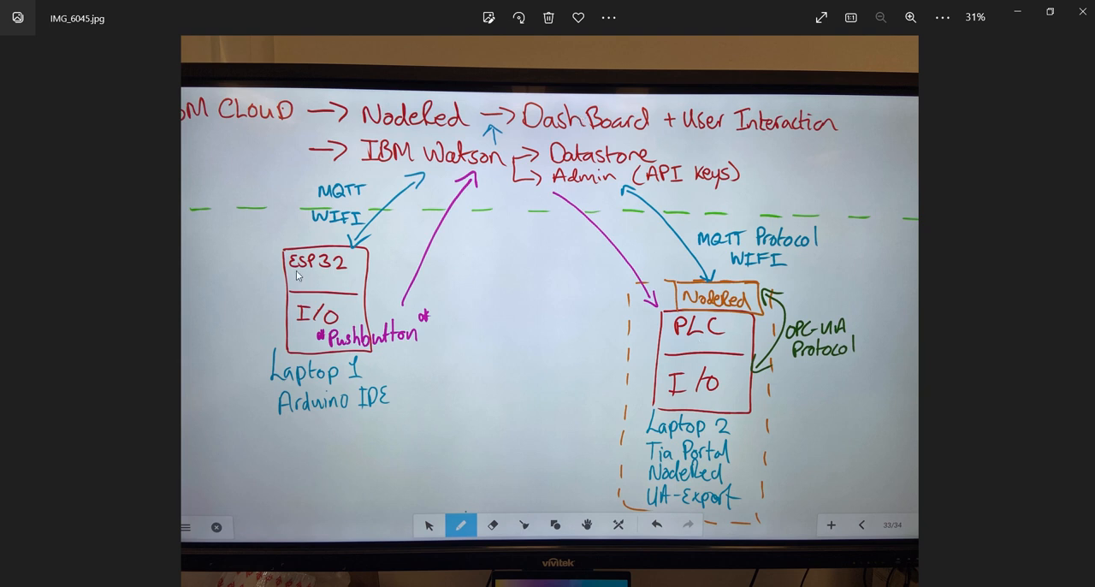
mouse_move(708, 370)
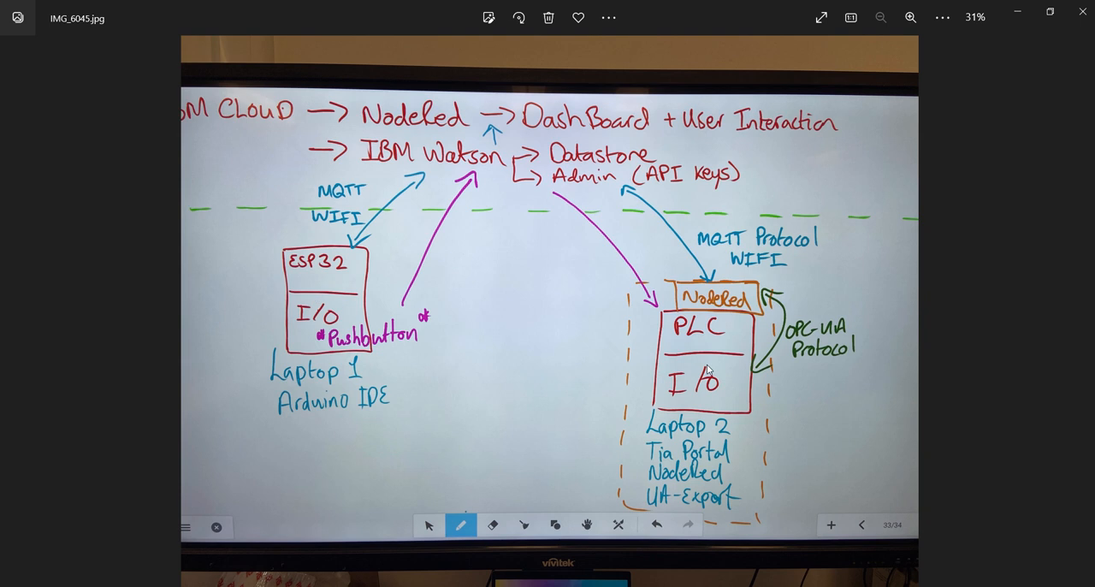
mouse_move(719, 140)
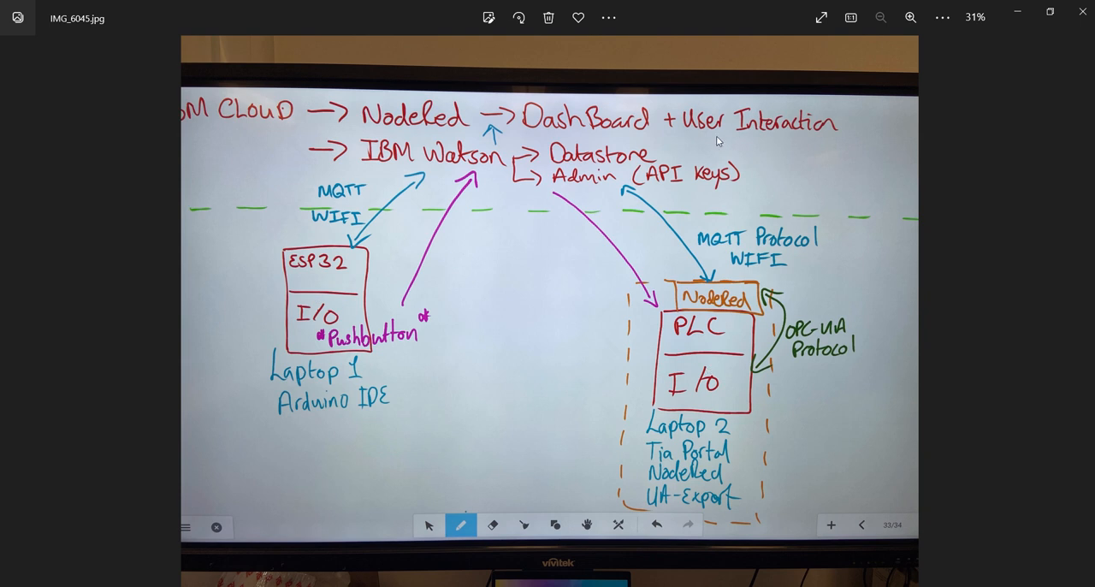
mouse_move(418, 120)
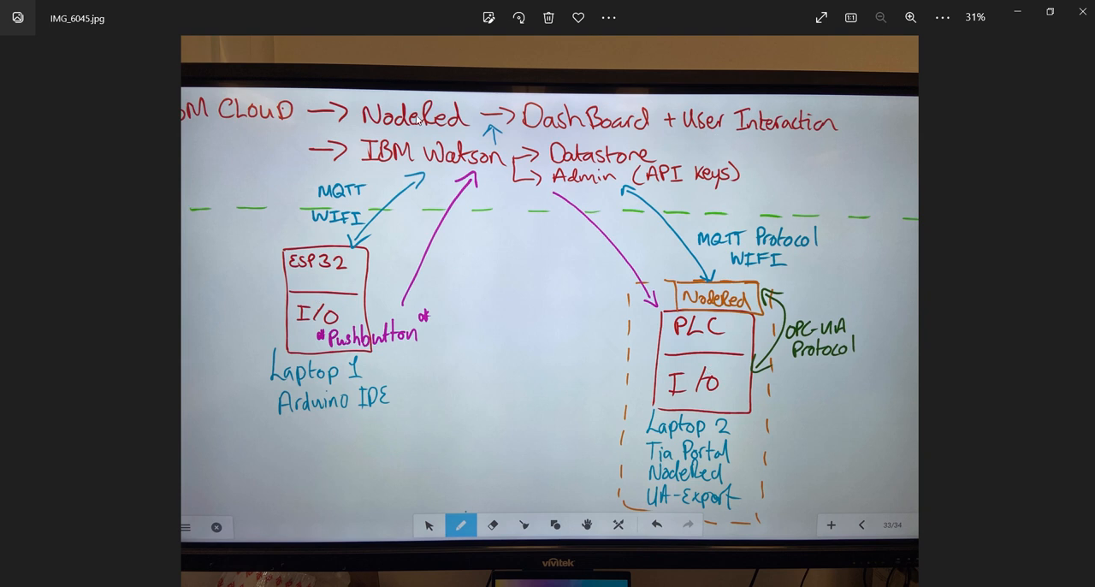
mouse_move(419, 174)
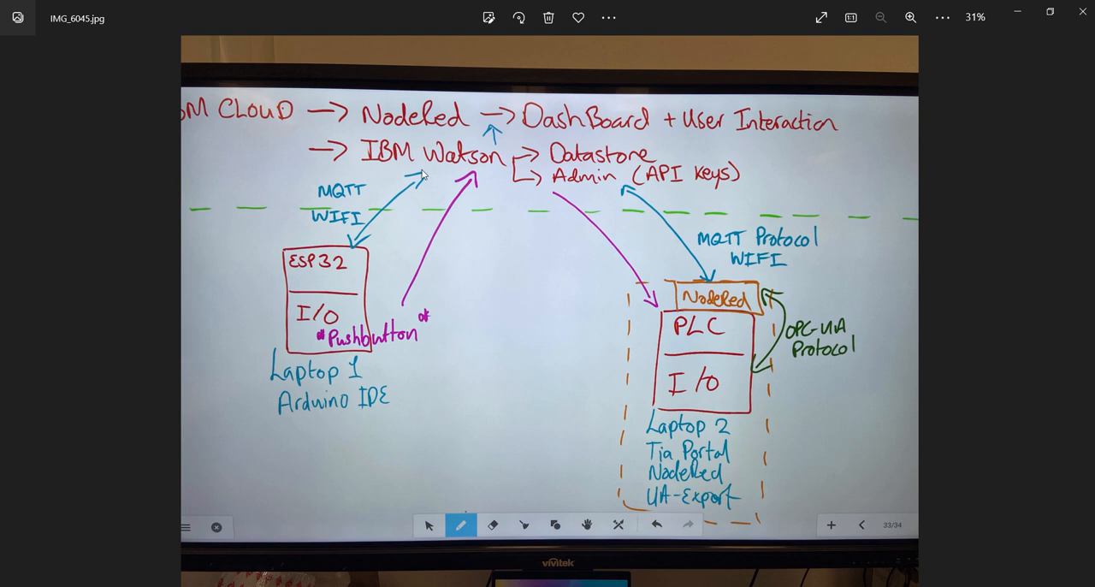
mouse_move(469, 168)
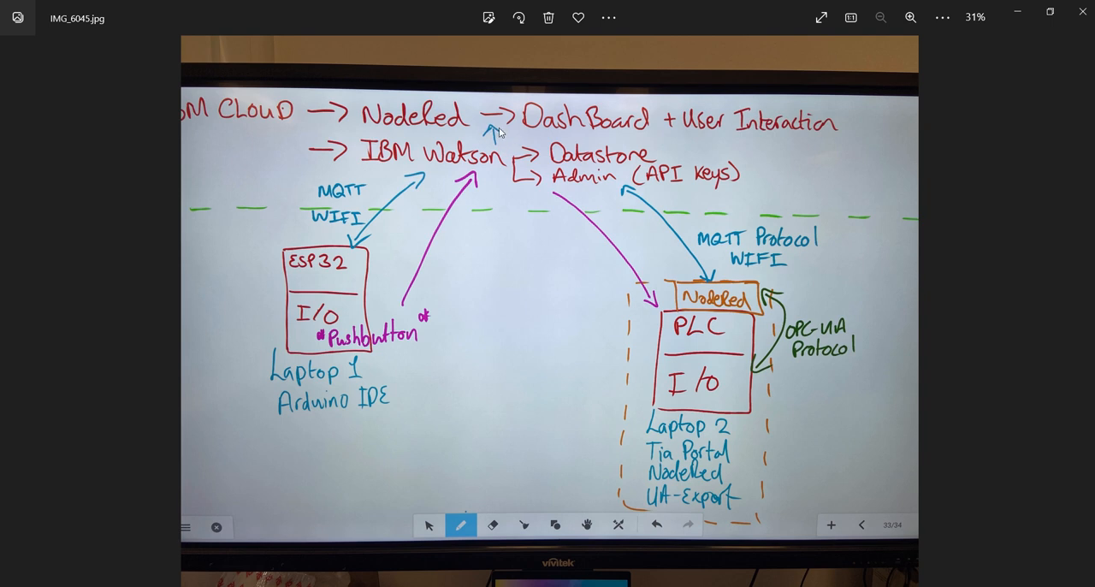
mouse_move(476, 145)
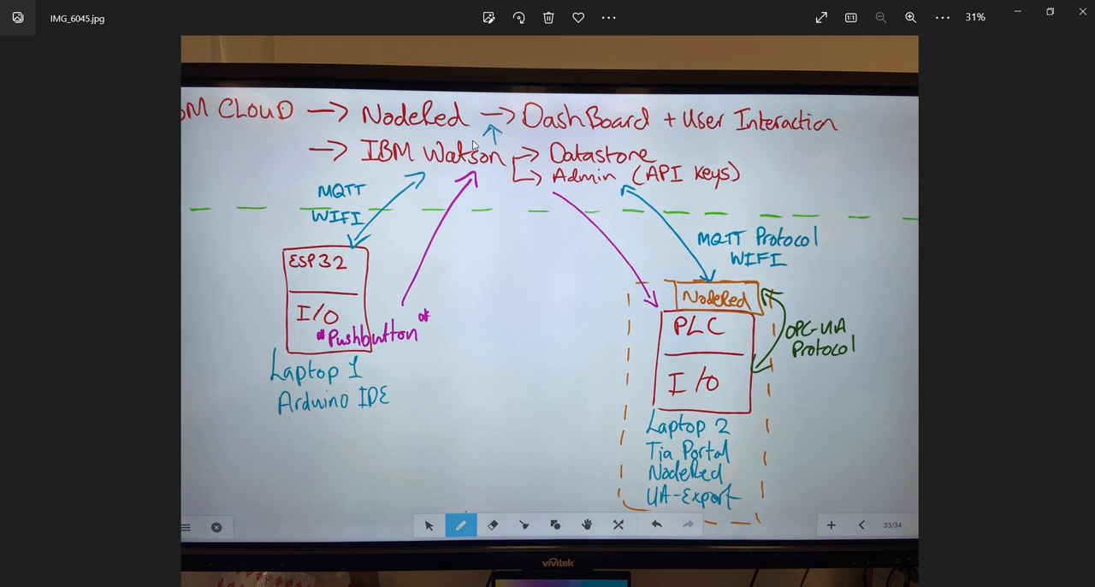
mouse_move(539, 161)
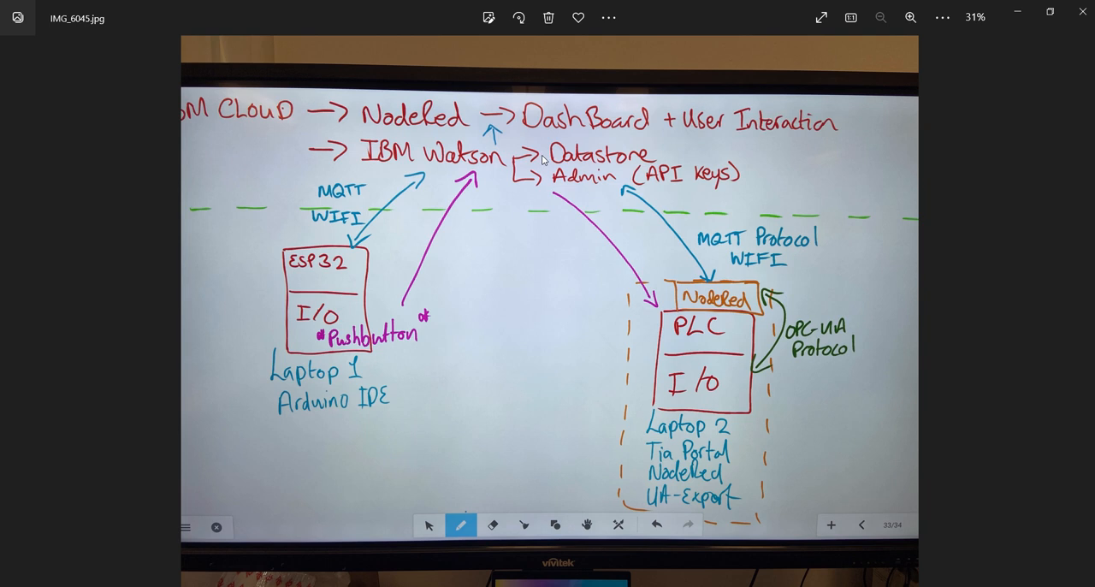
mouse_move(609, 174)
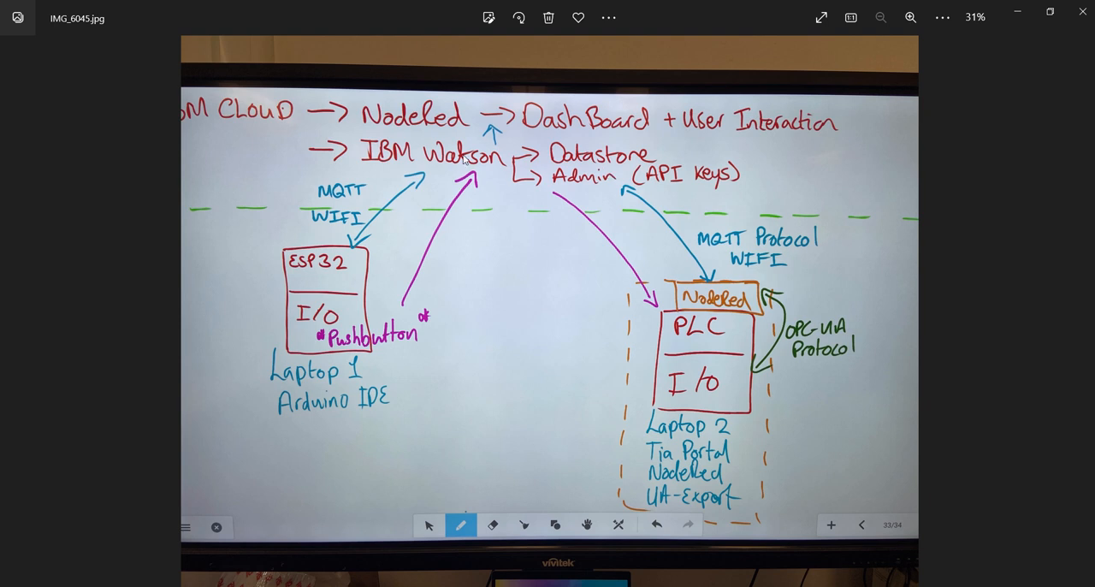
mouse_move(590, 186)
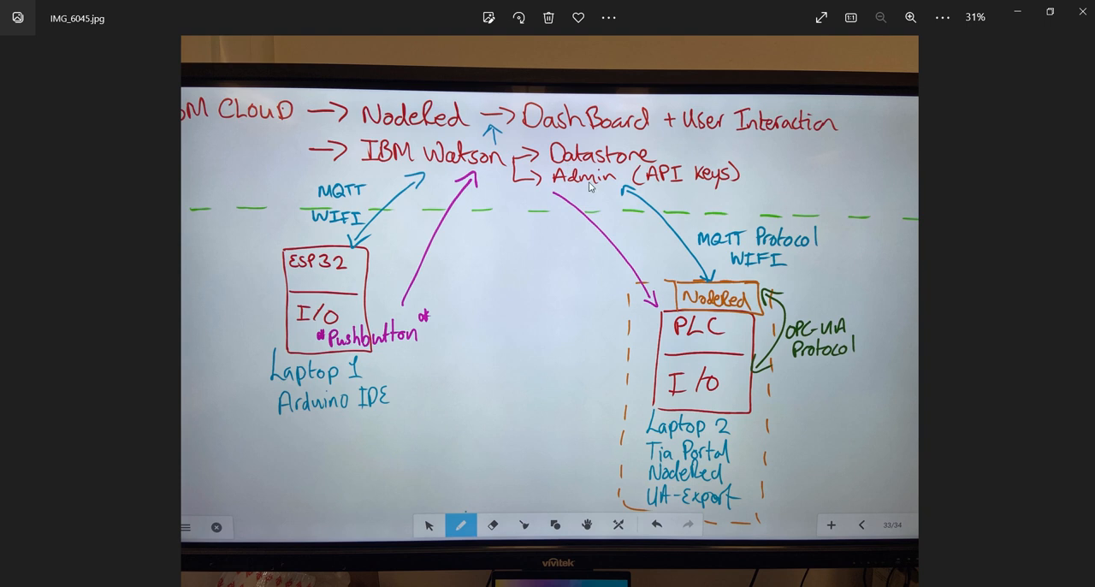
mouse_move(554, 198)
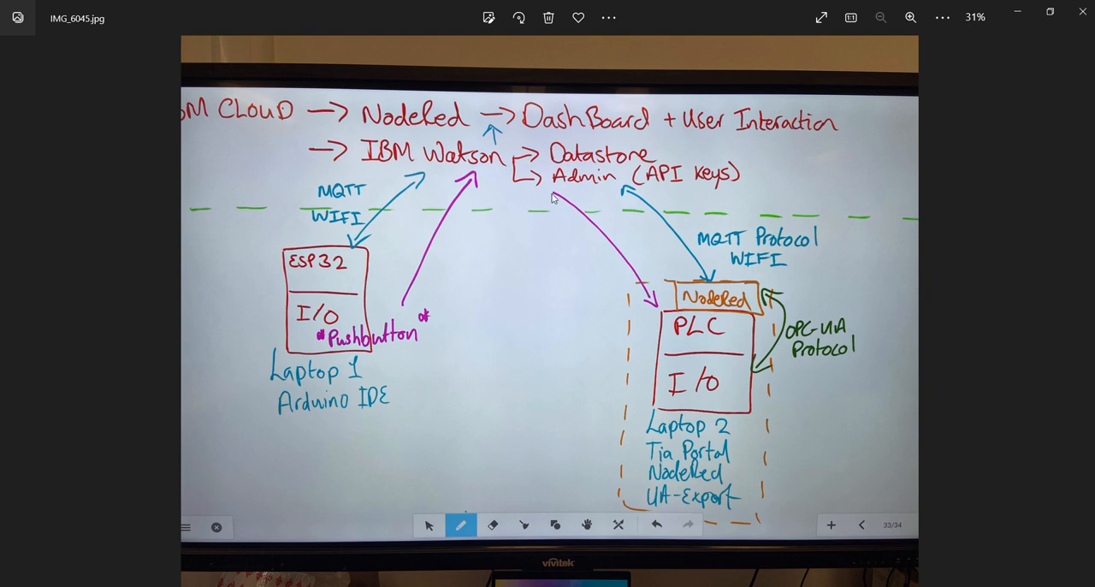
mouse_move(595, 188)
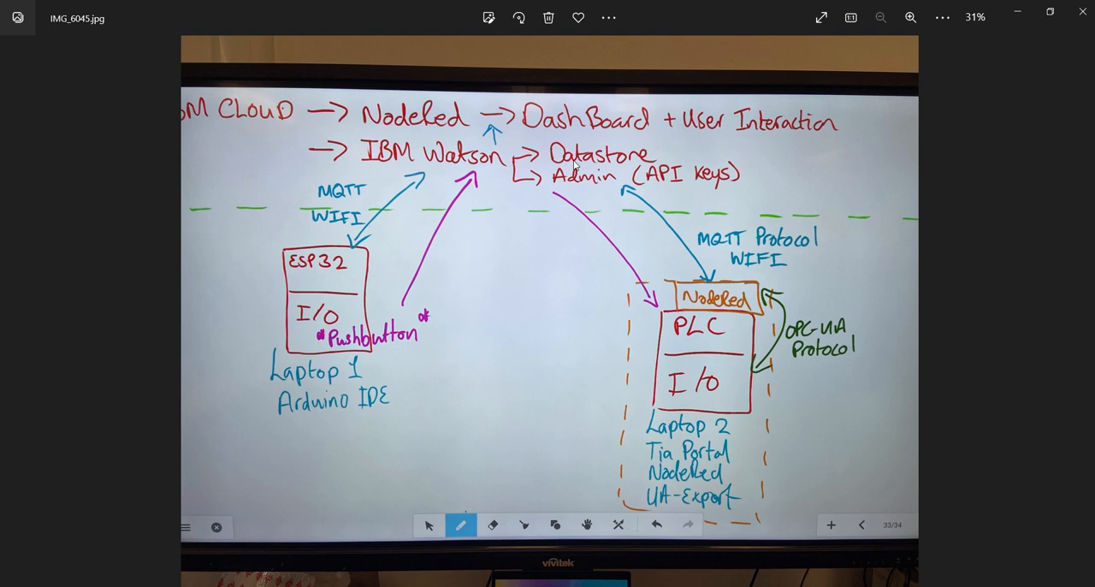
mouse_move(565, 191)
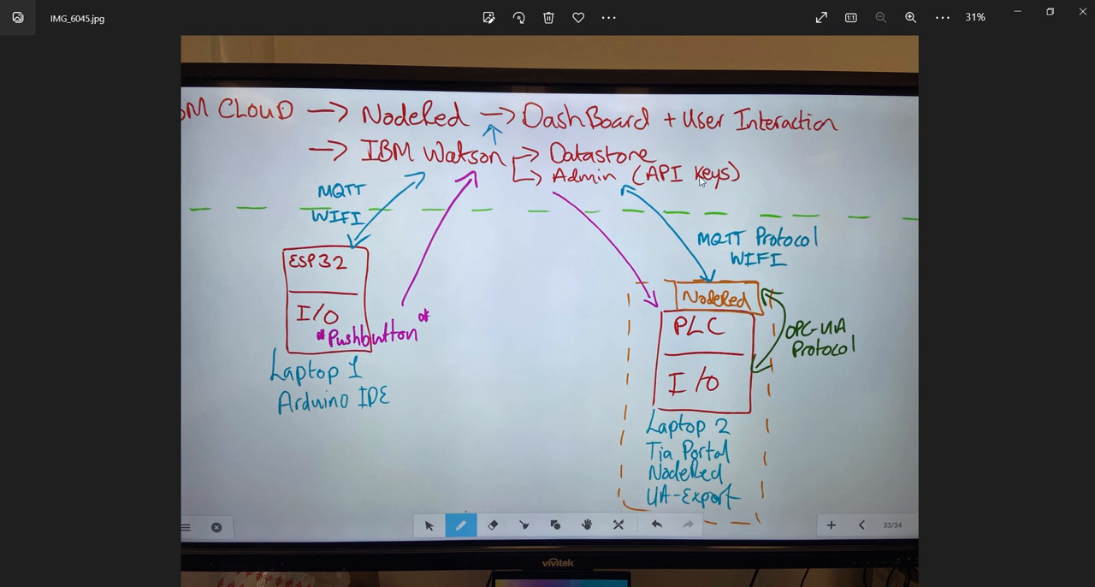
mouse_move(424, 187)
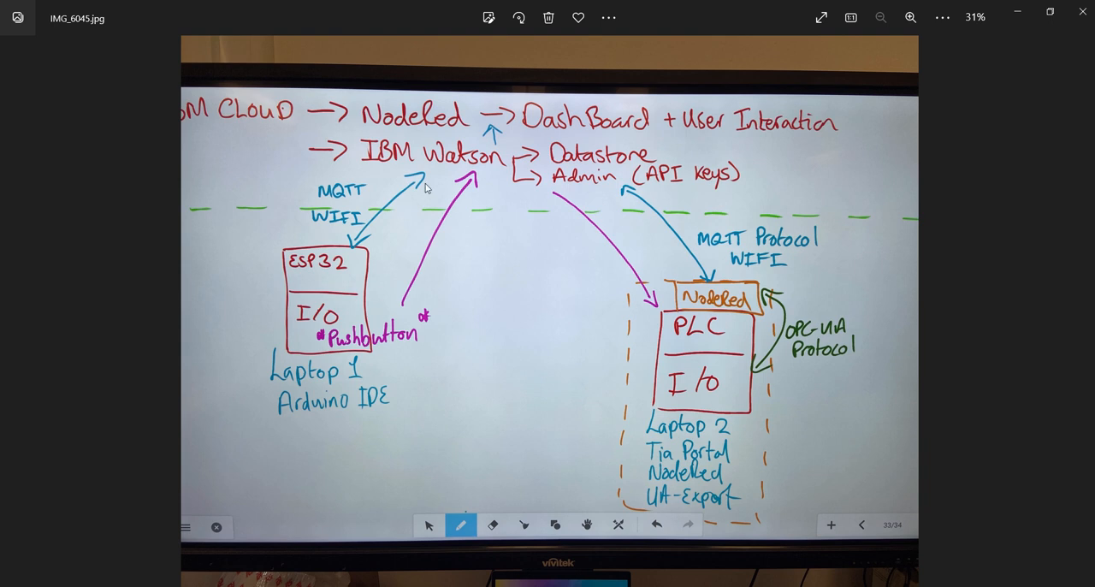
mouse_move(582, 178)
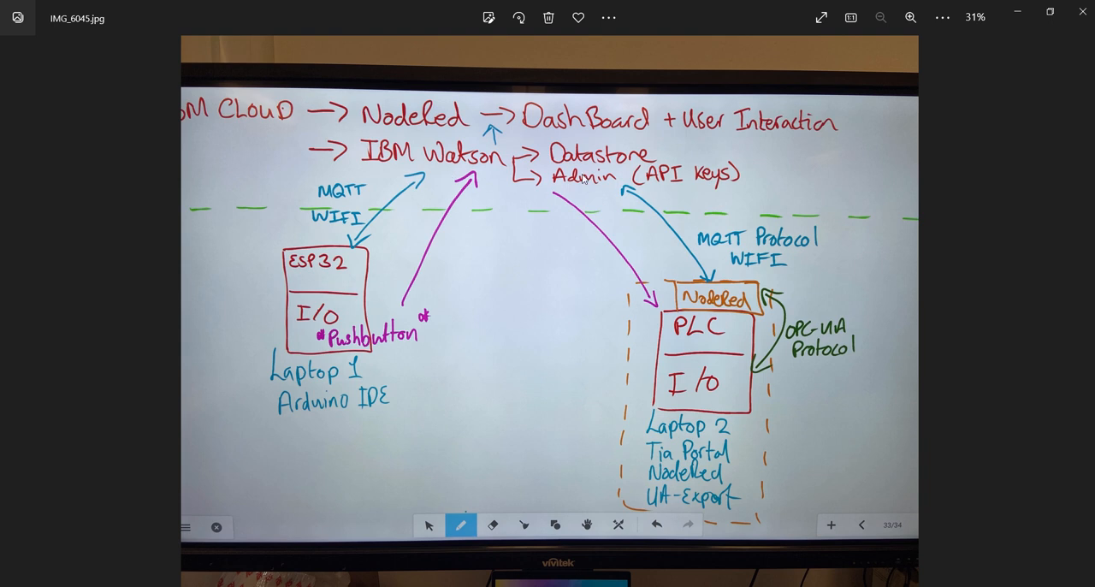
mouse_move(493, 135)
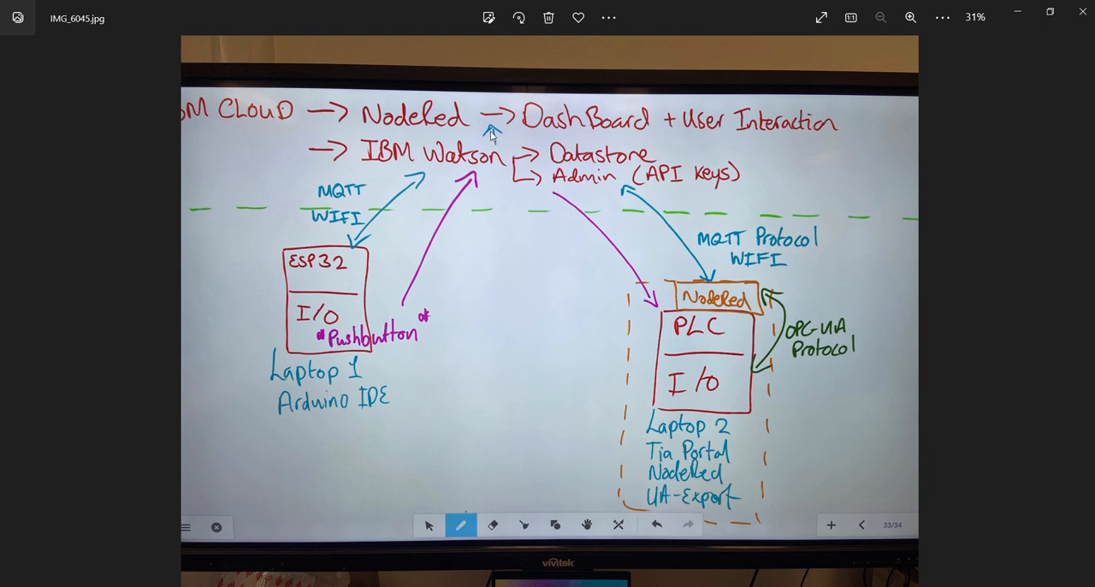
mouse_move(616, 178)
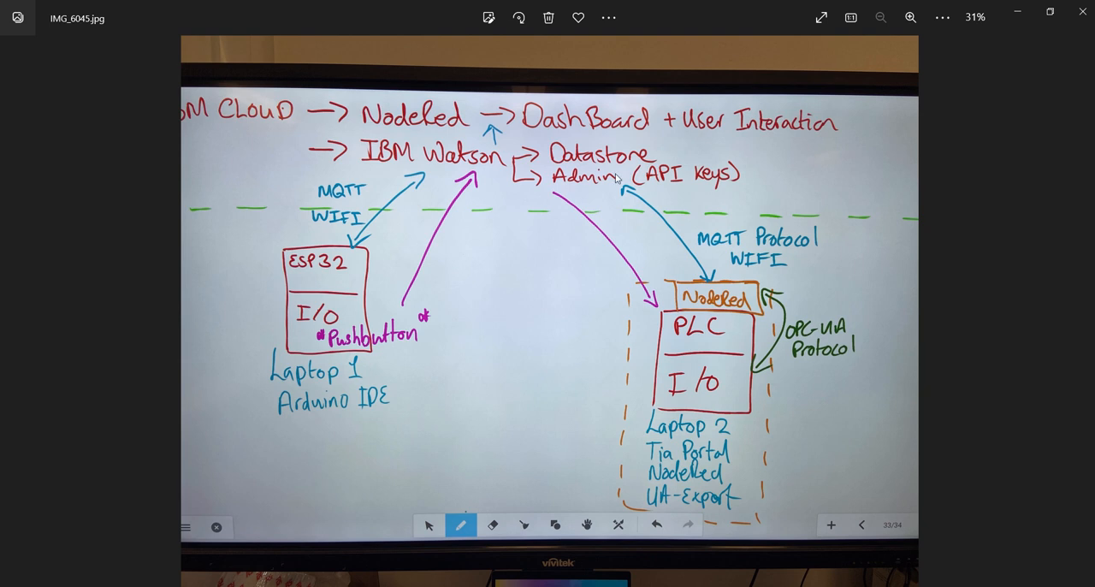
mouse_move(626, 298)
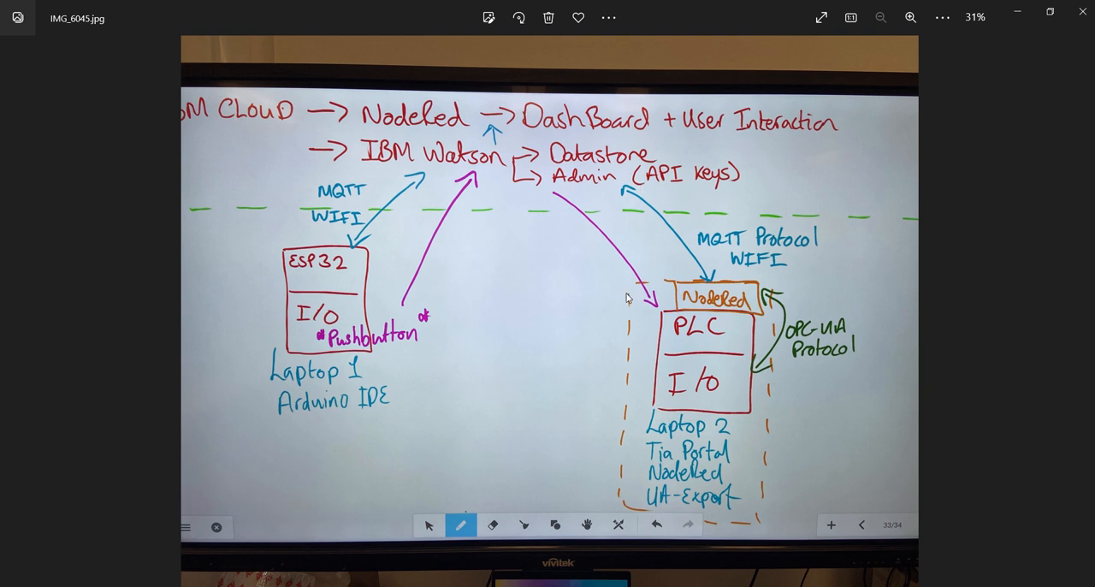
mouse_move(596, 265)
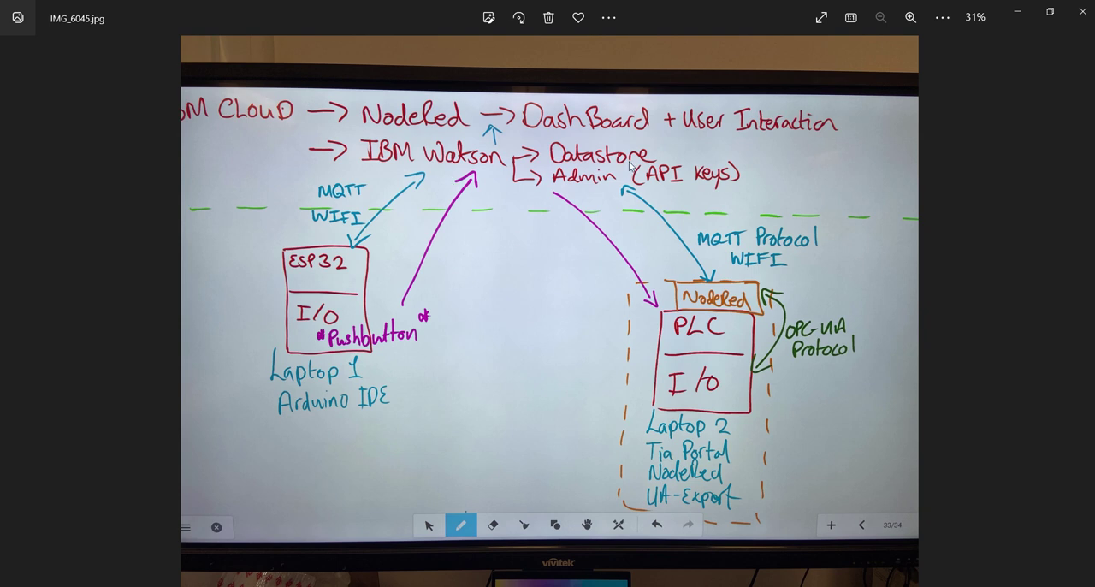
mouse_move(643, 202)
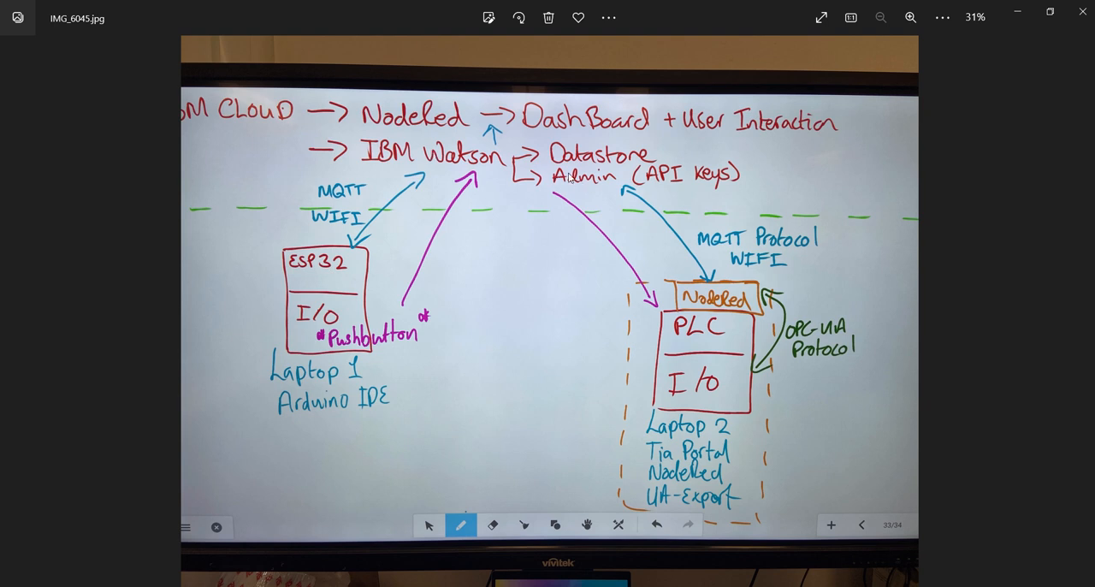
mouse_move(561, 174)
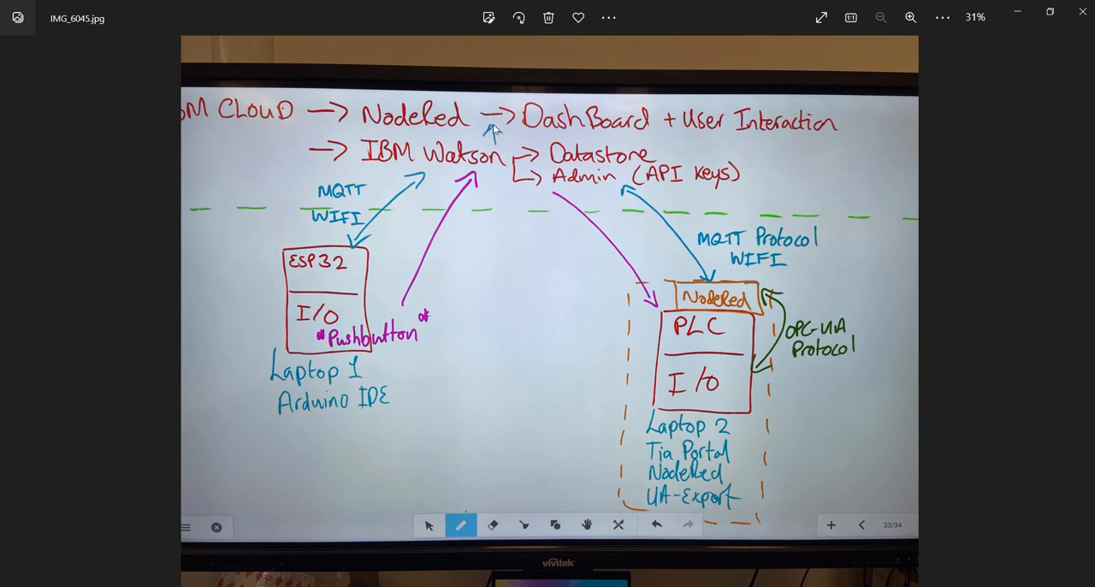
mouse_move(716, 299)
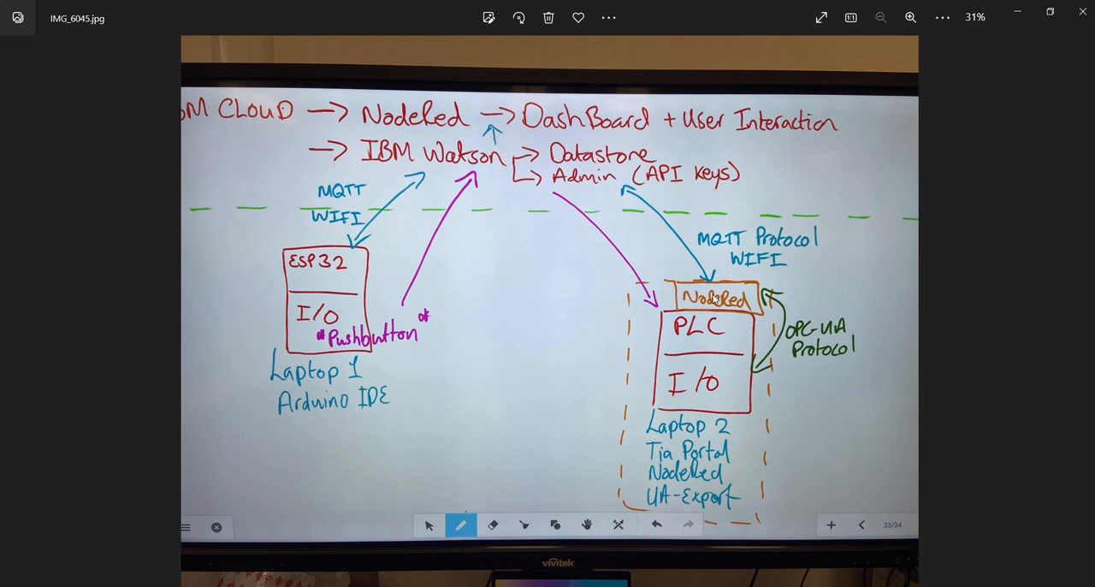
mouse_move(698, 342)
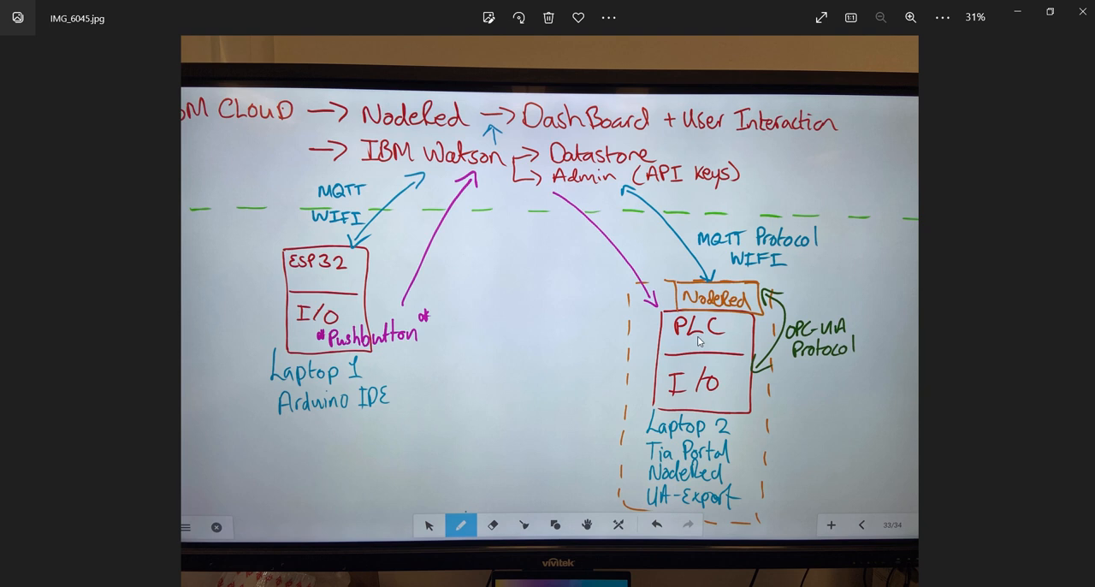
mouse_move(773, 329)
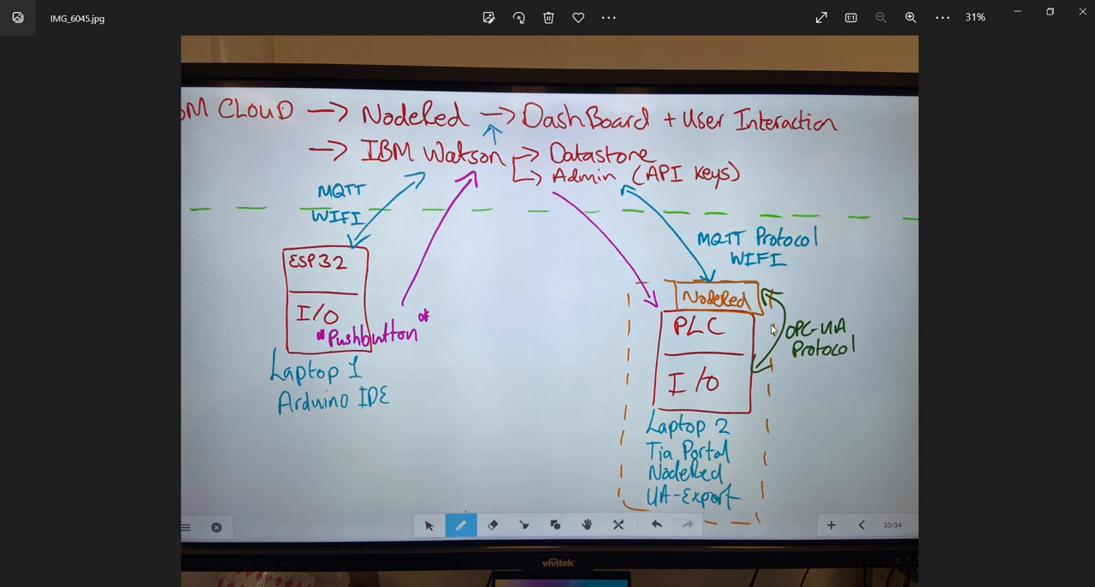
mouse_move(774, 352)
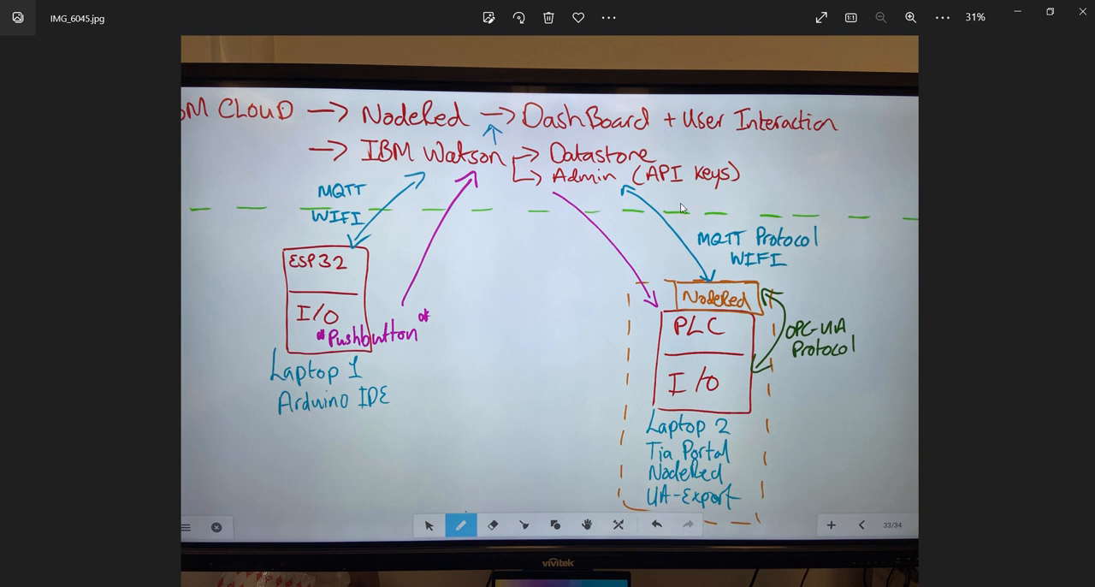
mouse_move(603, 162)
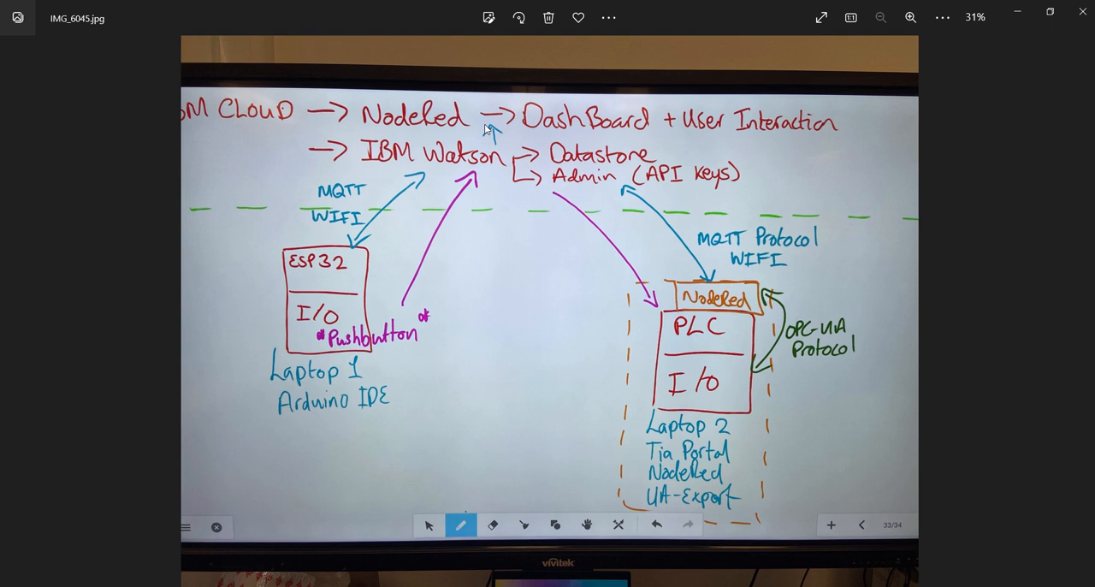
mouse_move(756, 140)
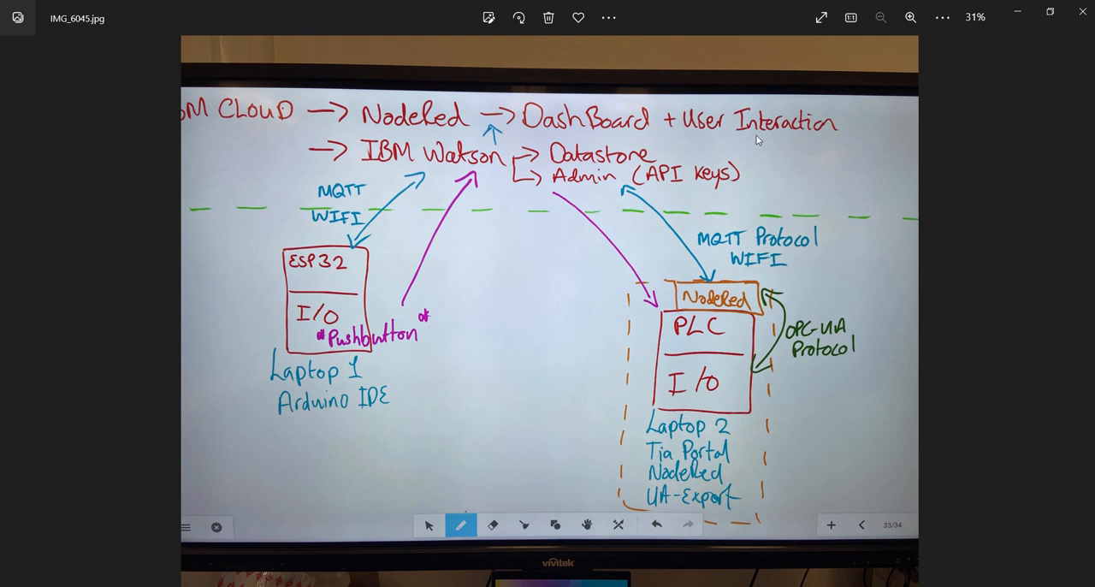
mouse_move(710, 378)
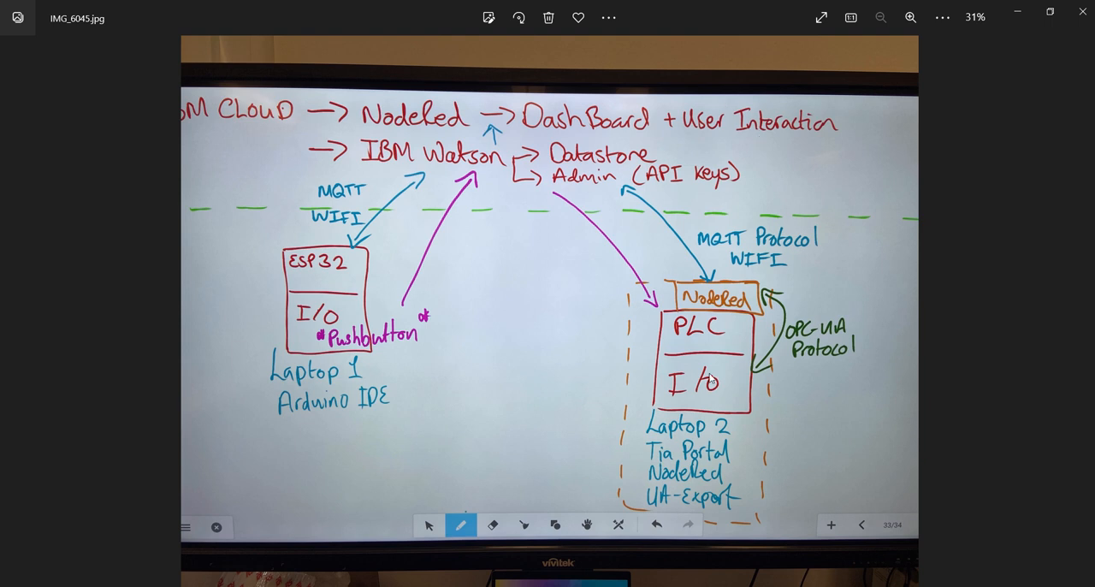
mouse_move(671, 325)
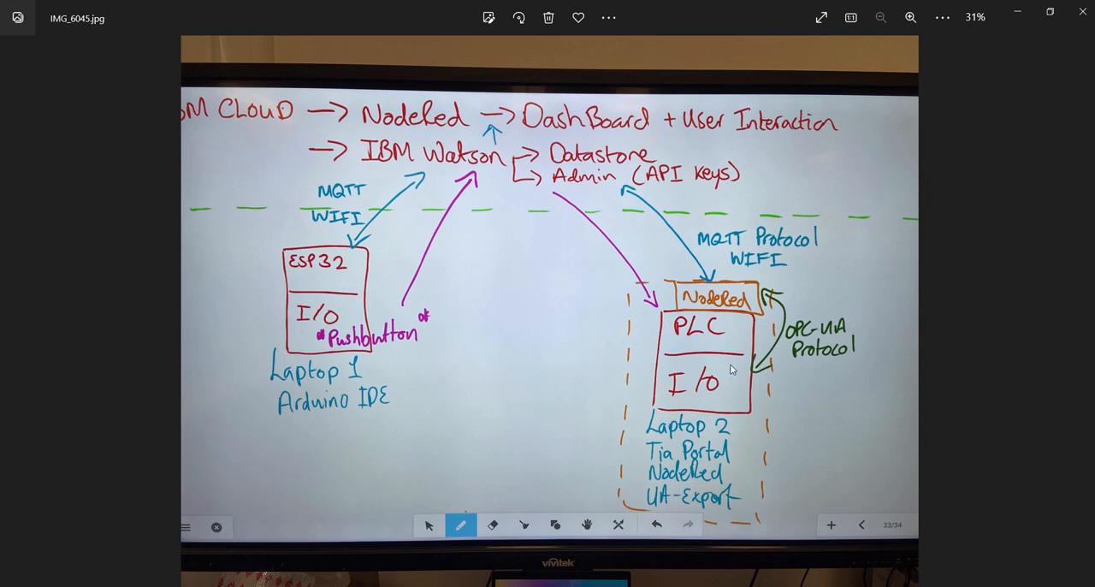
mouse_move(739, 414)
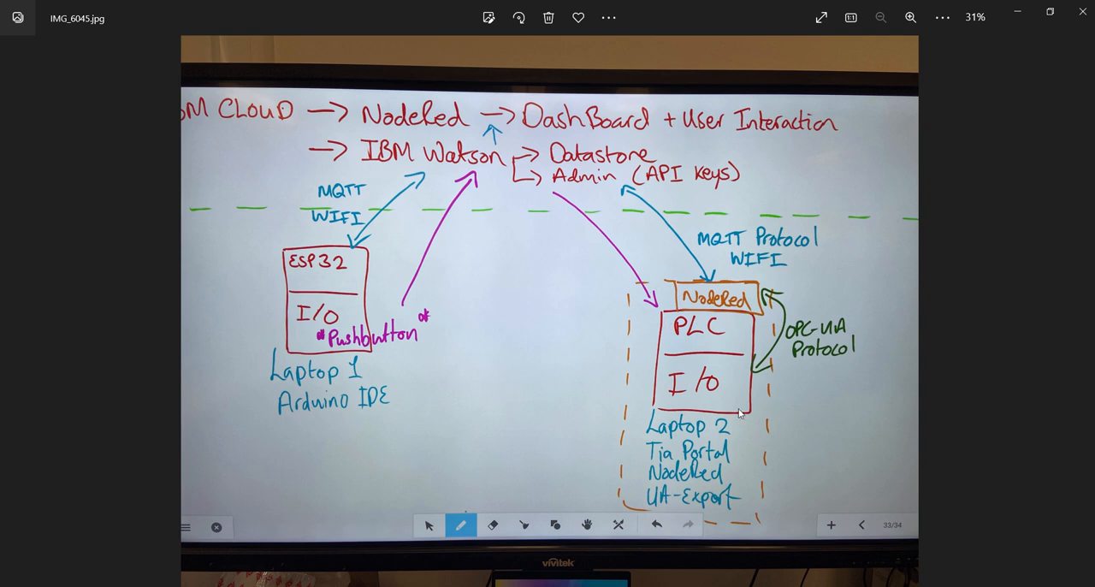
mouse_move(722, 417)
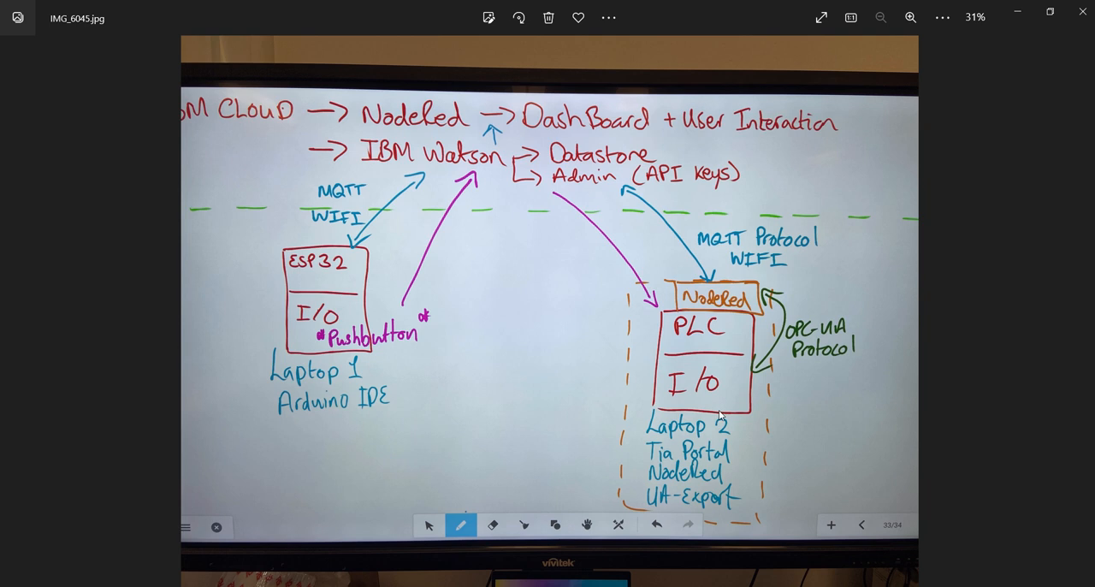
mouse_move(710, 401)
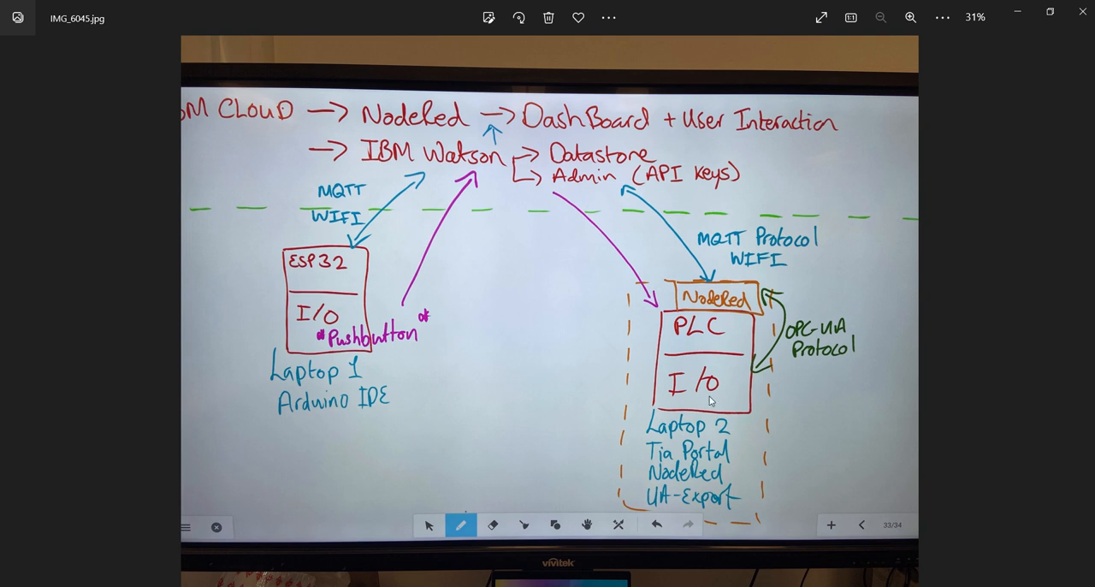
mouse_move(722, 400)
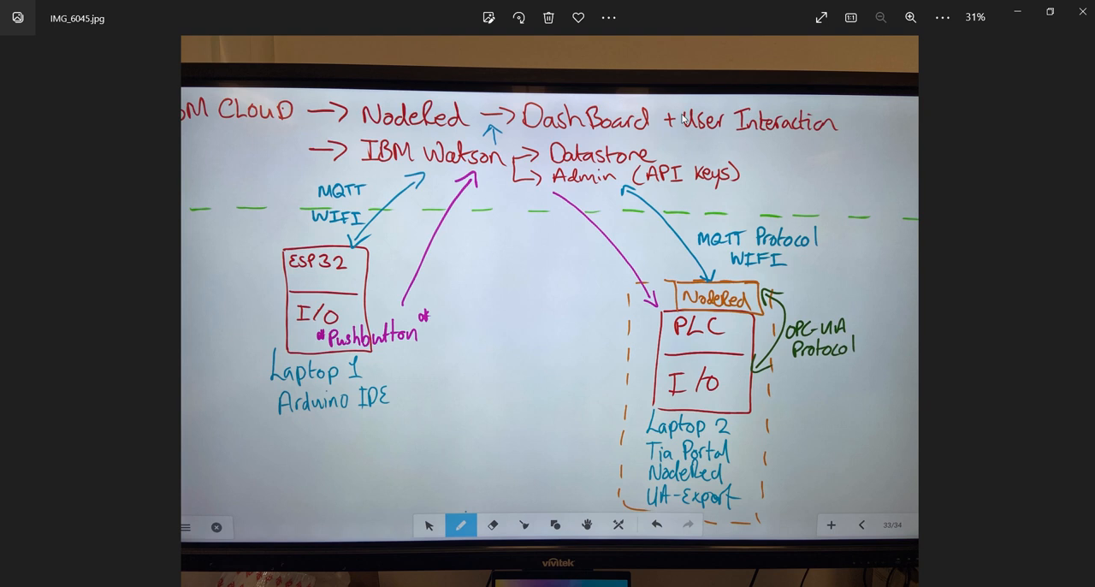
mouse_move(695, 294)
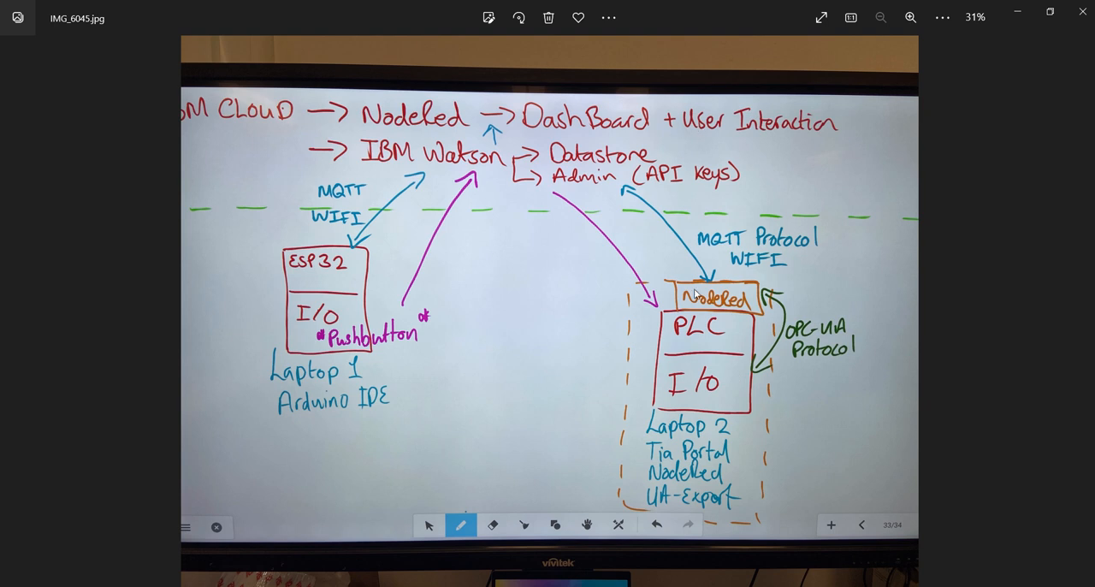
mouse_move(715, 318)
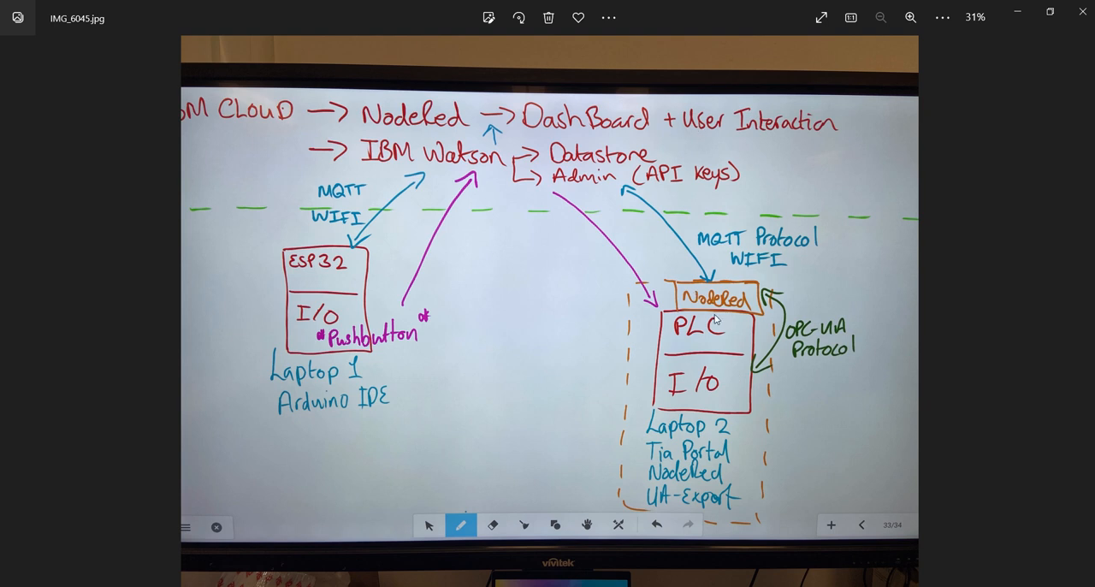
mouse_move(589, 202)
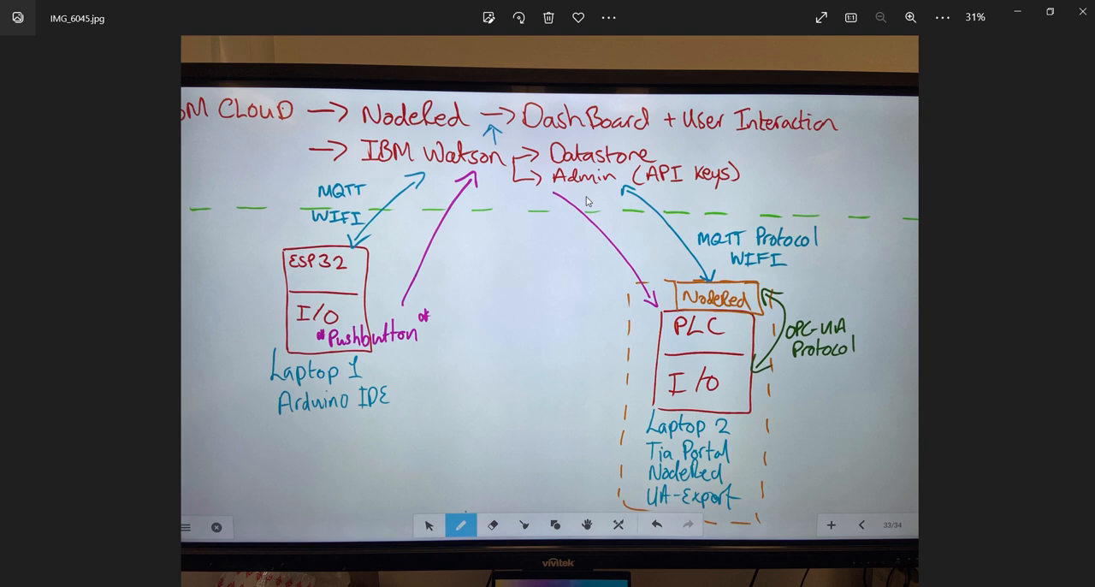
mouse_move(359, 347)
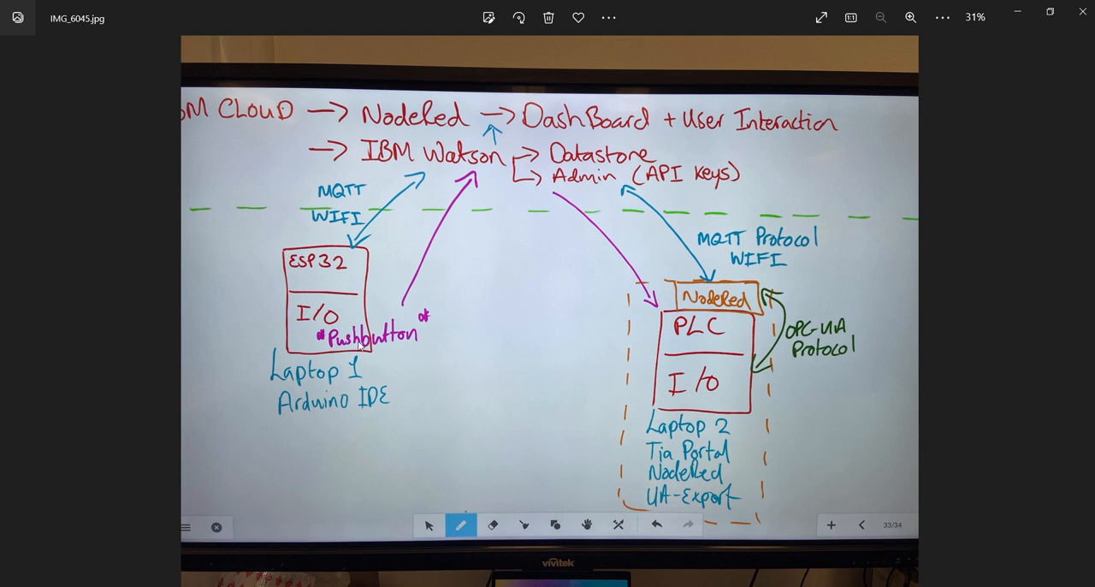
mouse_move(462, 186)
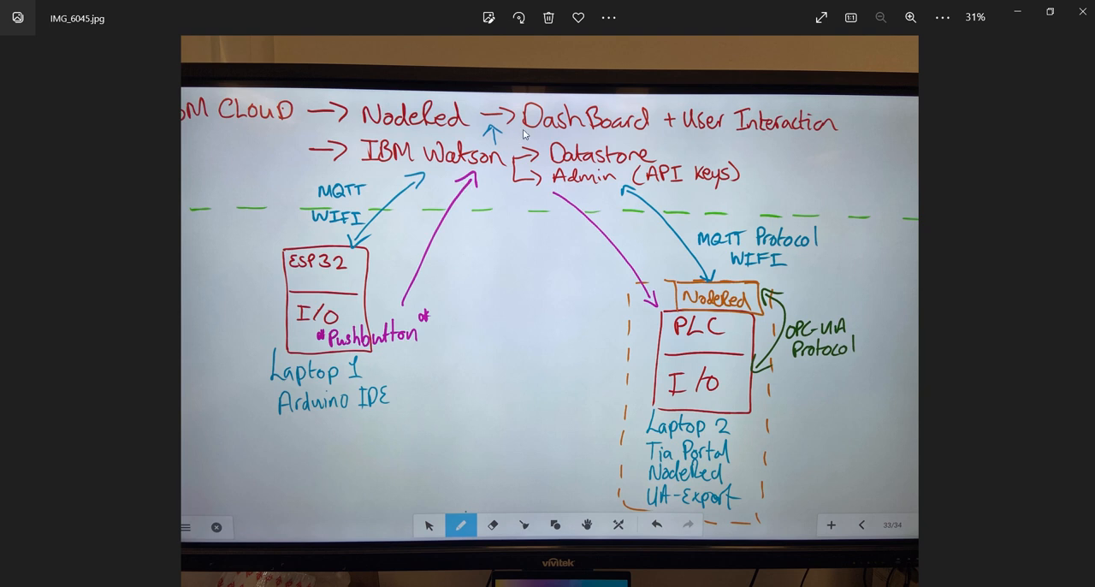
mouse_move(553, 143)
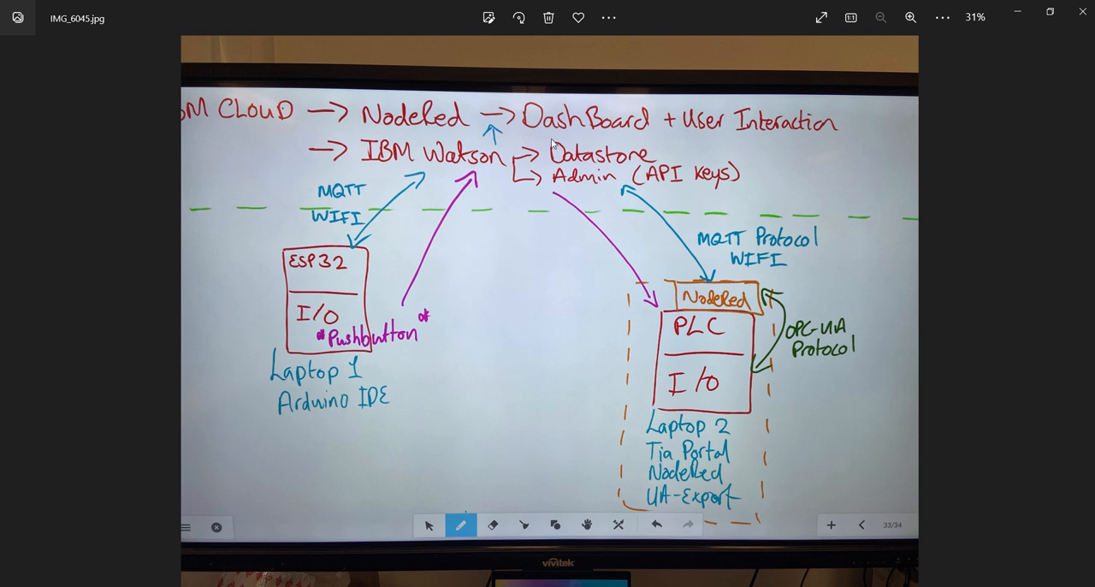
mouse_move(722, 368)
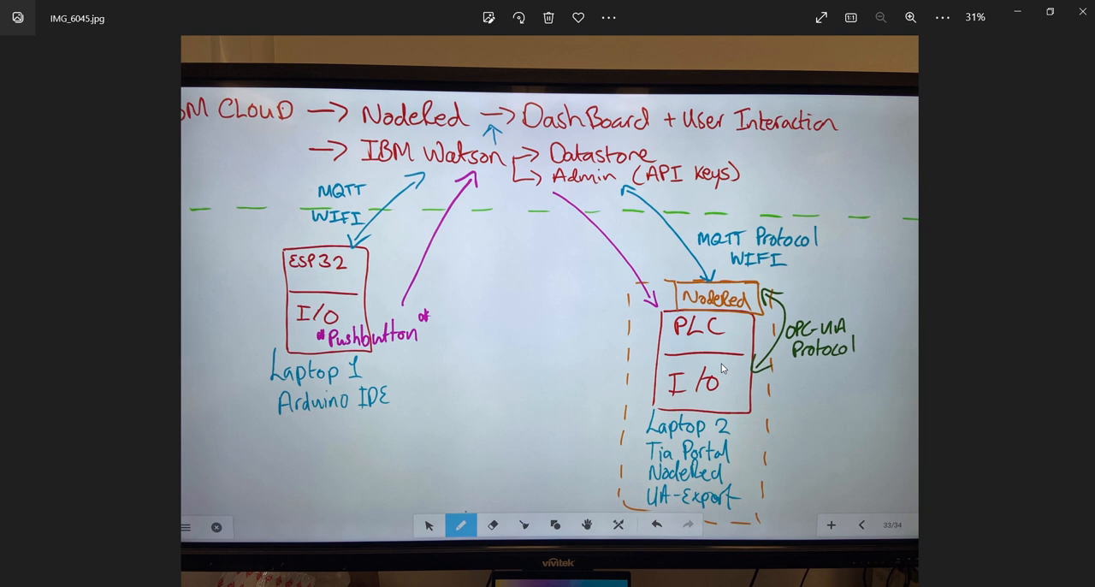
mouse_move(727, 380)
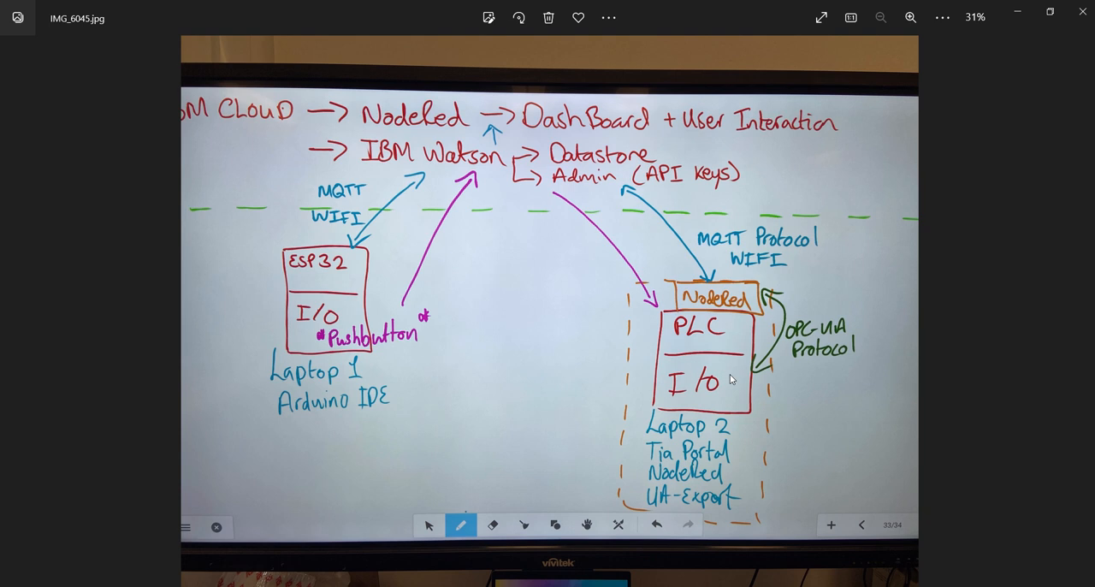
mouse_move(717, 356)
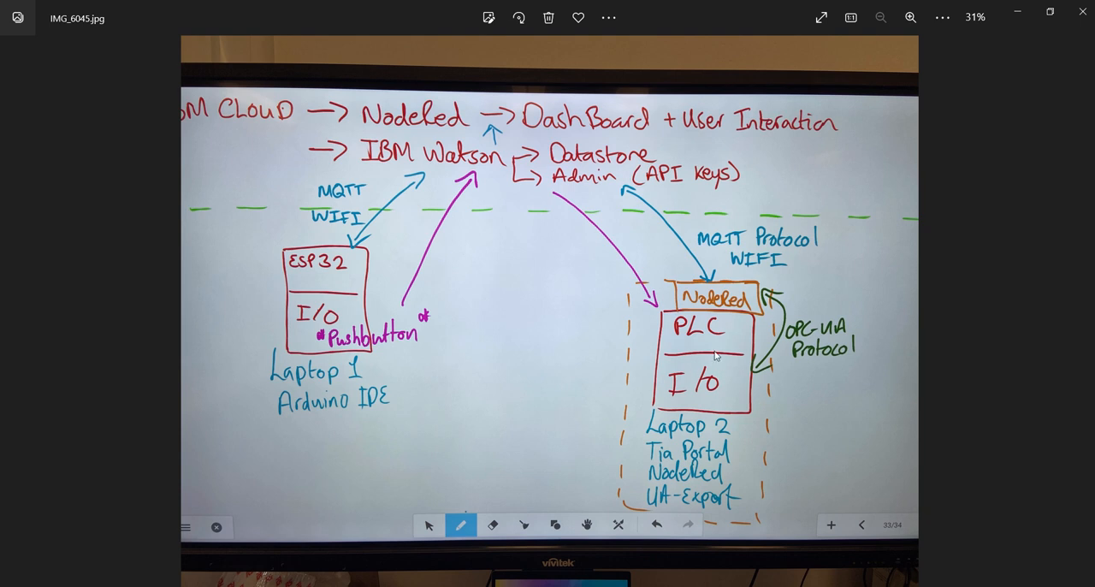
mouse_move(695, 387)
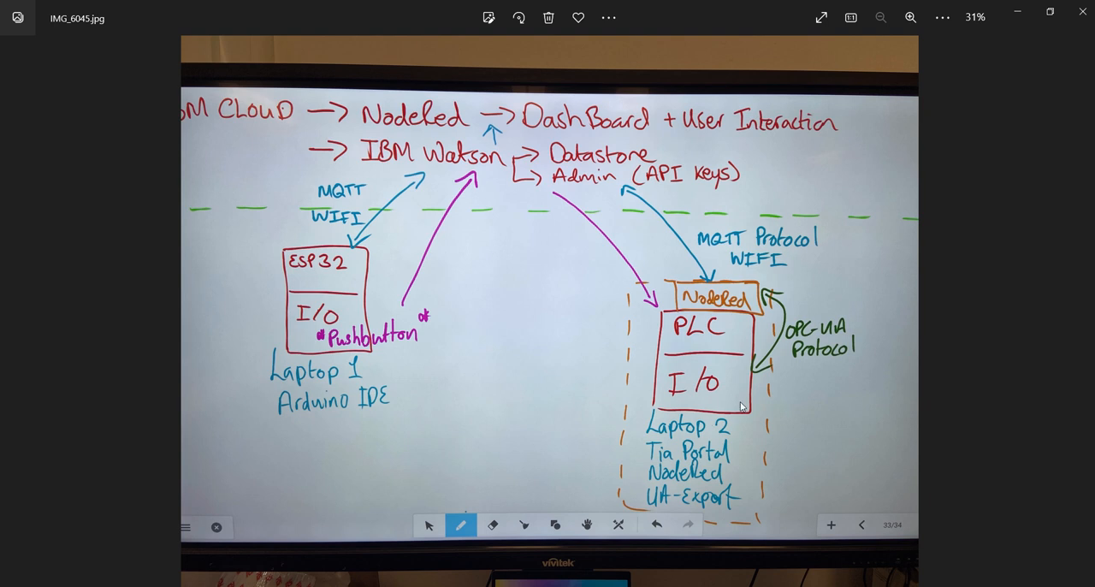
mouse_move(660, 127)
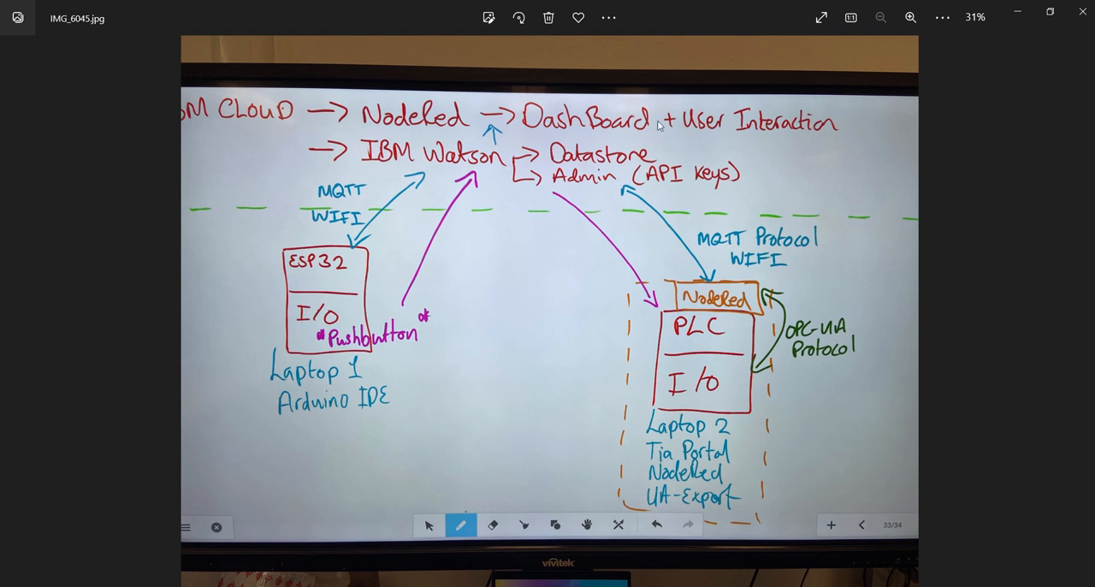
mouse_move(363, 313)
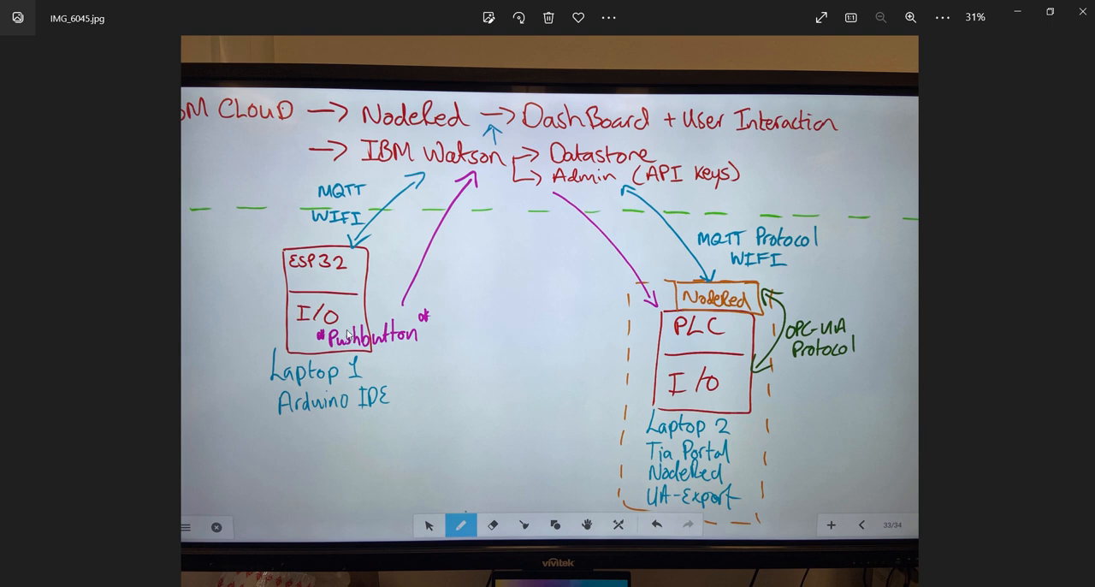
mouse_move(633, 286)
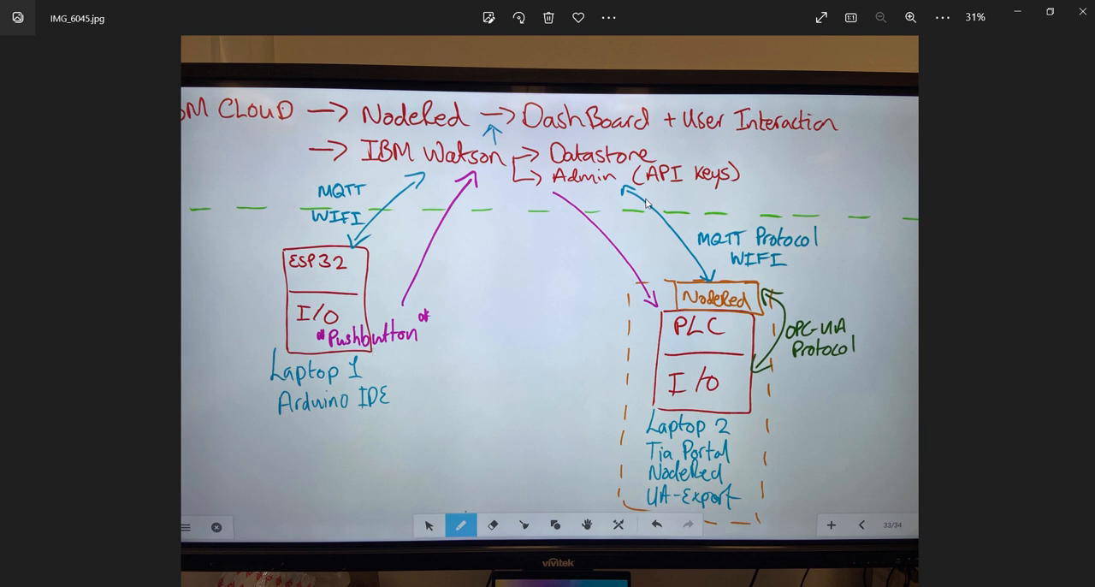
mouse_move(674, 293)
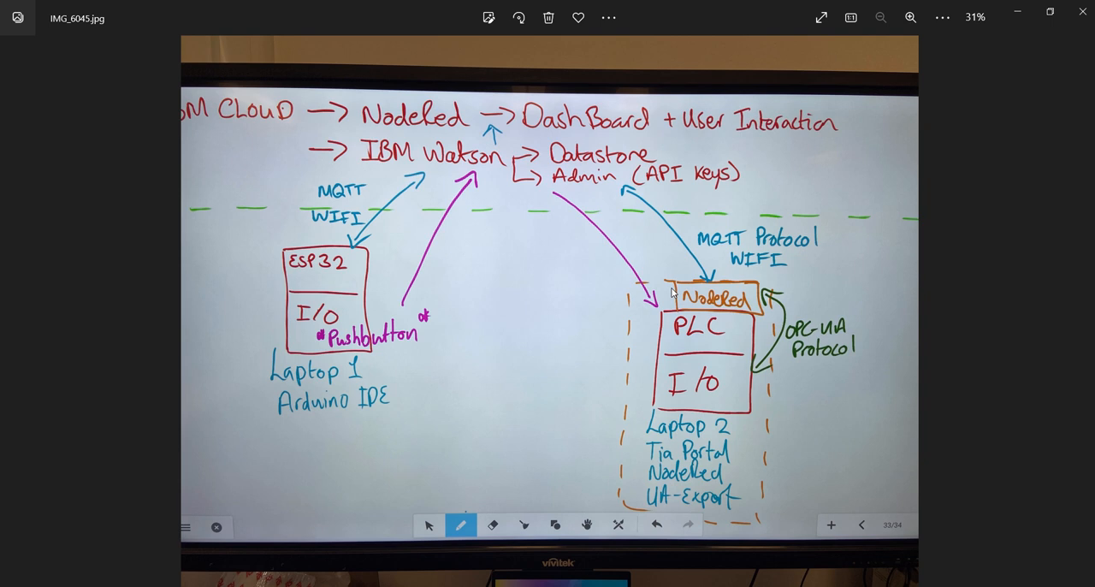
mouse_move(722, 342)
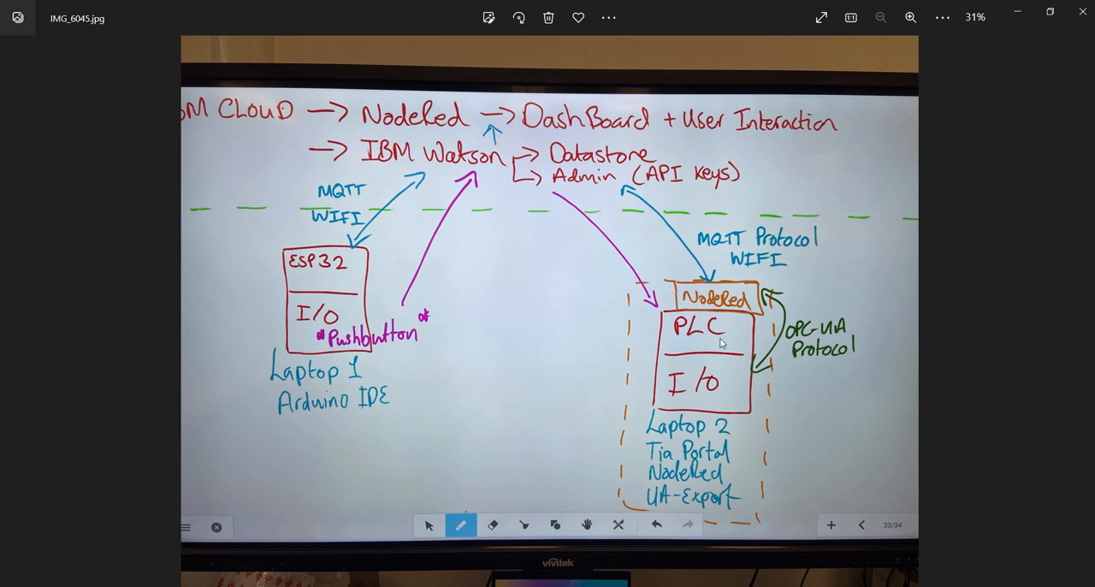
mouse_move(702, 315)
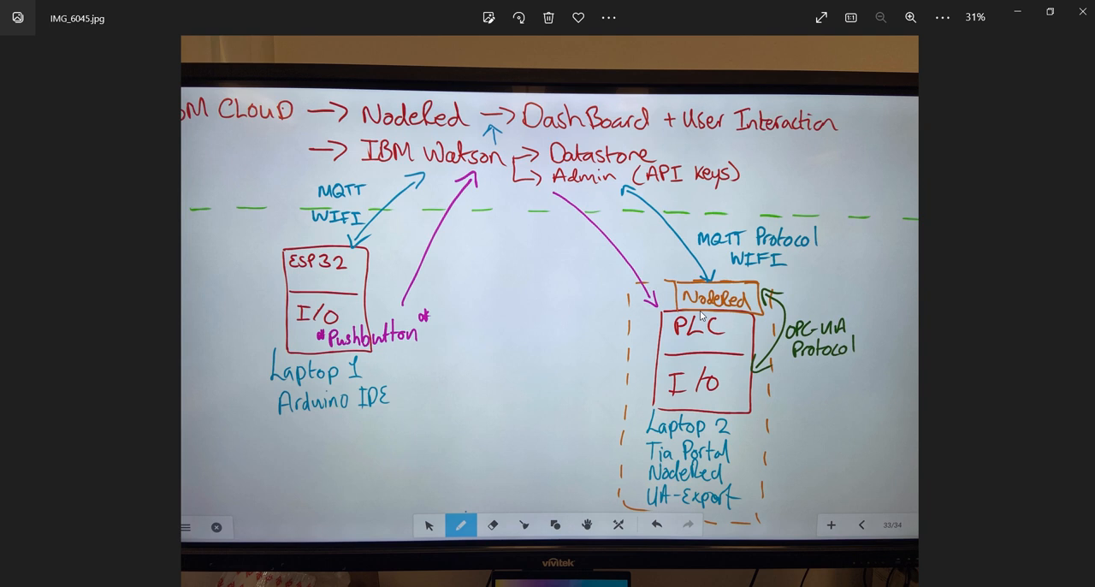
mouse_move(715, 339)
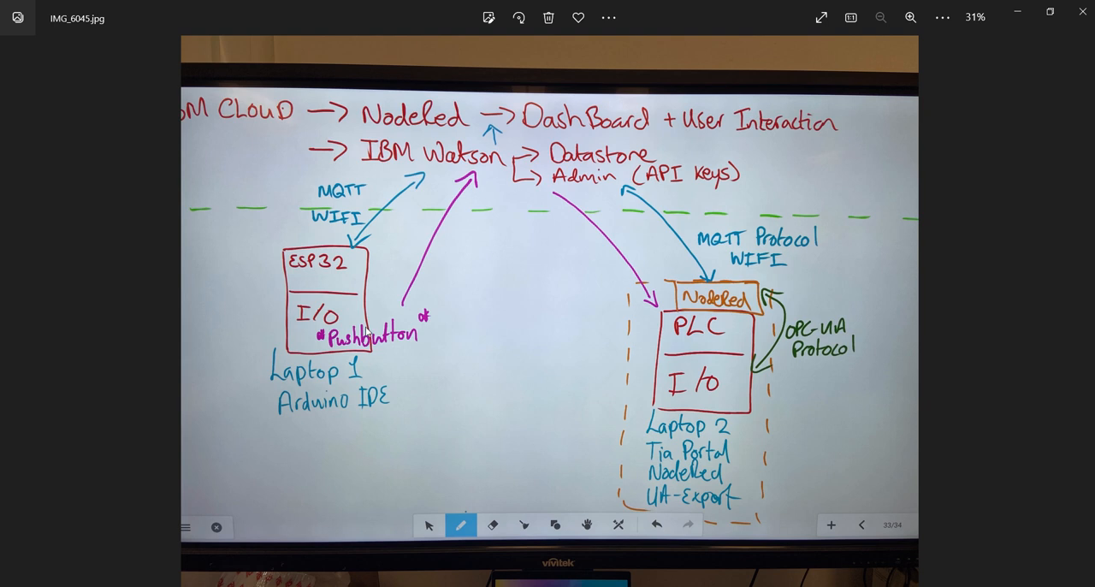
mouse_move(349, 318)
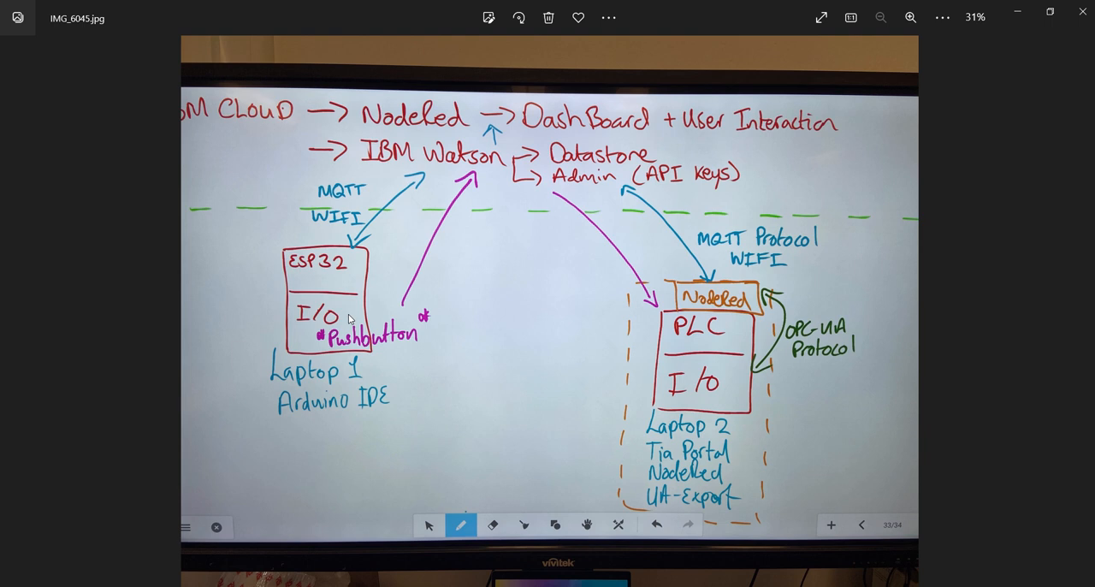
mouse_move(404, 322)
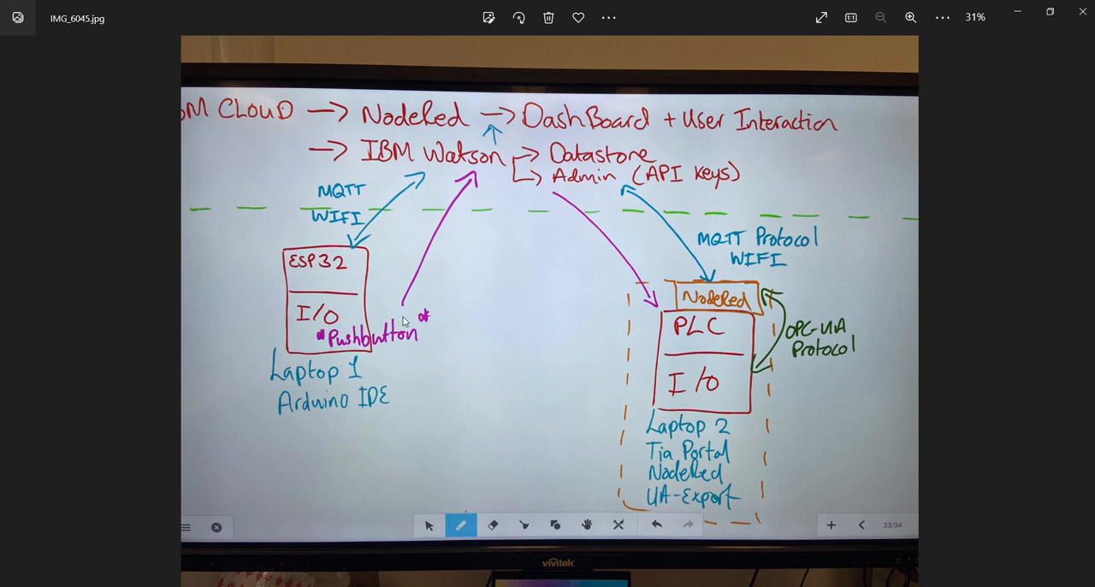
mouse_move(625, 277)
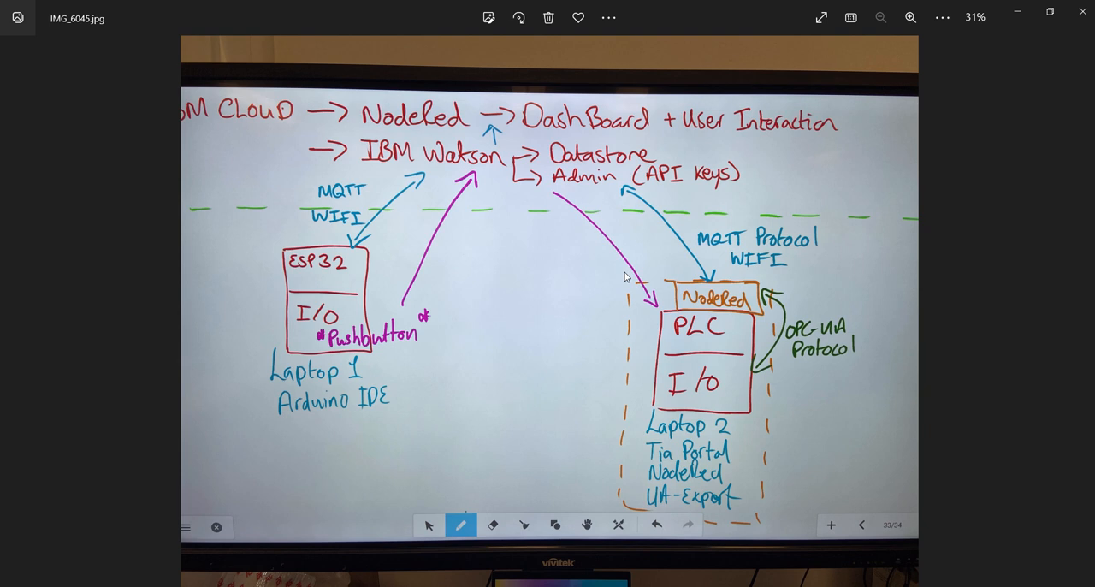
mouse_move(397, 351)
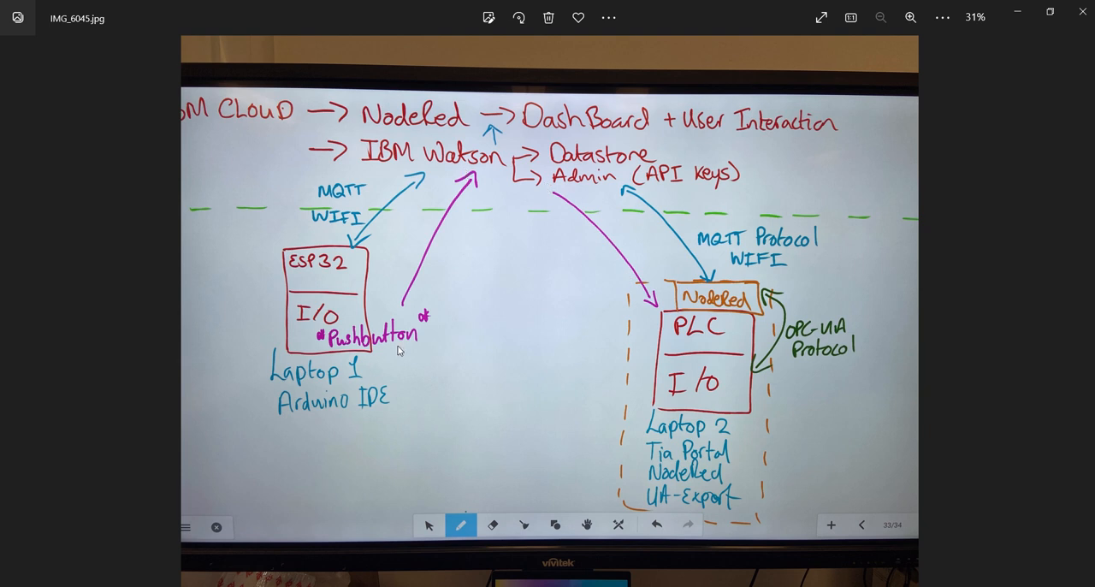
mouse_move(610, 274)
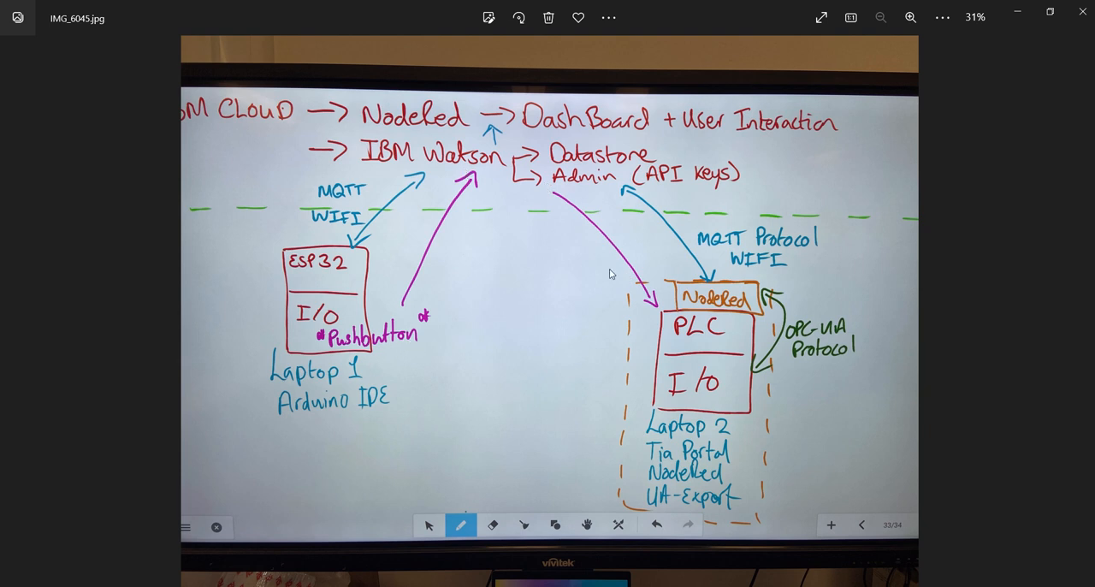
mouse_move(722, 151)
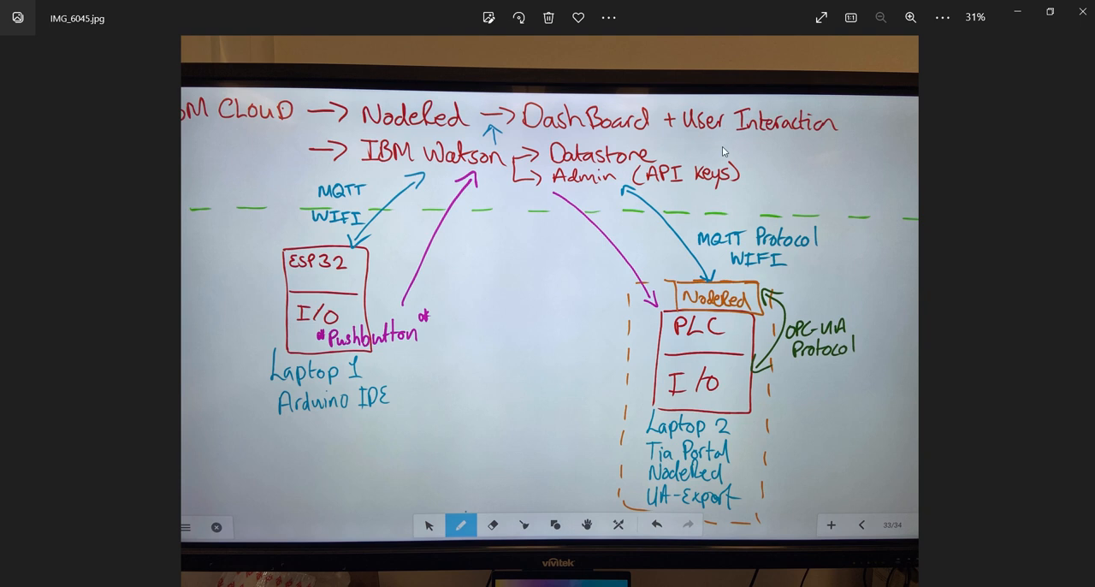
mouse_move(733, 374)
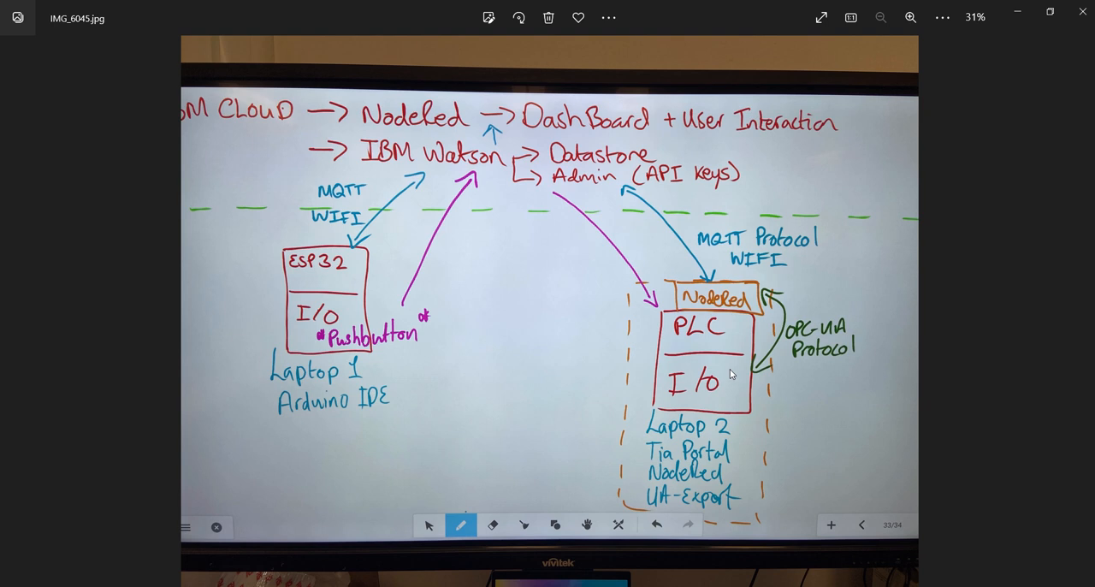
mouse_move(698, 380)
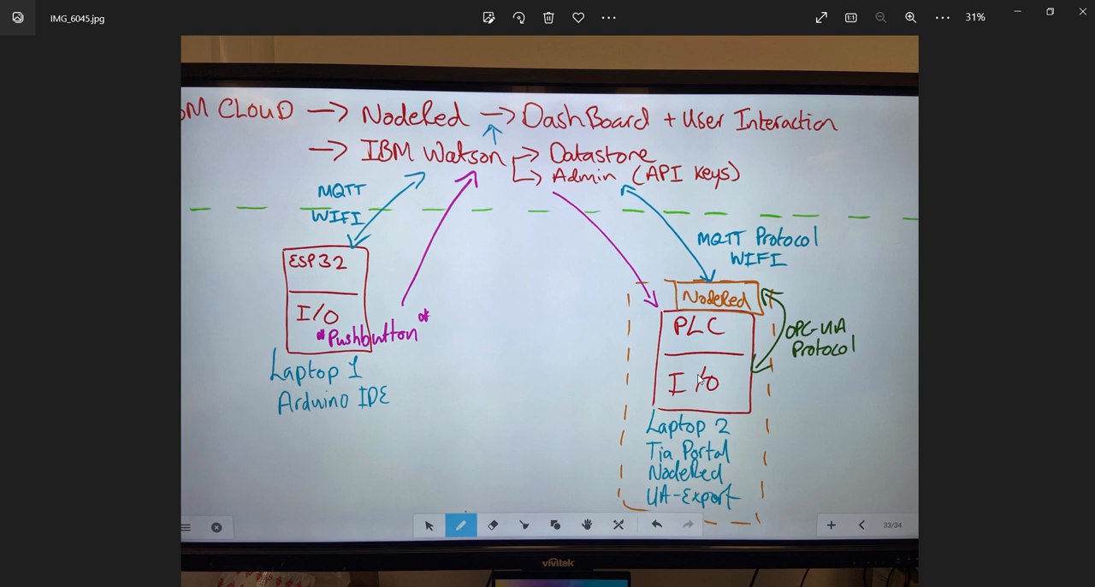
mouse_move(701, 379)
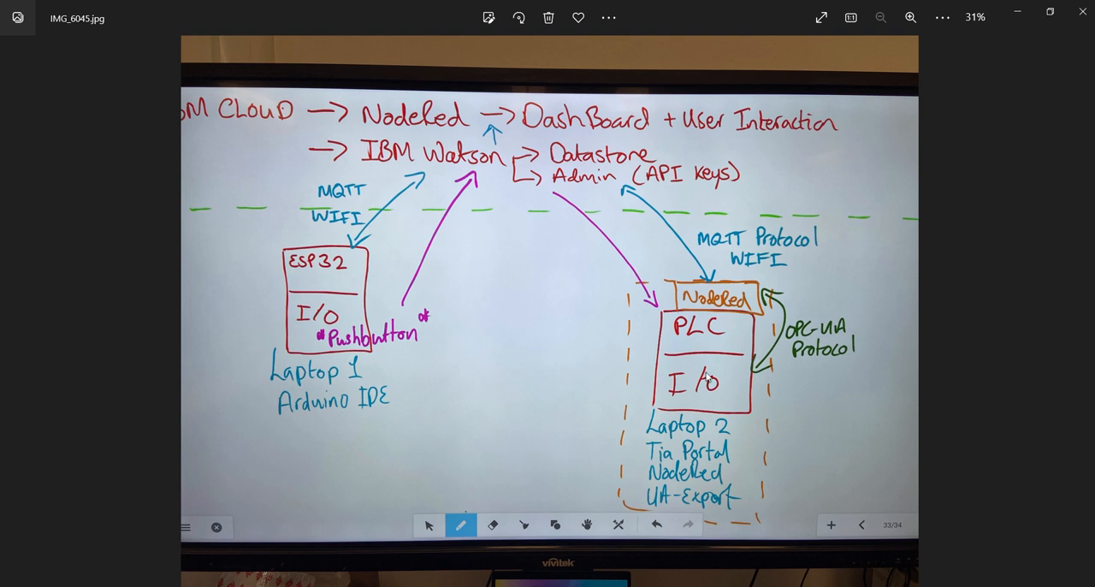
mouse_move(693, 342)
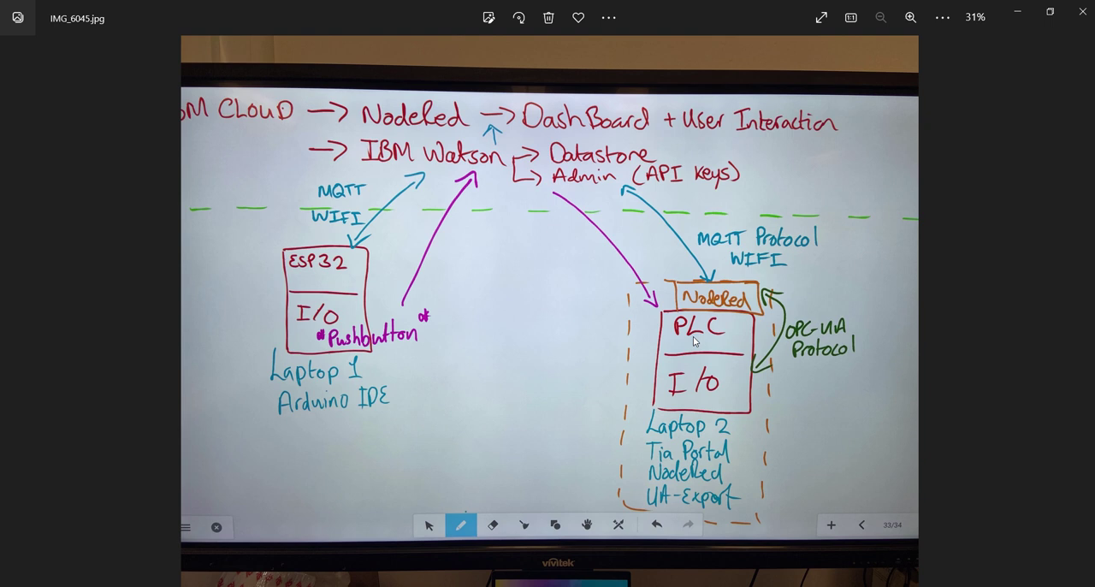
mouse_move(455, 267)
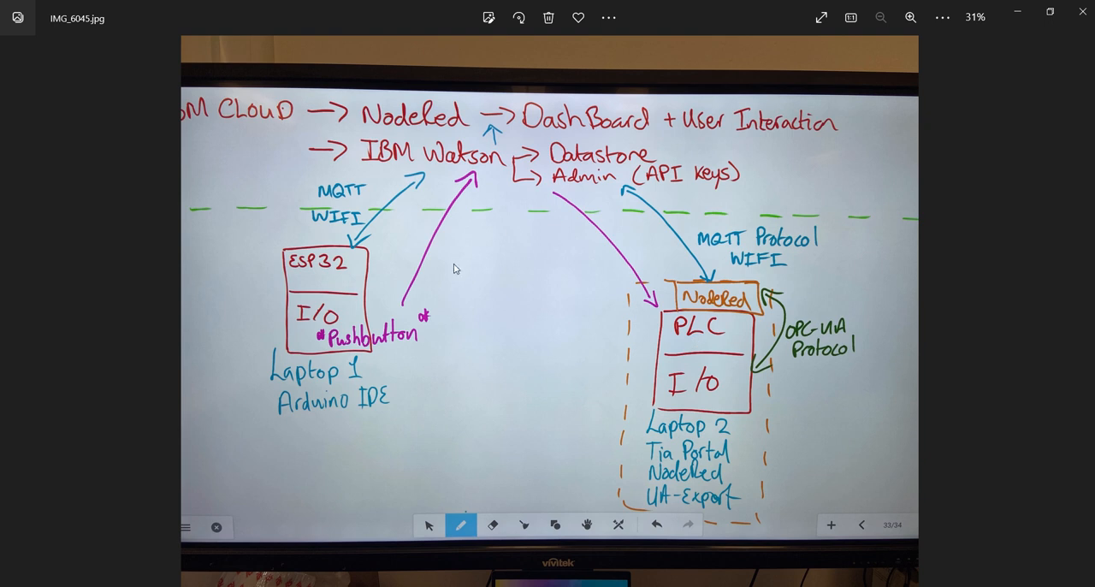
mouse_move(564, 328)
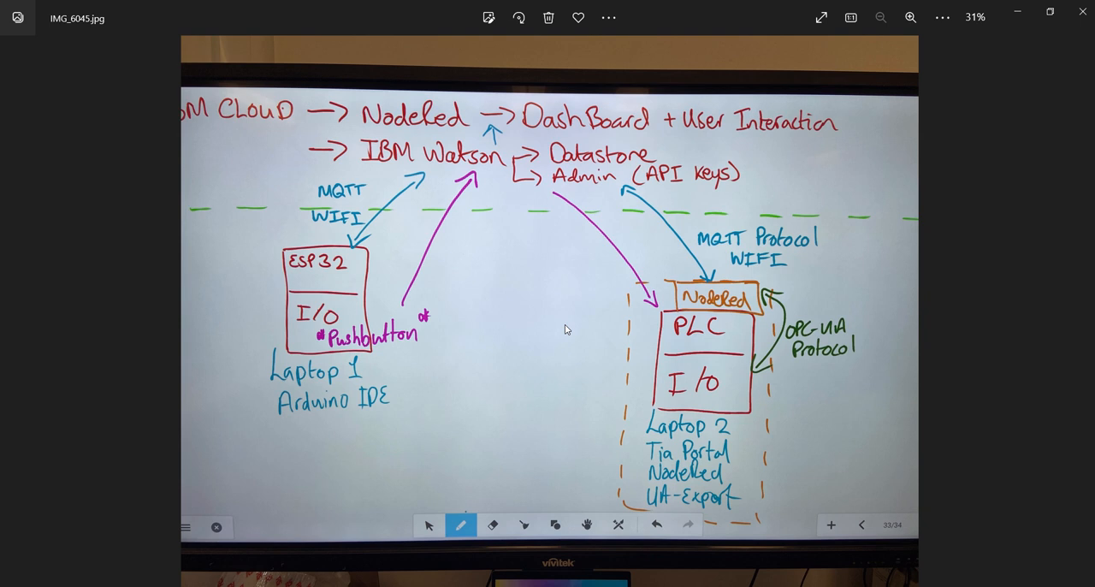
mouse_move(443, 270)
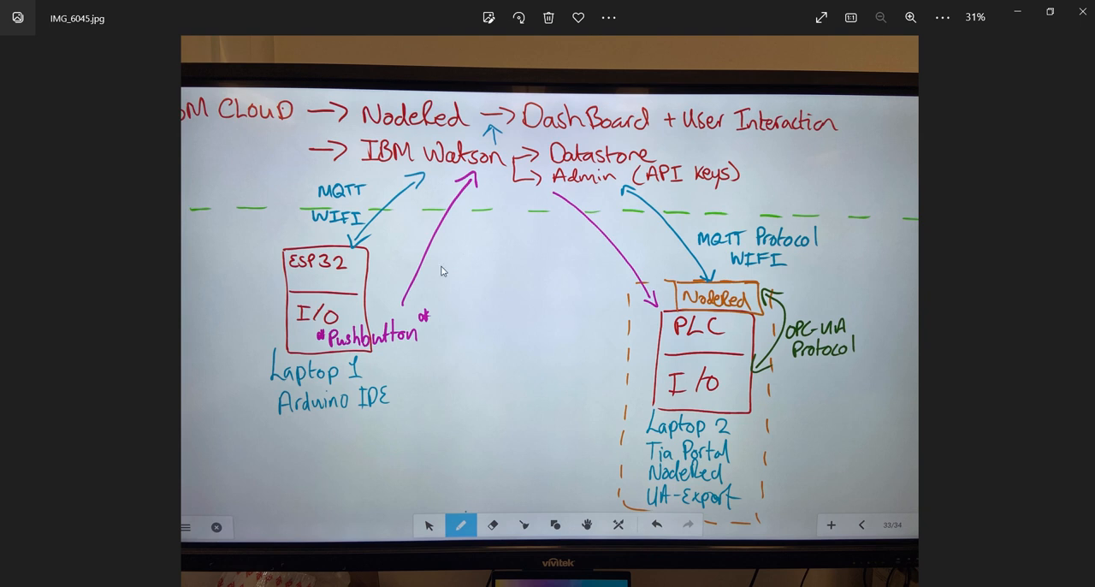
mouse_move(602, 168)
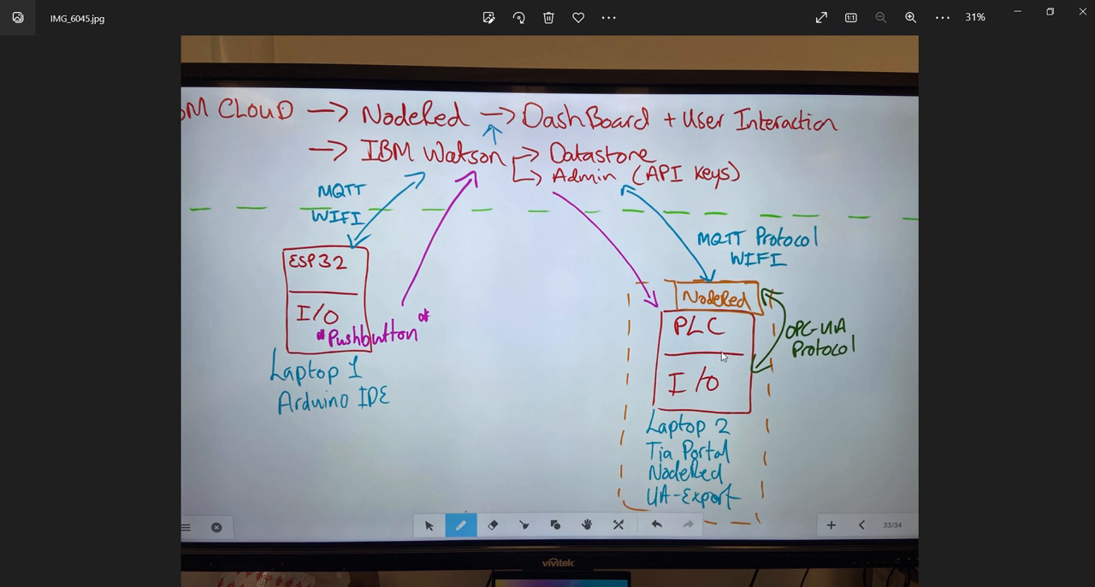
mouse_move(472, 335)
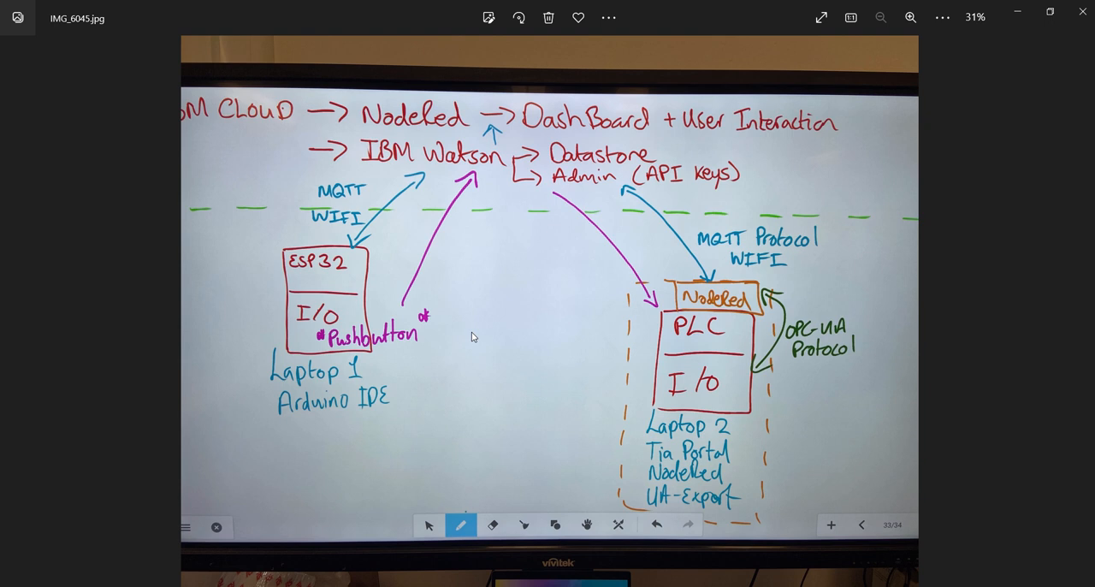
mouse_move(597, 154)
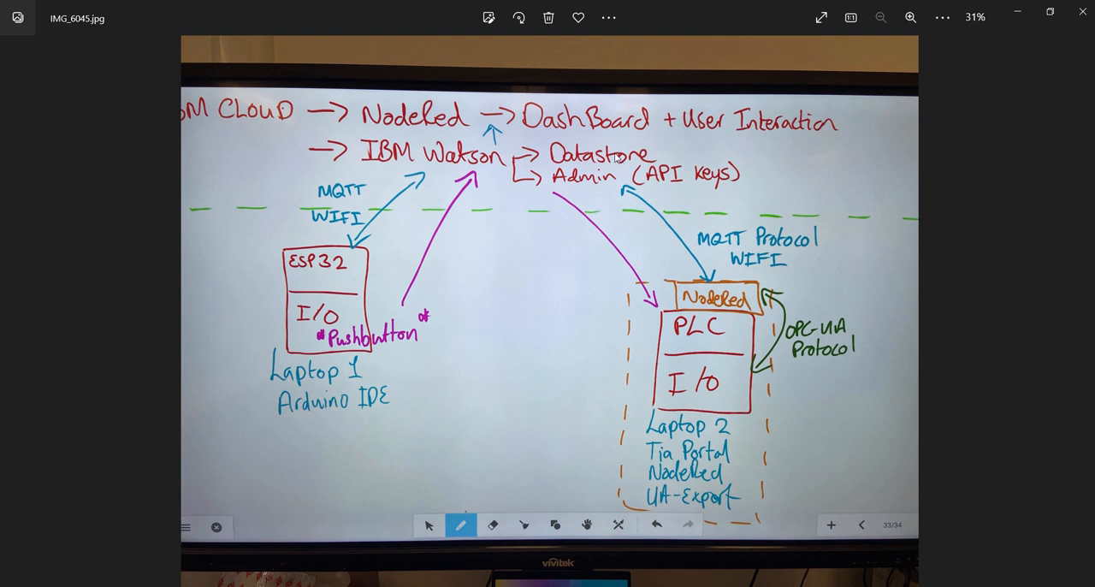
mouse_move(612, 188)
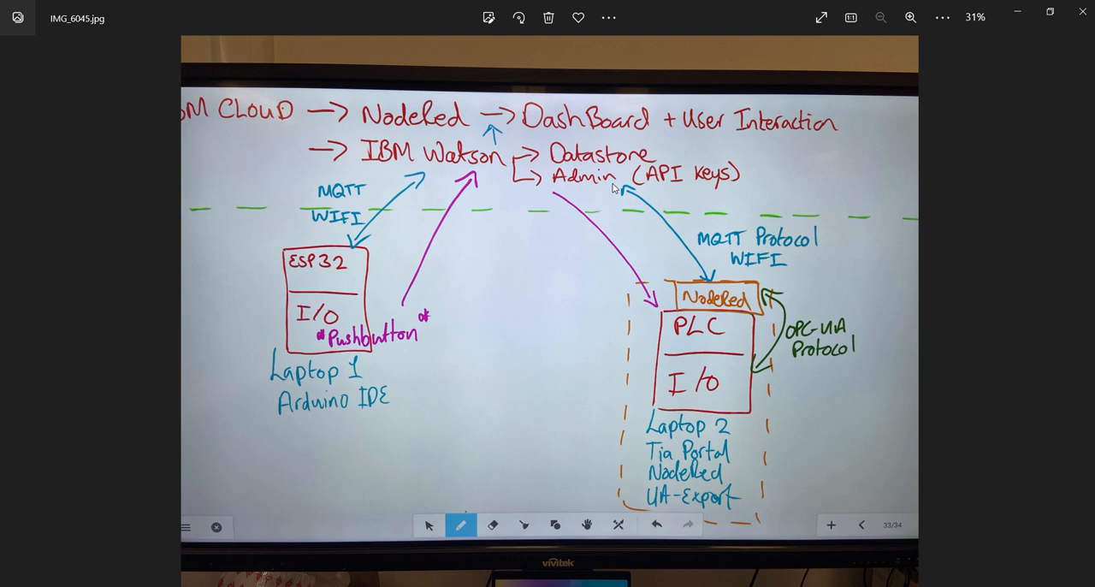
mouse_move(578, 249)
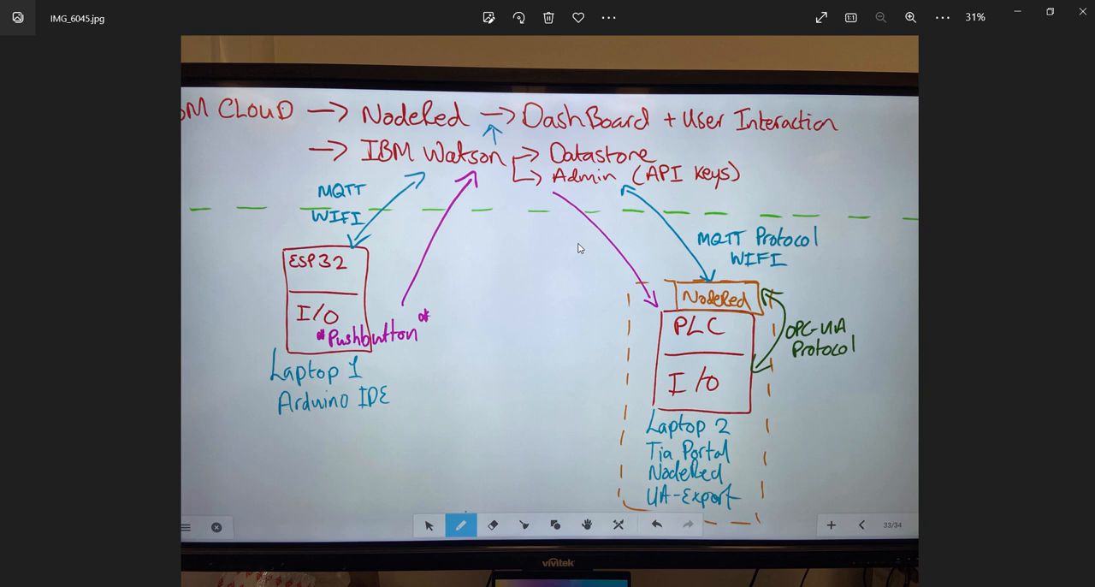
mouse_move(441, 344)
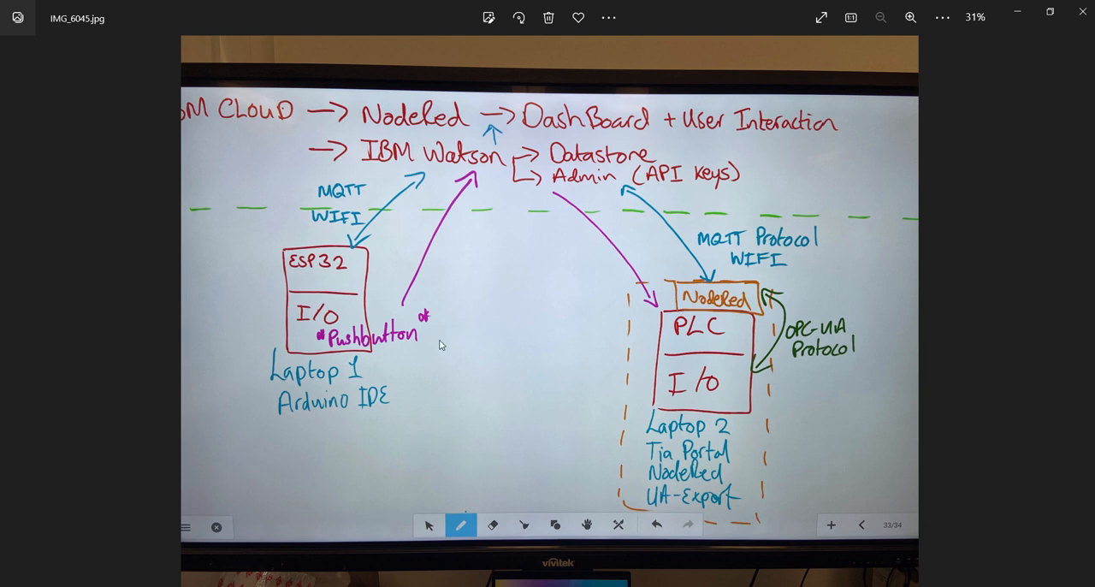
mouse_move(538, 219)
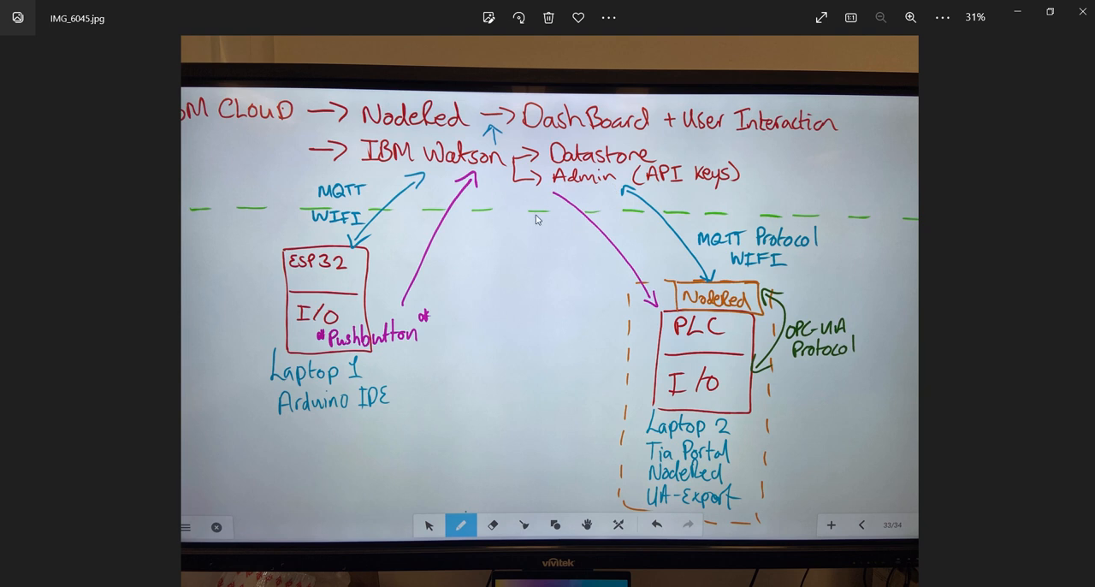
mouse_move(527, 310)
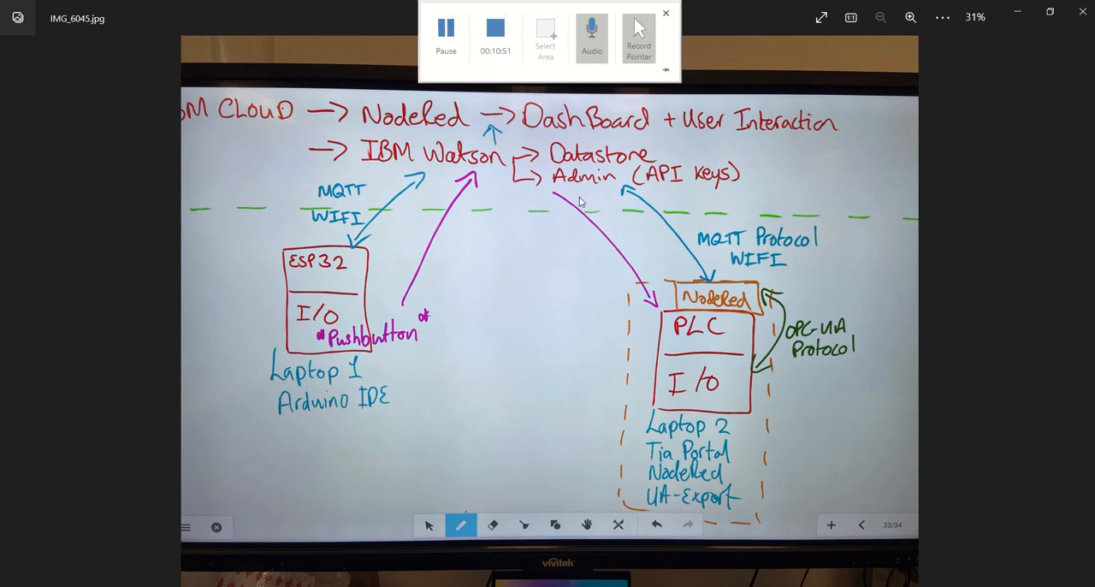
click(665, 14)
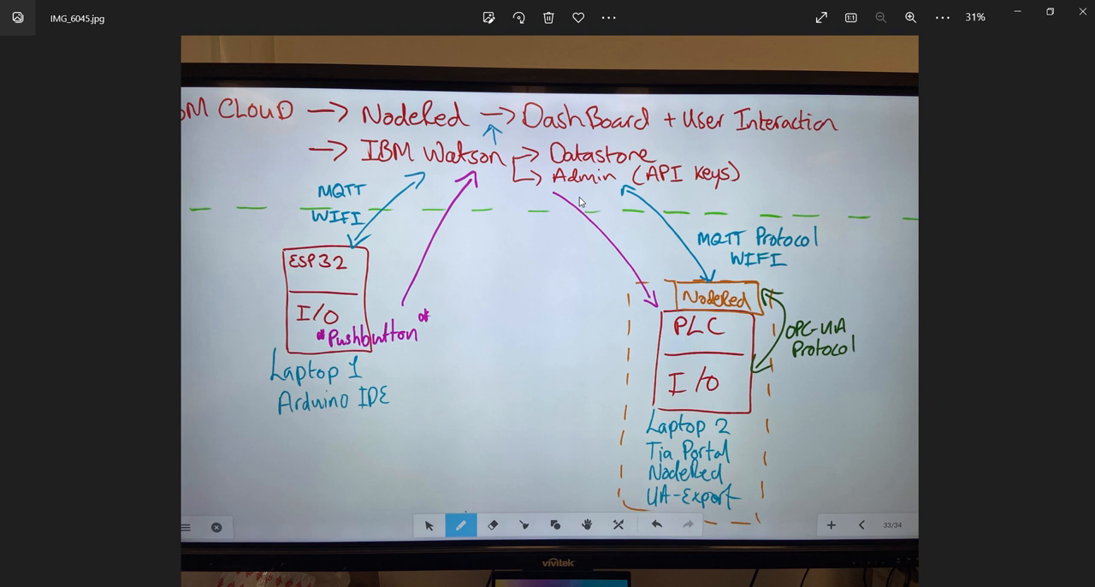
mouse_move(645, 390)
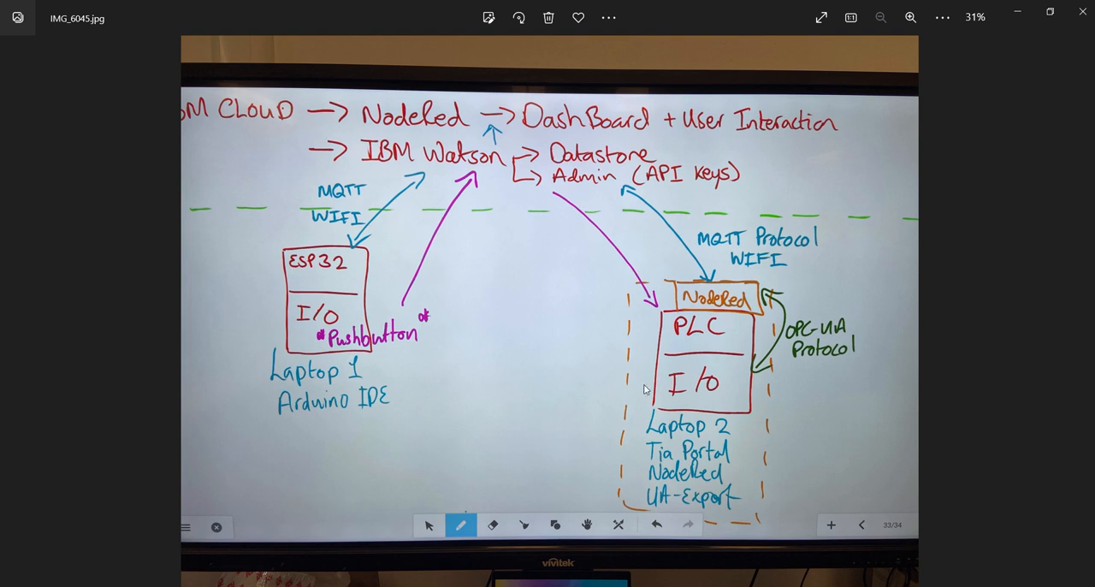
mouse_move(505, 291)
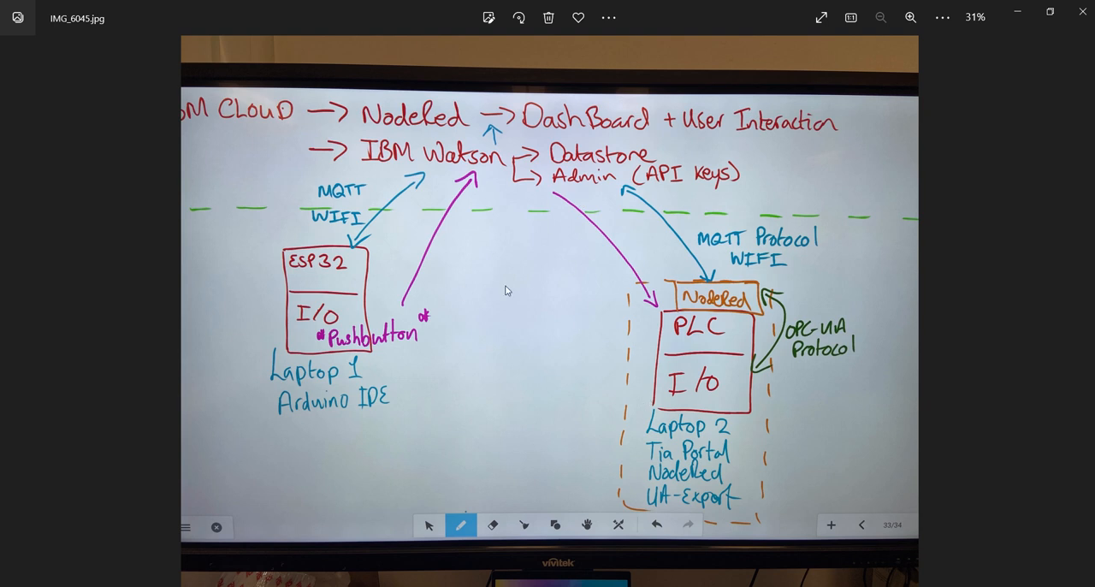
mouse_move(468, 366)
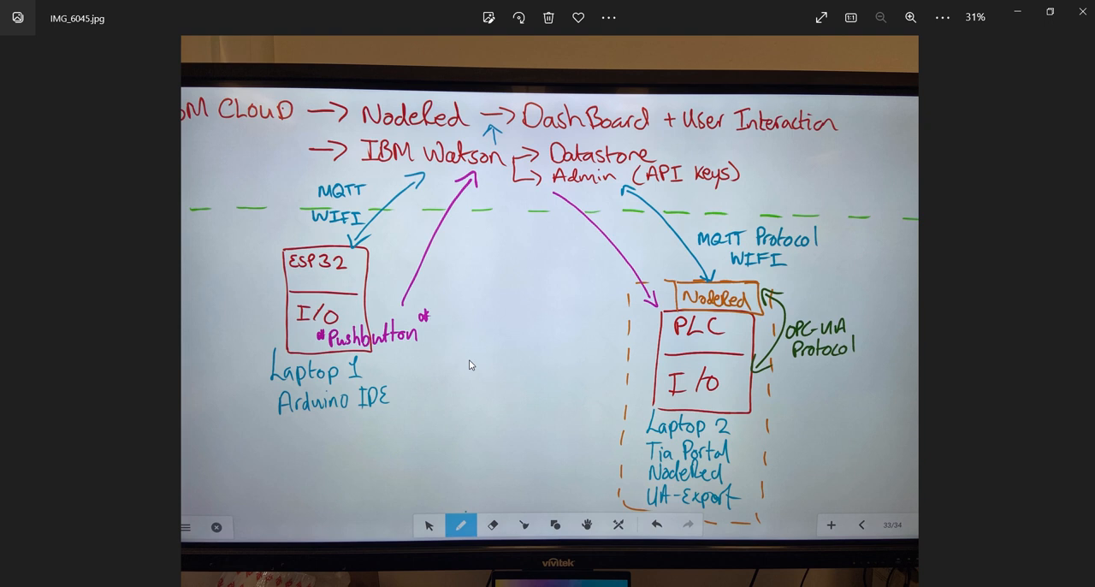
mouse_move(697, 474)
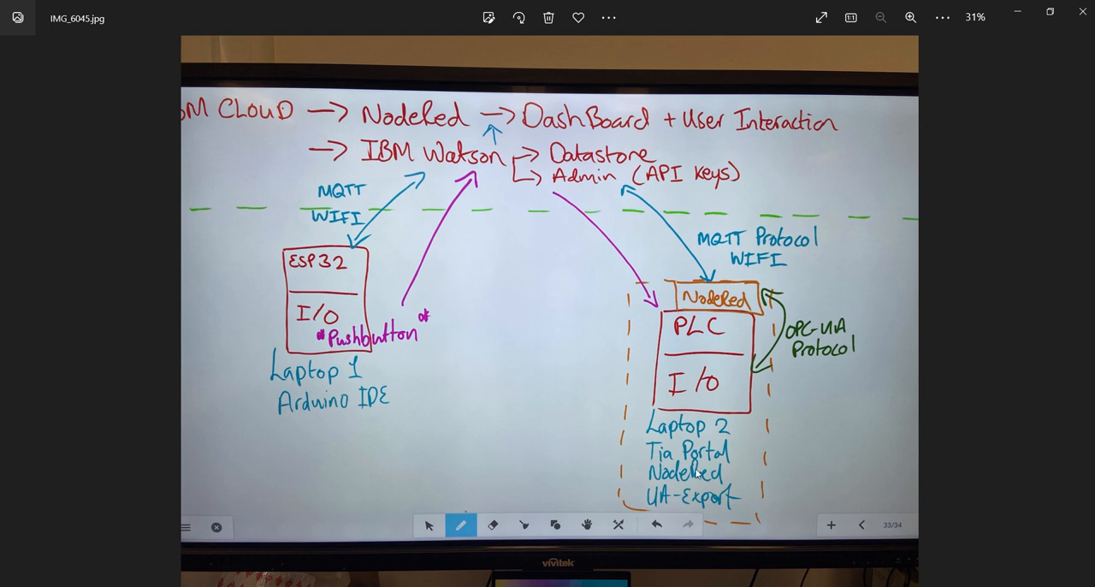
mouse_move(413, 267)
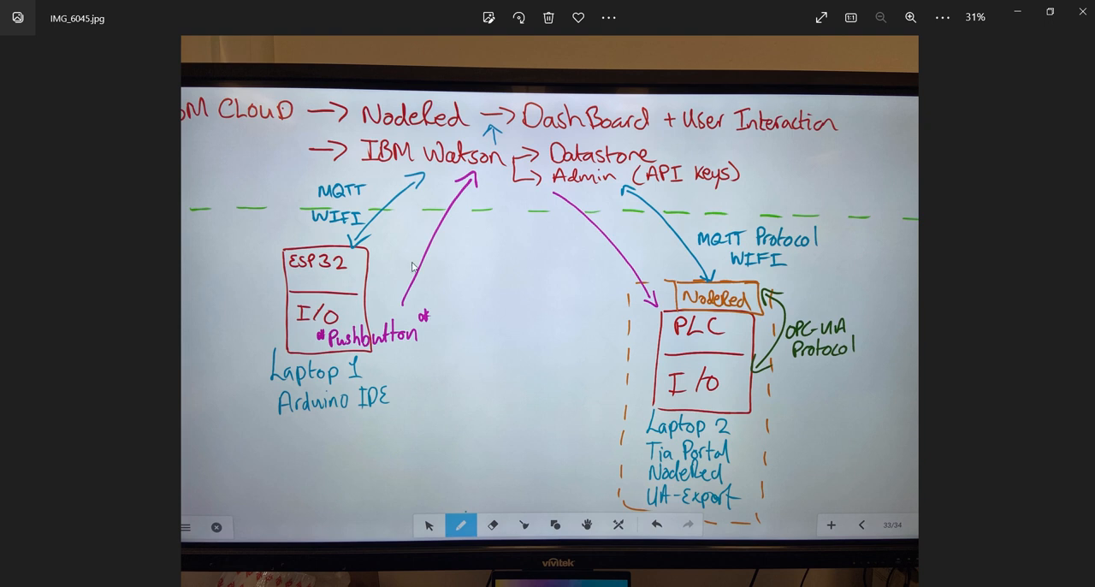
mouse_move(548, 286)
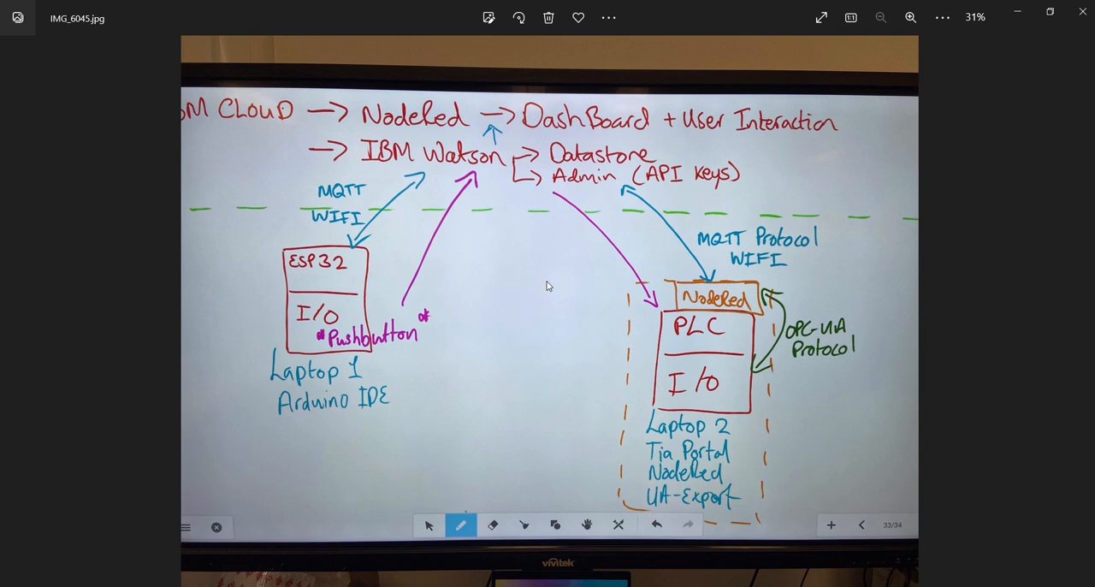